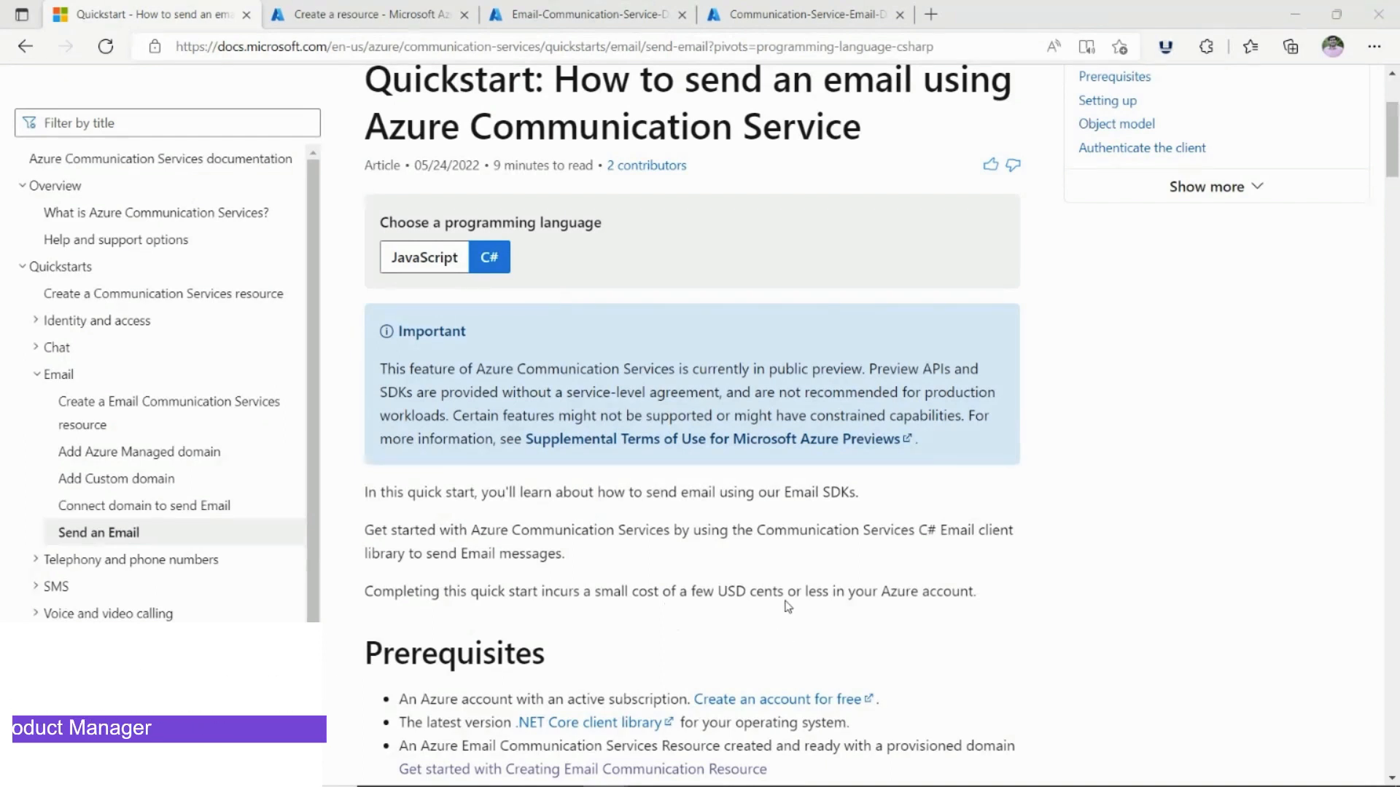
# Search the marketplace for "Email Com" and choose Email Communication Services (Preview).
pyautogui.scroll(-3)
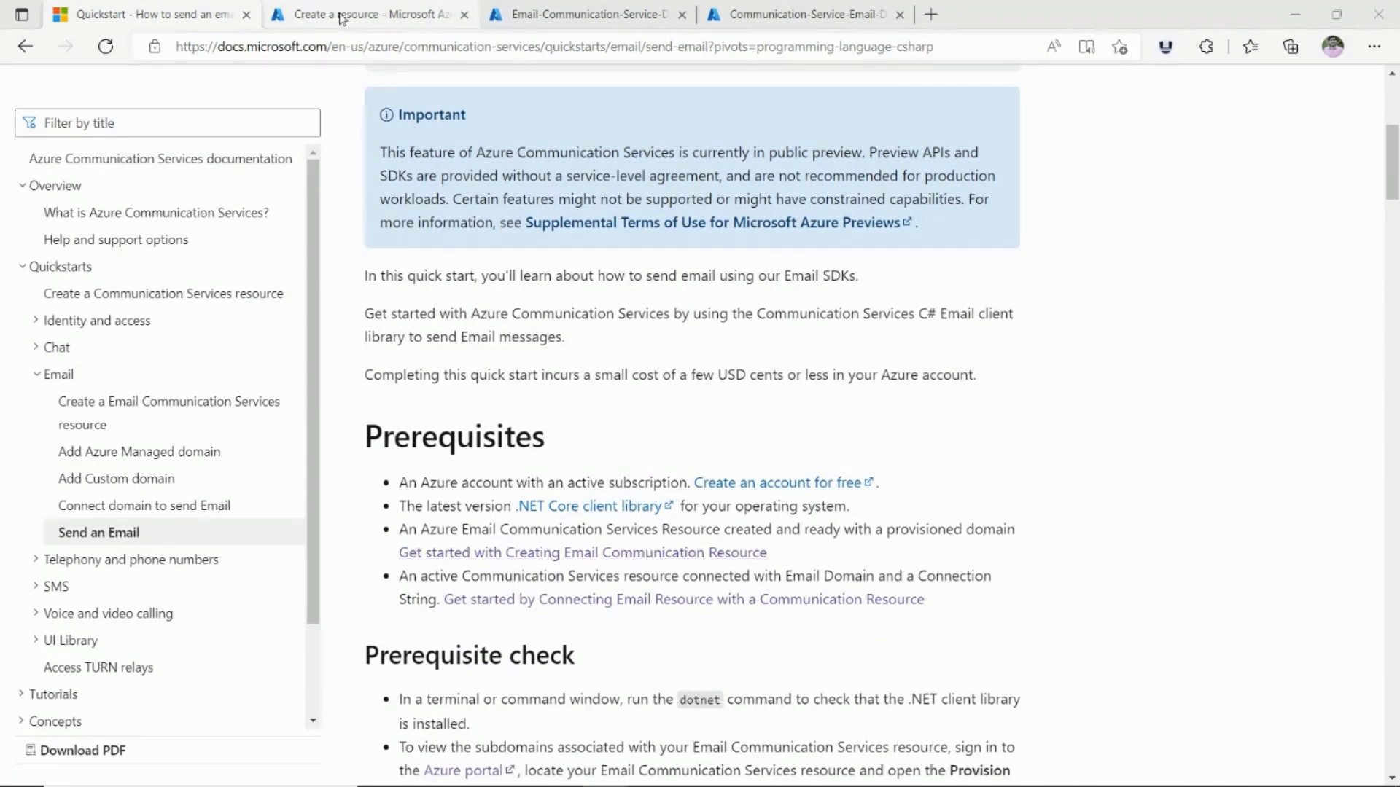
pyautogui.click(369, 15)
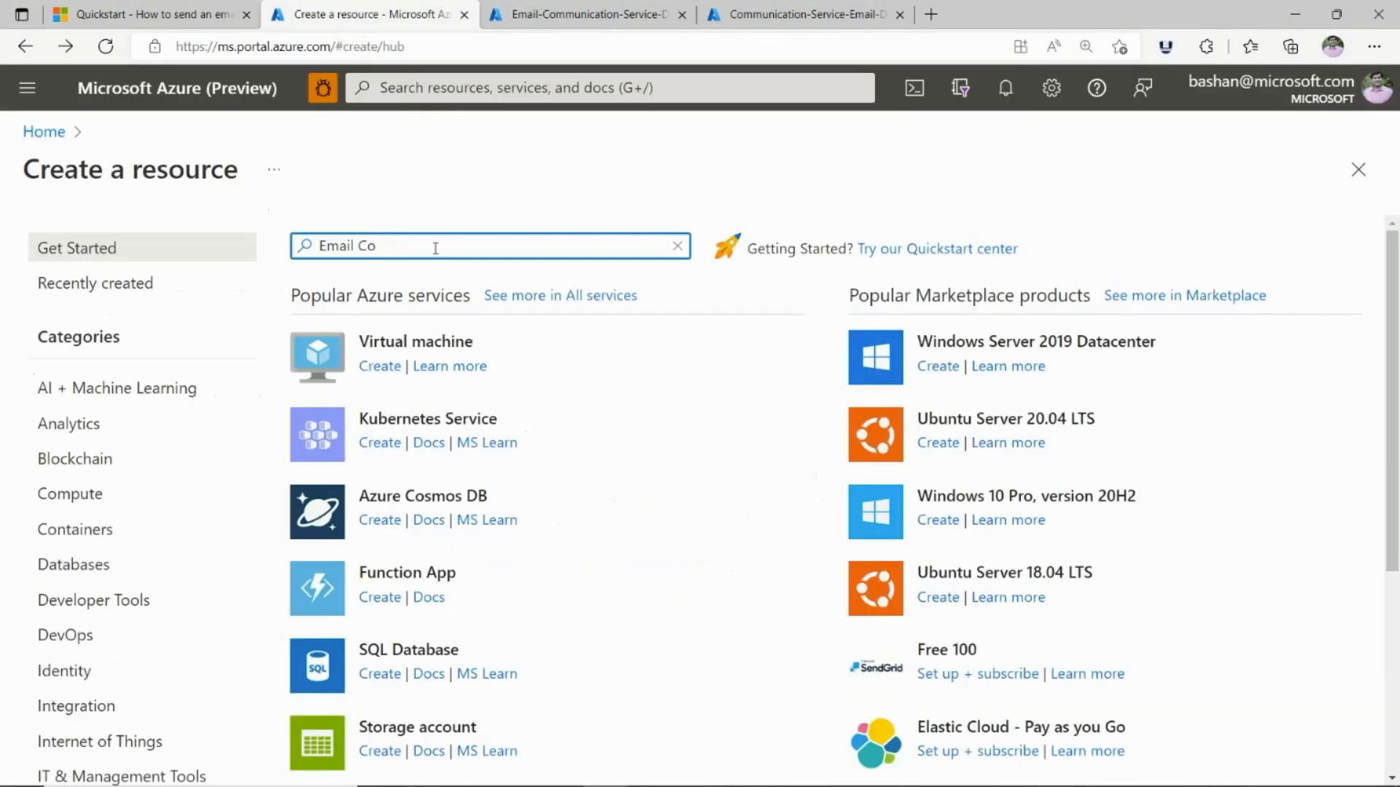
pyautogui.write('m')
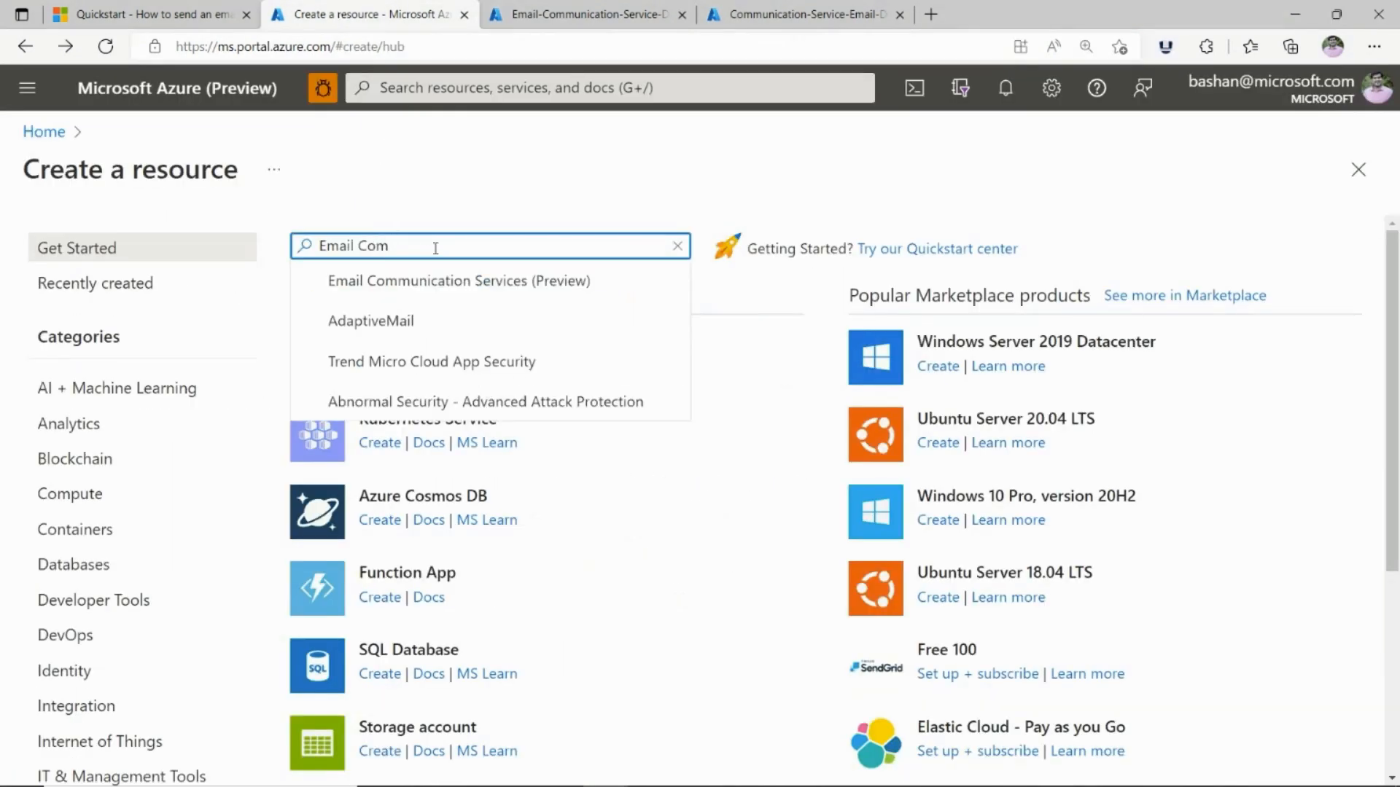
pyautogui.click(459, 280)
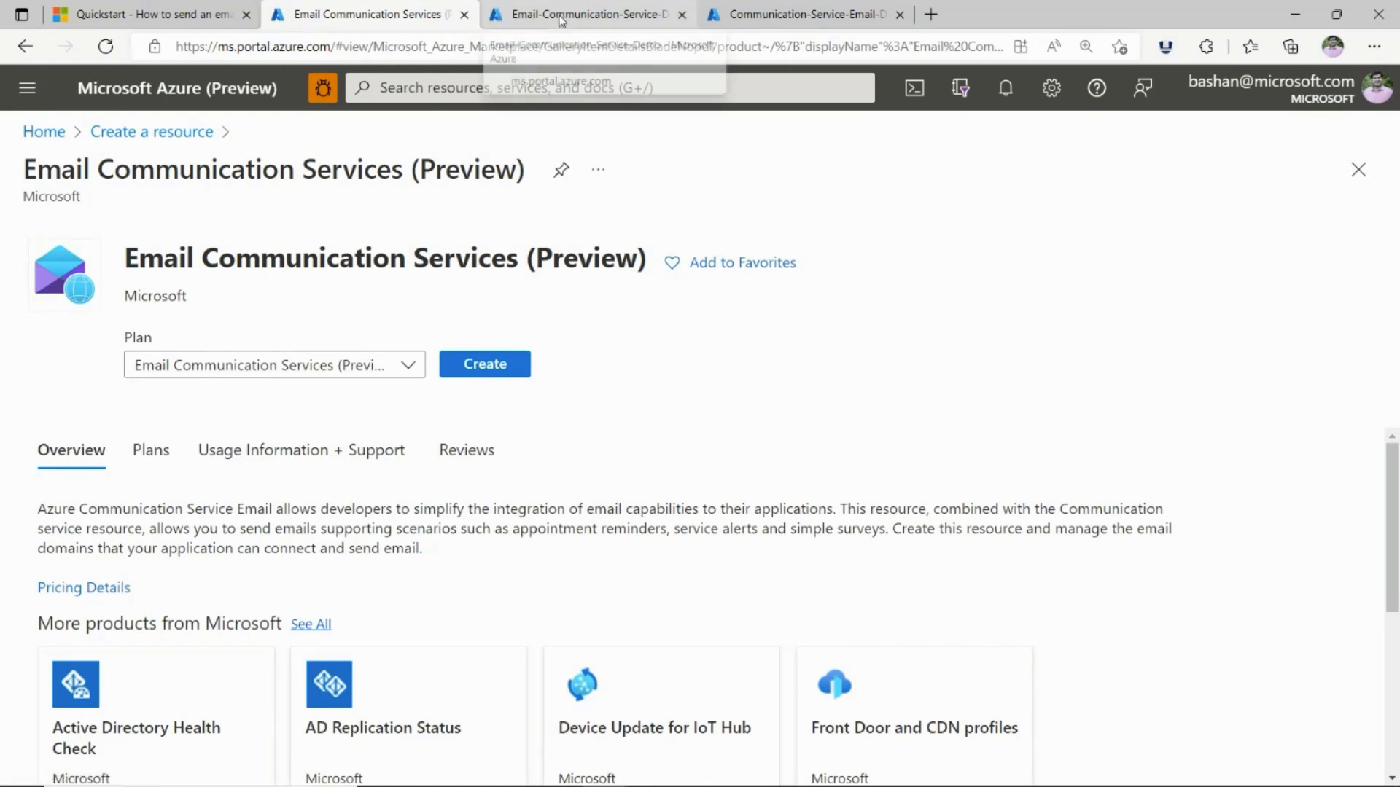
# Check the demo service's provisioned Azure subdomain shows fully verified, then return to Overview.
pyautogui.click(585, 15)
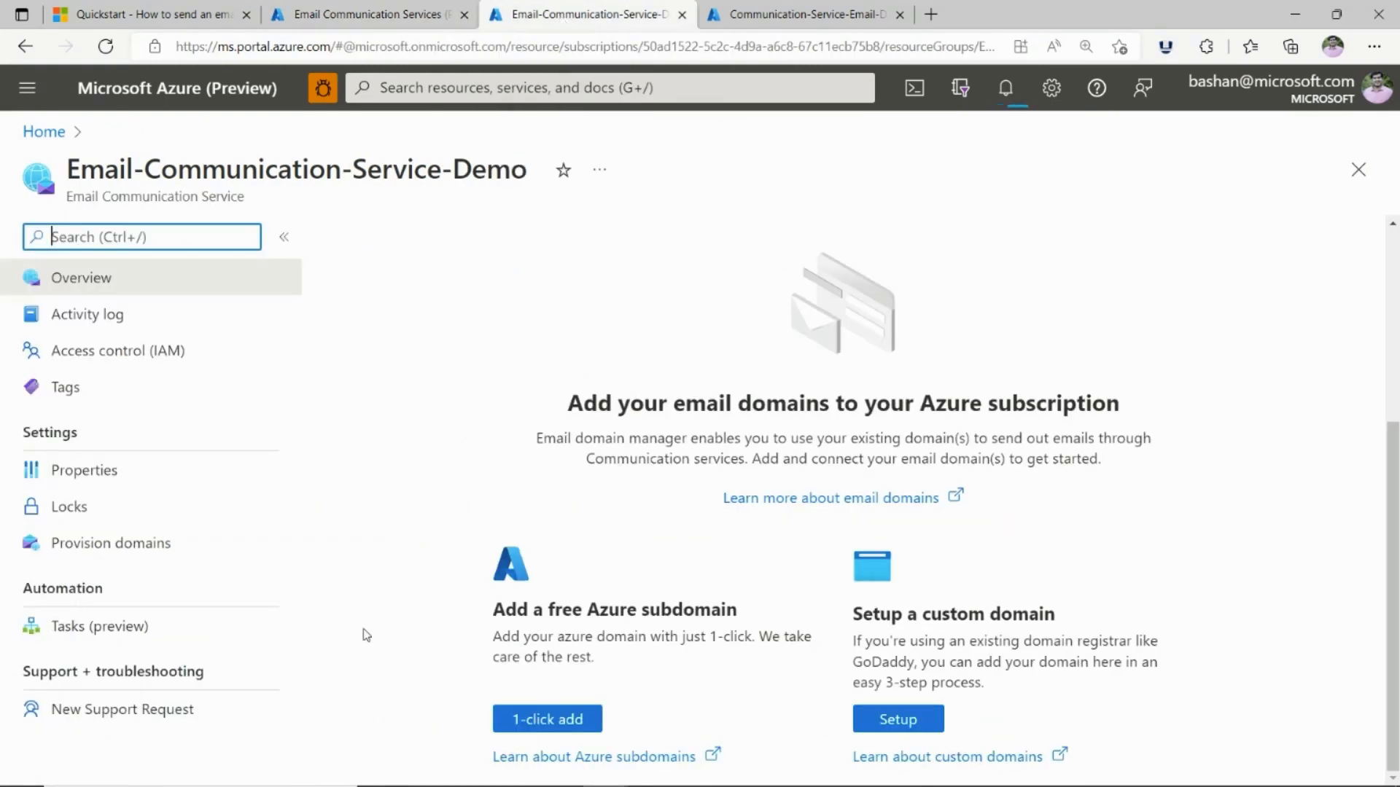
pyautogui.moveTo(463, 606)
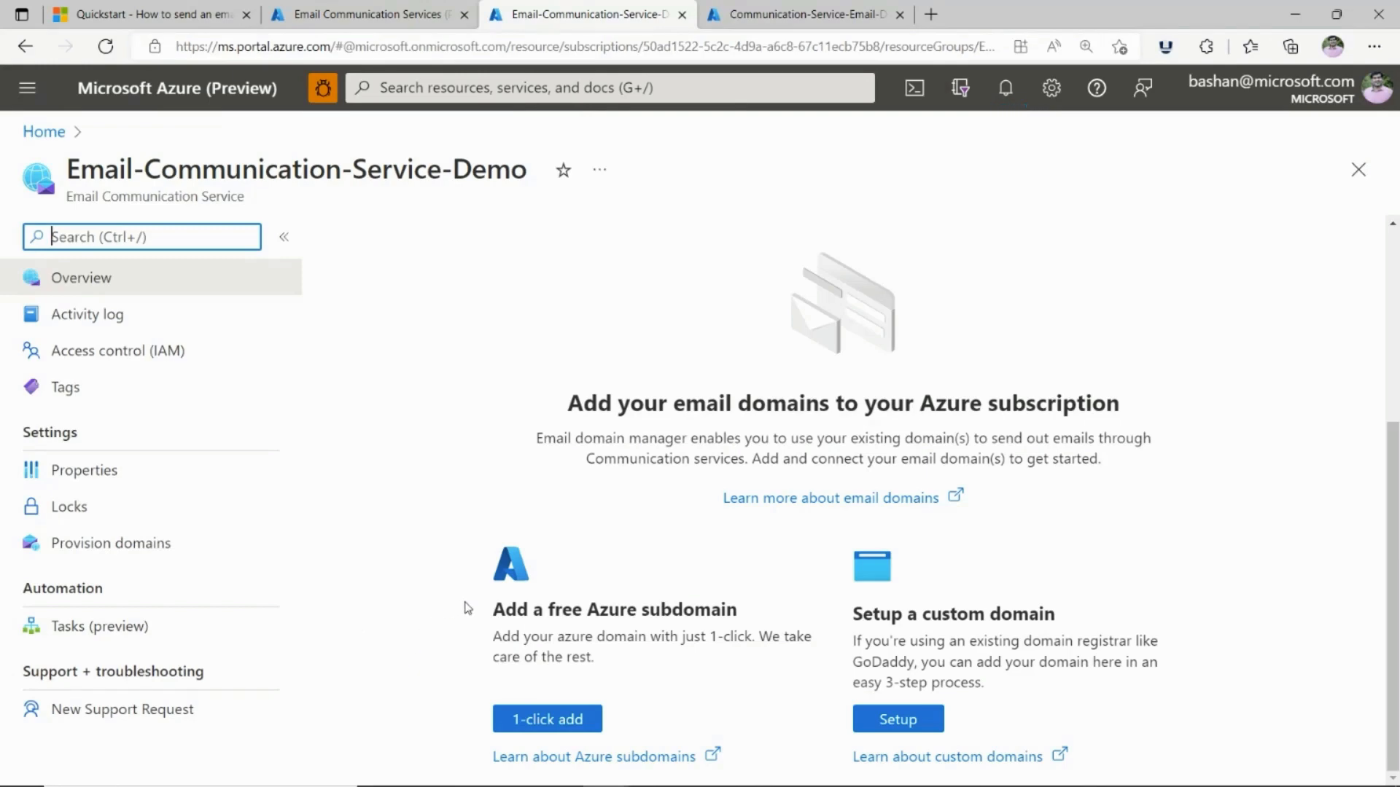
pyautogui.moveTo(516, 447)
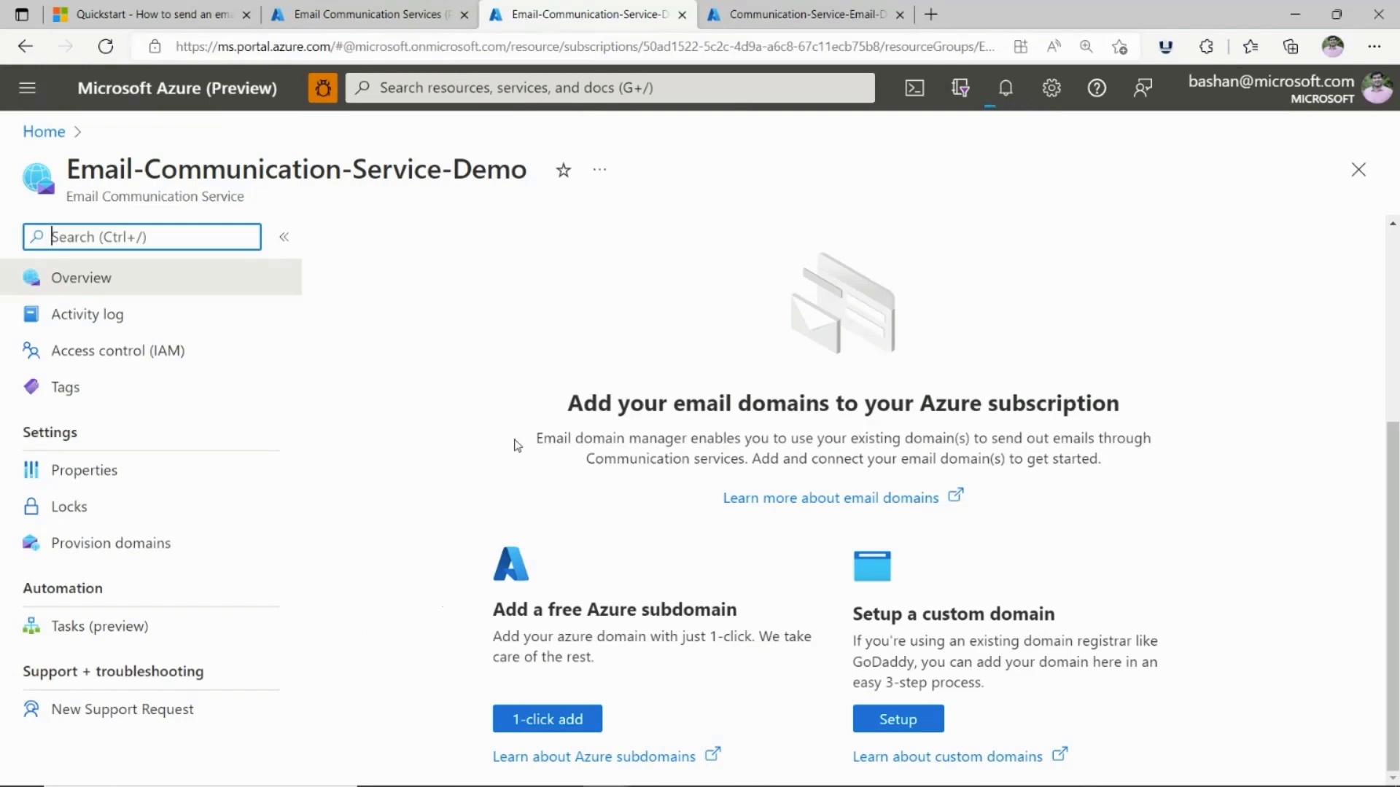
pyautogui.moveTo(746, 682)
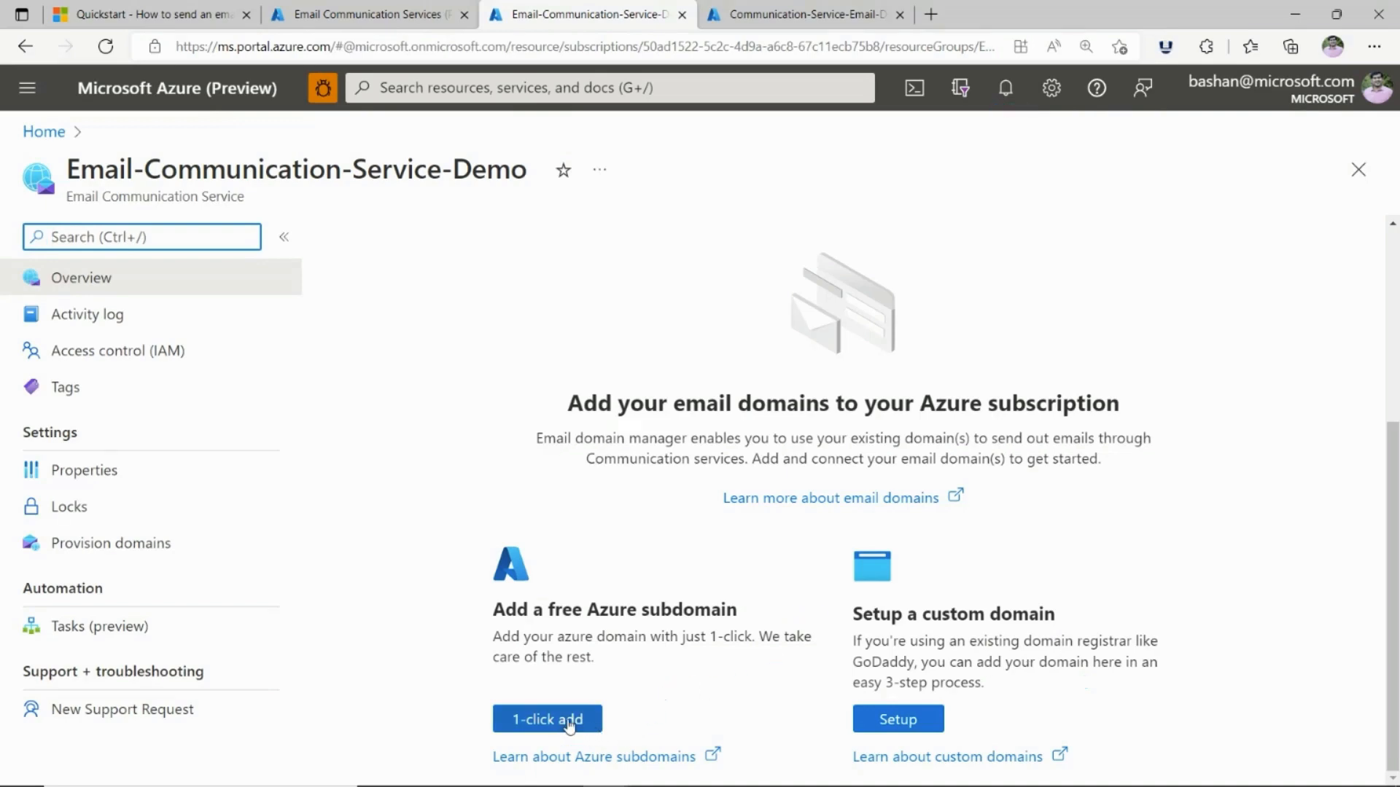
pyautogui.click(546, 719)
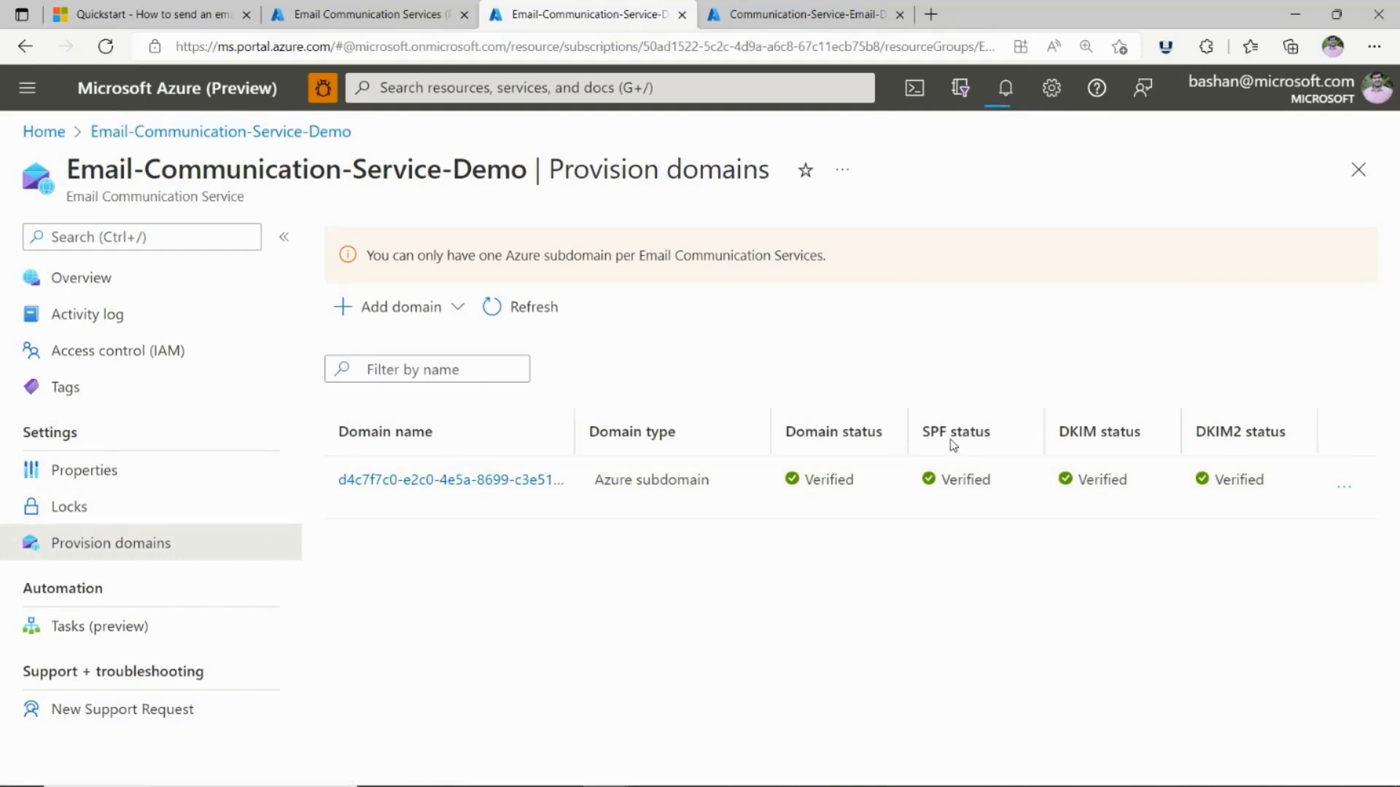
pyautogui.moveTo(1040, 641)
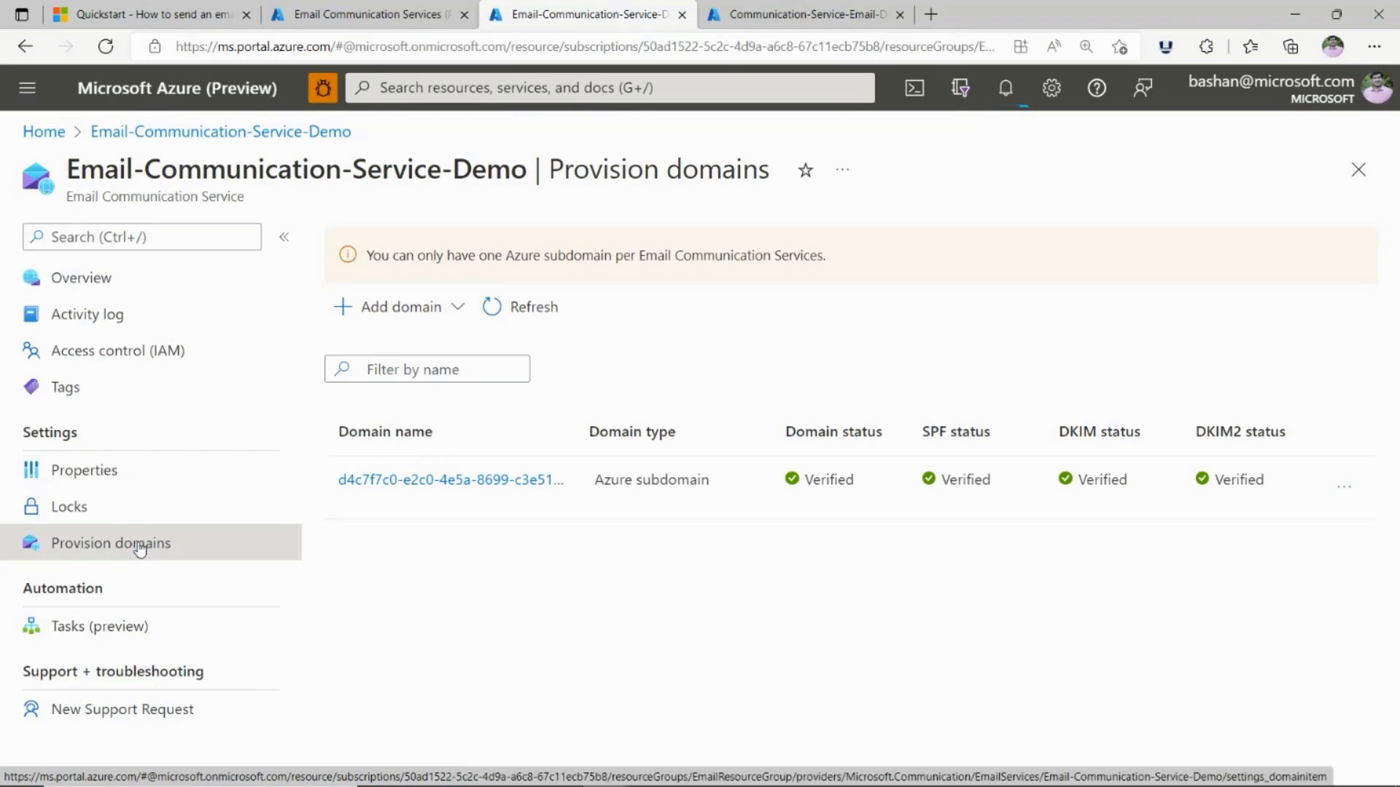
pyautogui.moveTo(114, 350)
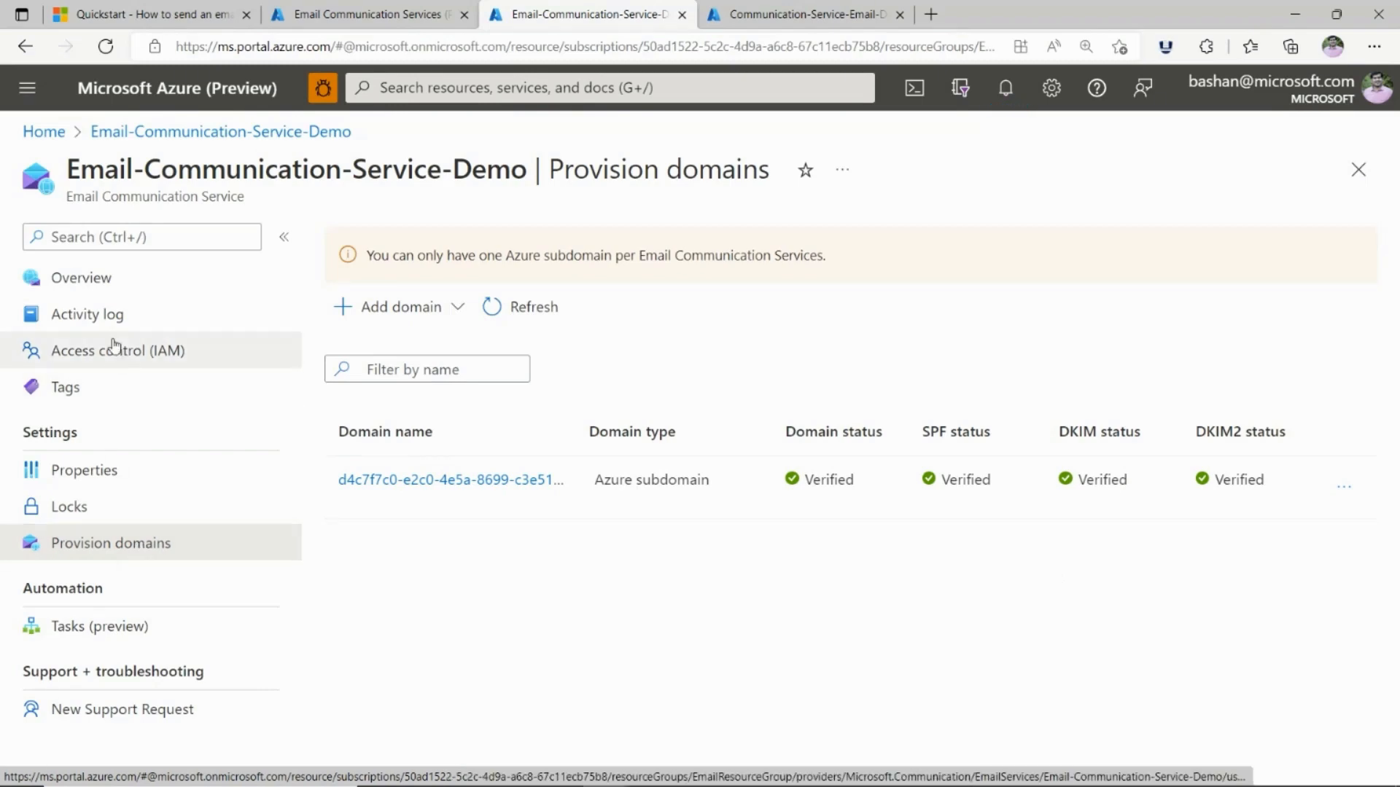
pyautogui.click(82, 277)
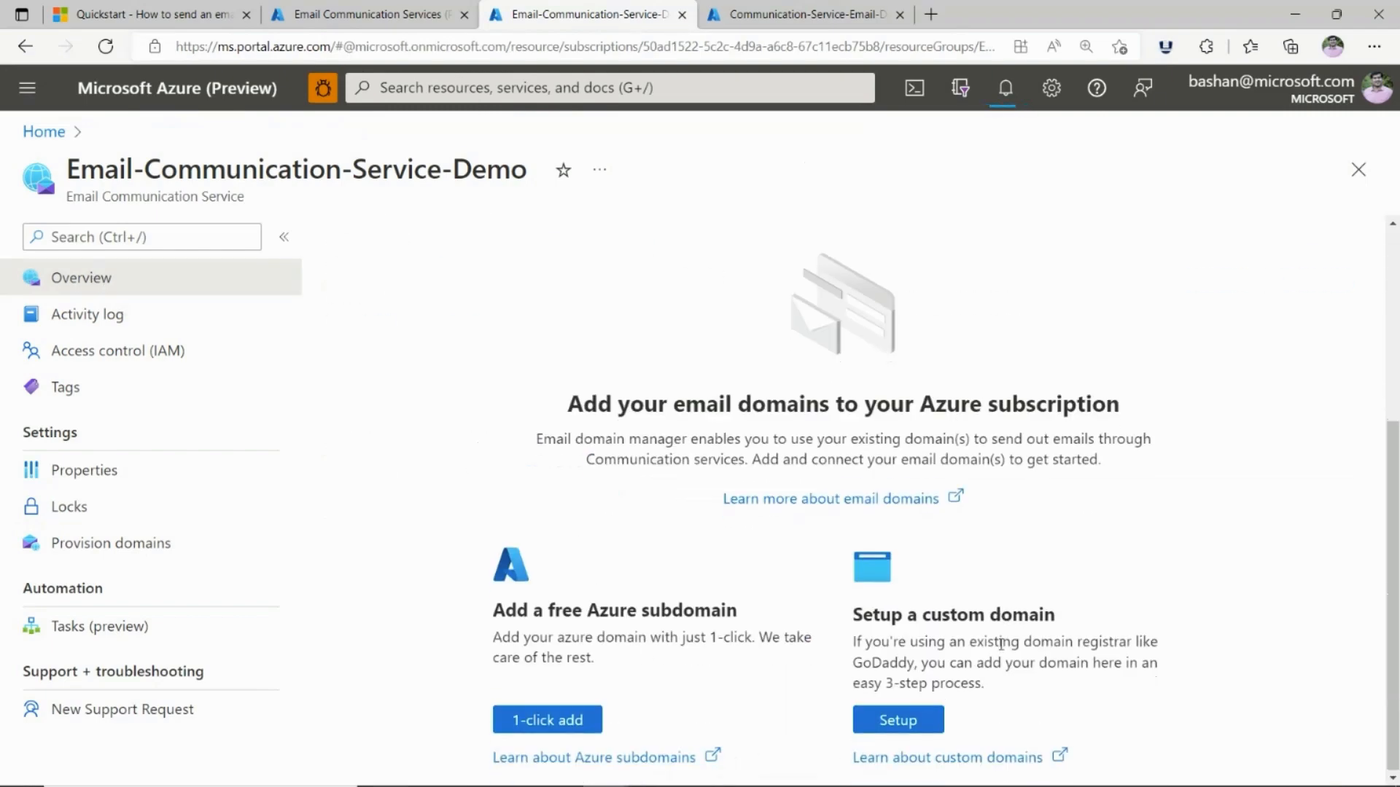
# Enter welcome.azurecomm-mails.net twice as the custom domain, confirm and add it.
pyautogui.click(896, 718)
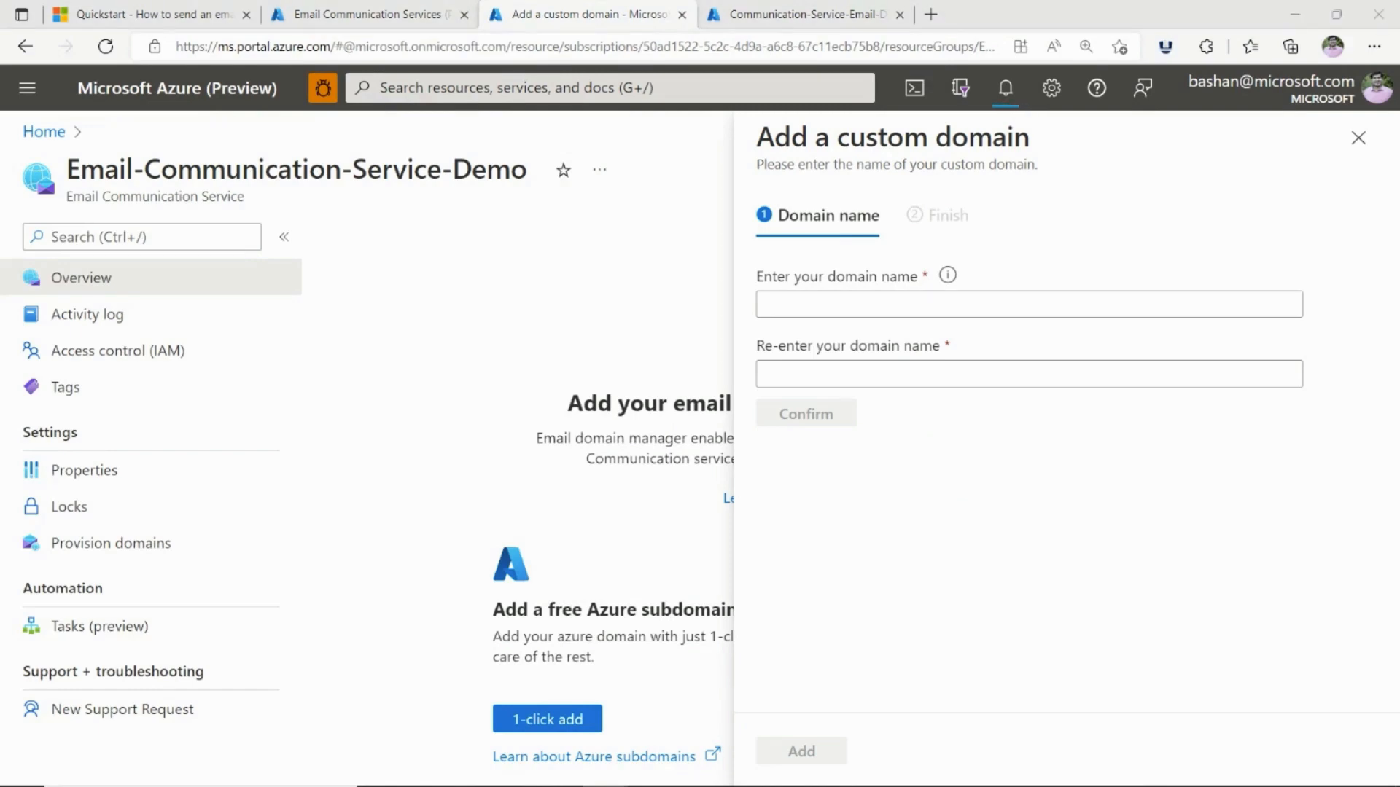
pyautogui.click(1026, 304)
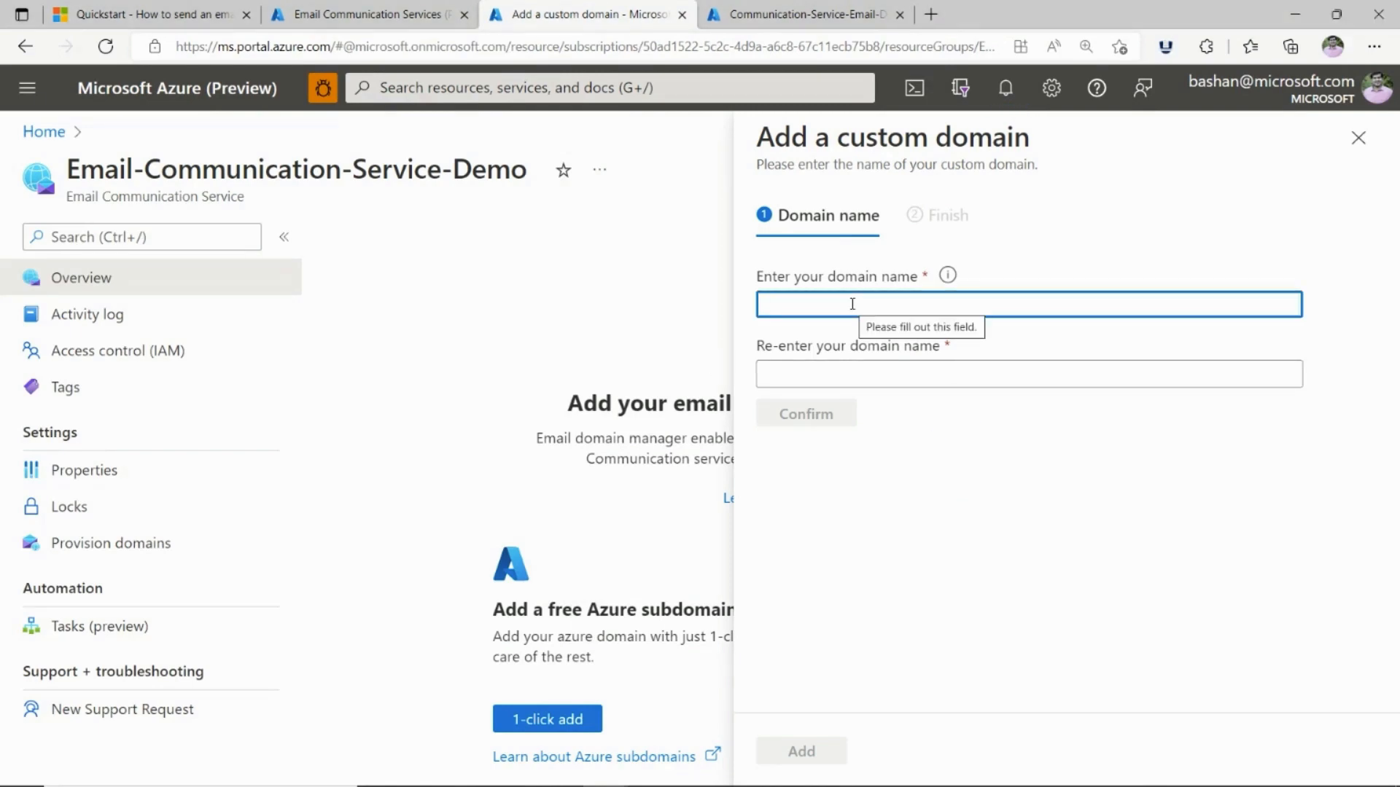
pyautogui.write('welcome.azurecomm-mails.net')
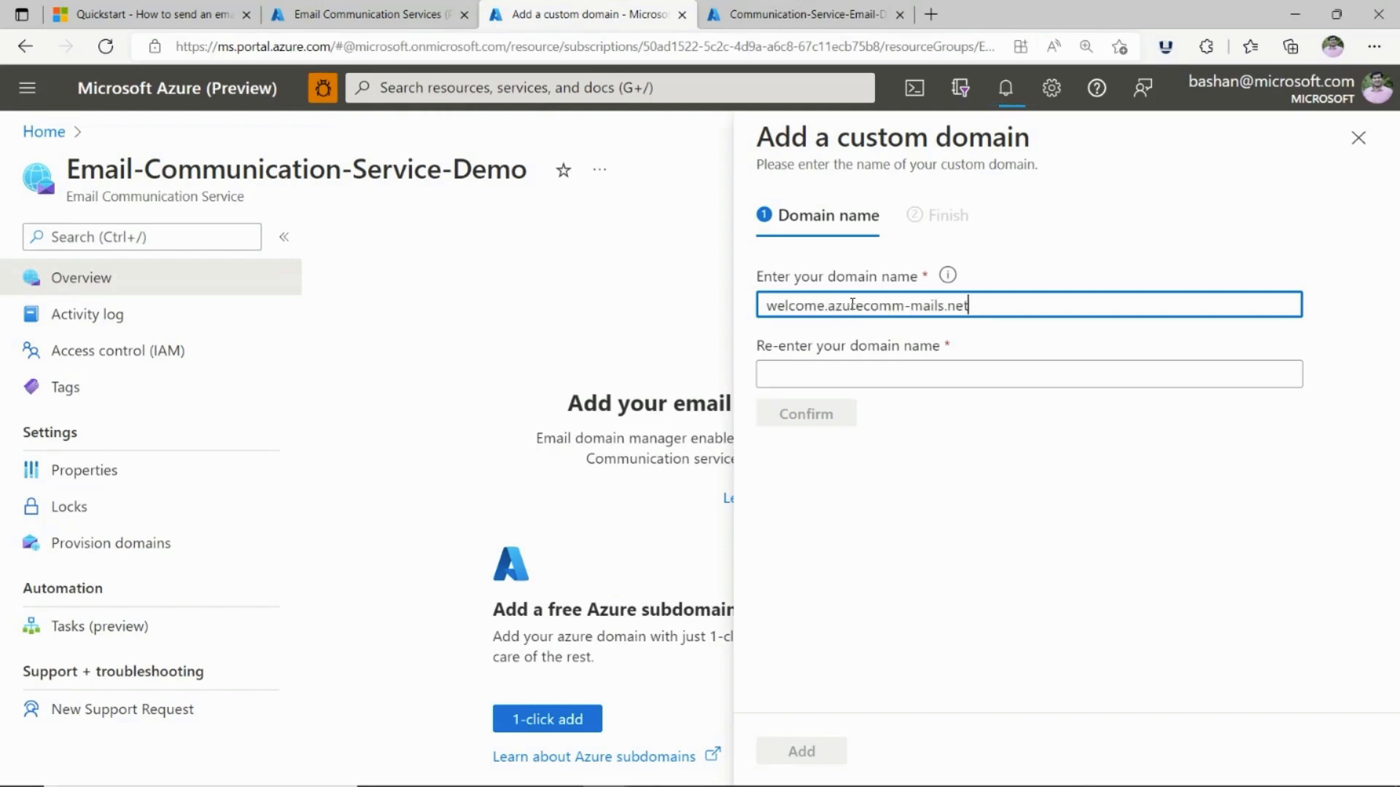
pyautogui.click(1026, 373)
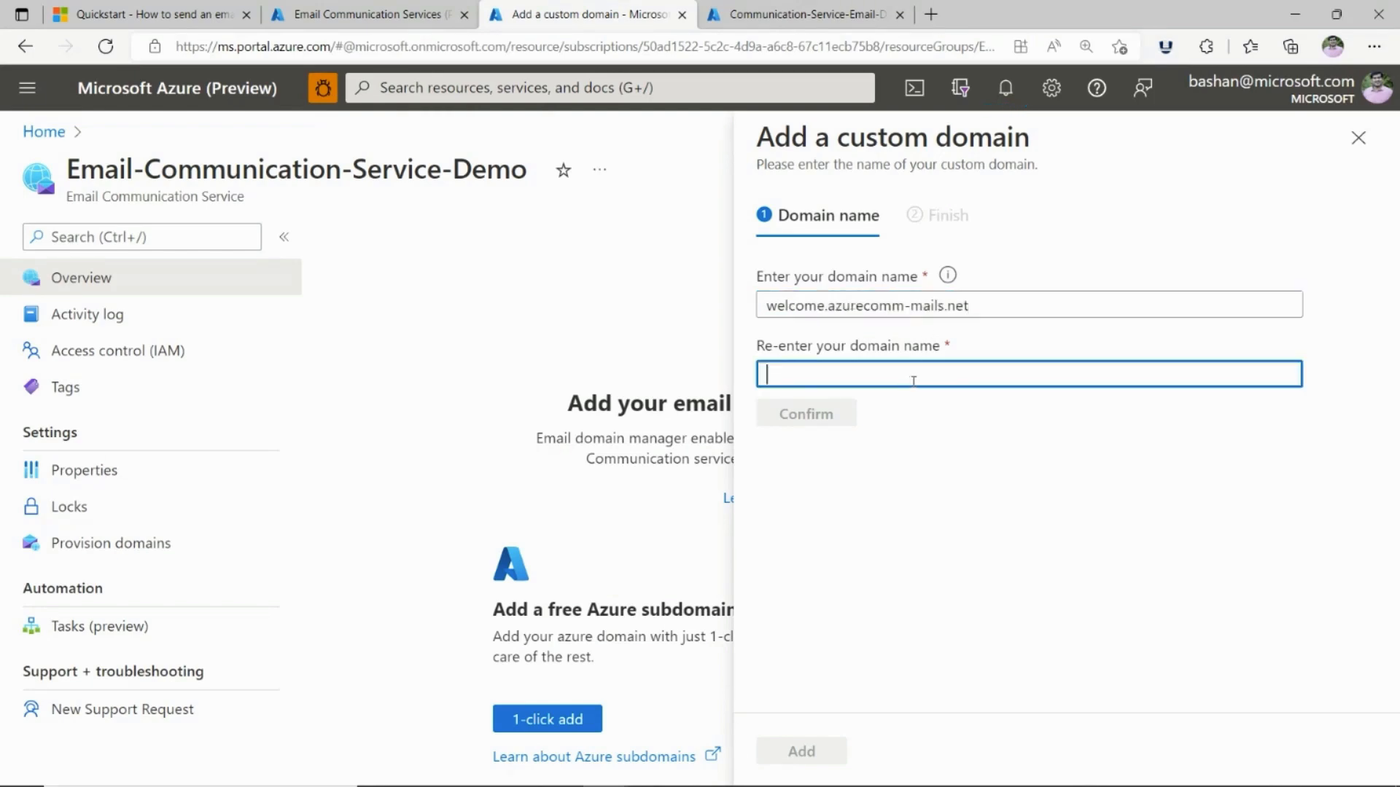
pyautogui.write('welcome')
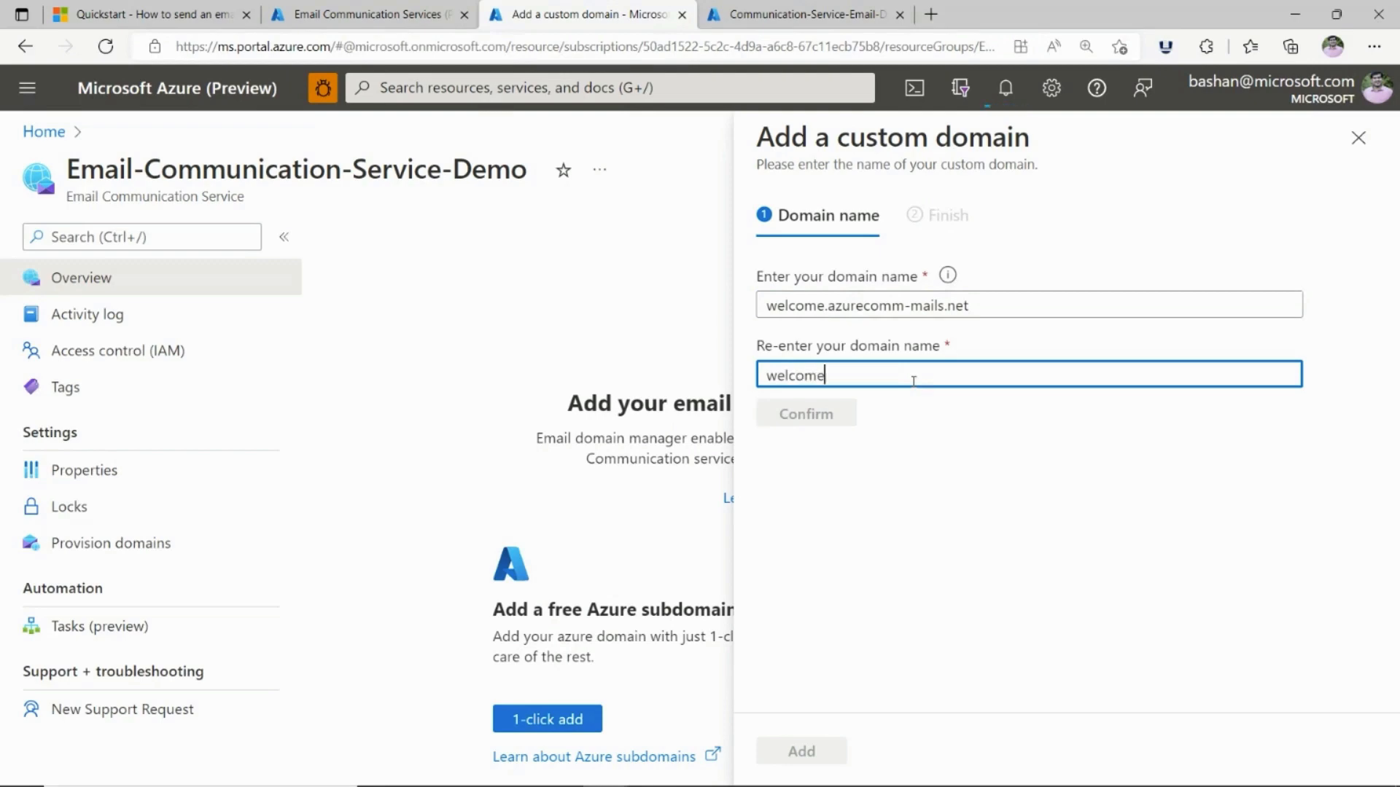
pyautogui.write('.azurecomm-mails.net')
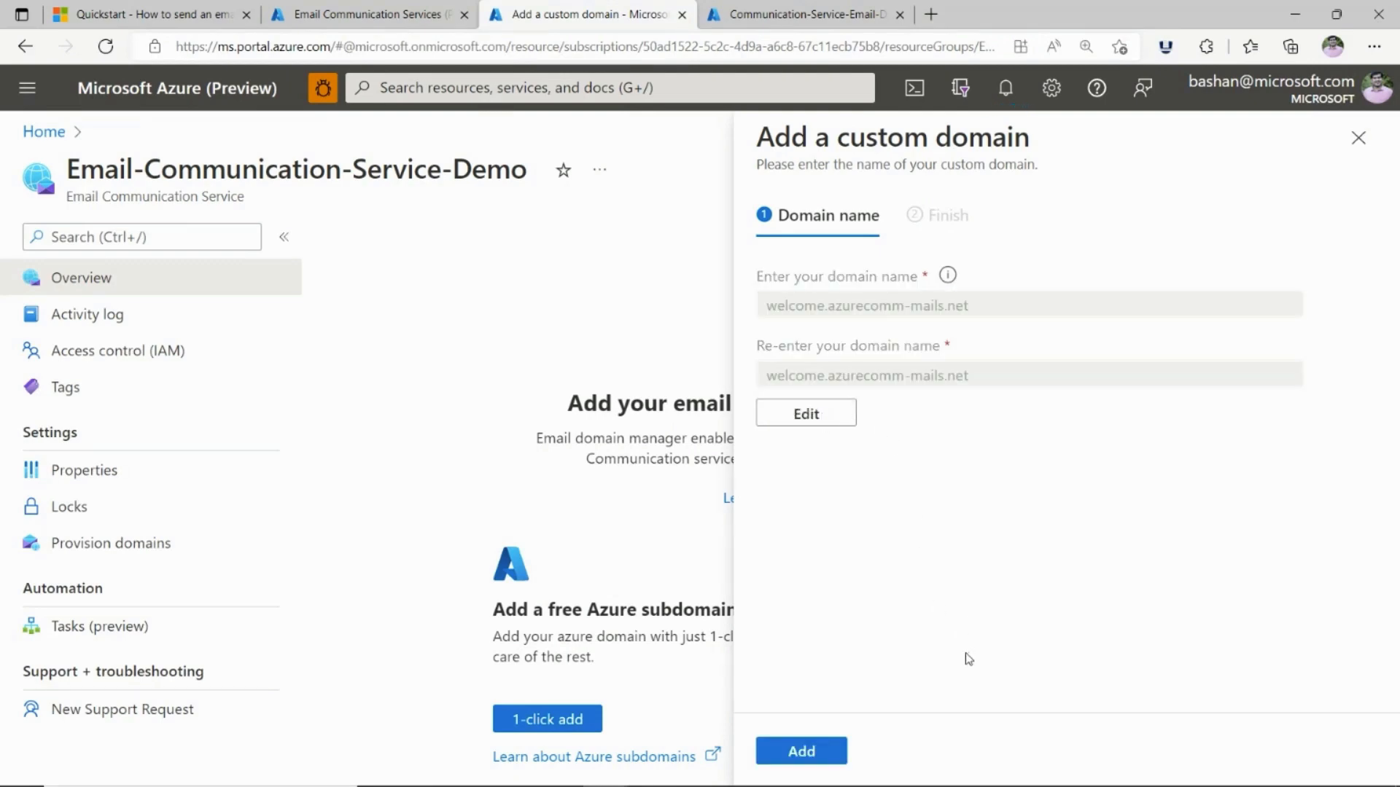
pyautogui.moveTo(811, 364)
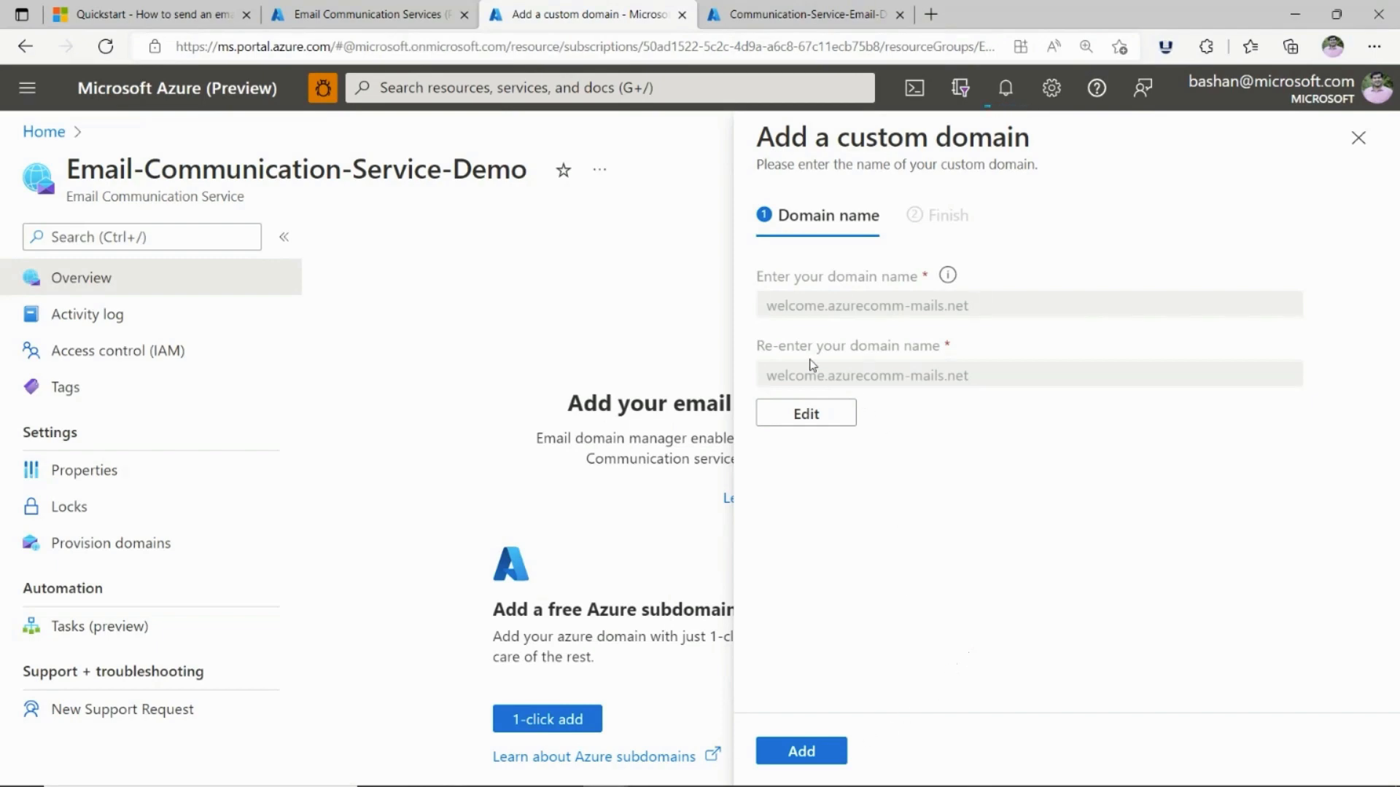
pyautogui.click(801, 749)
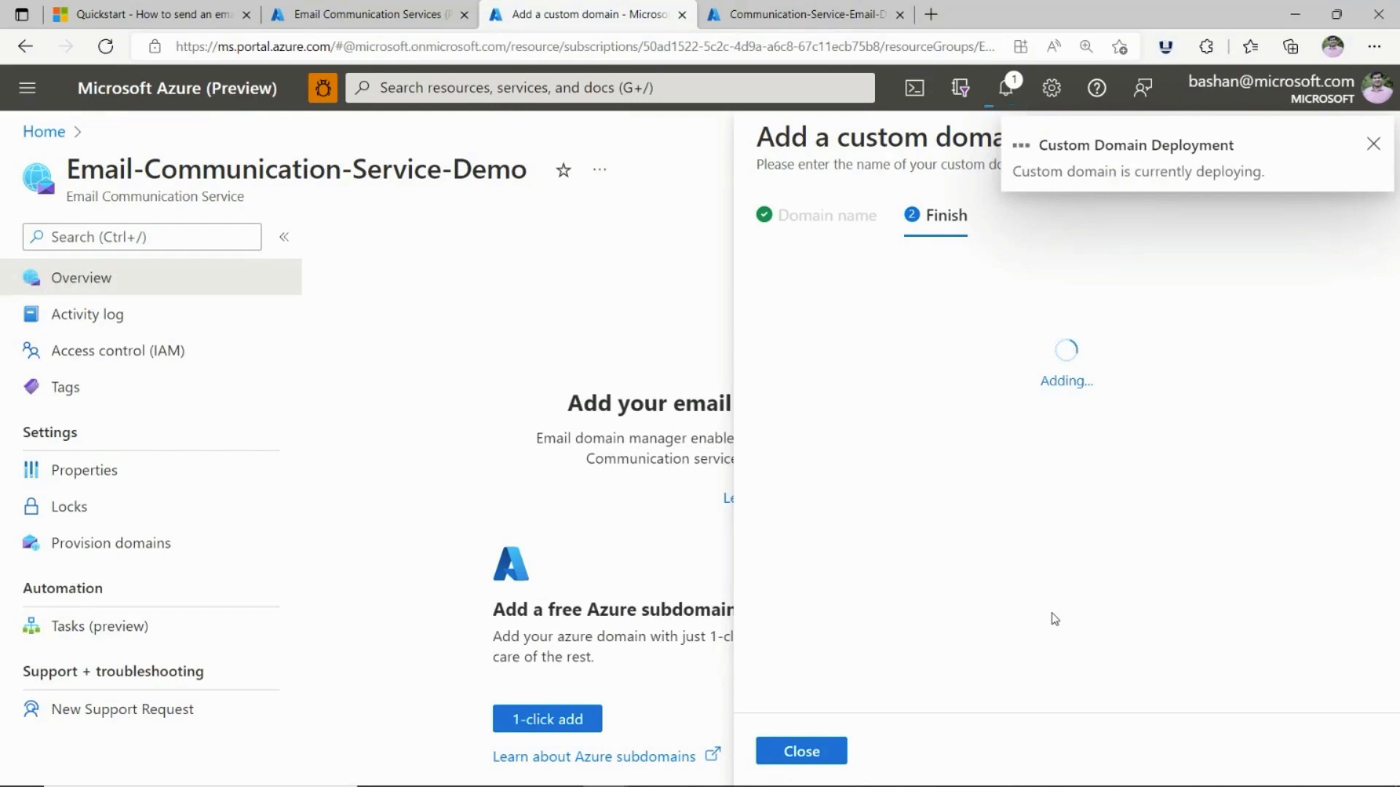
pyautogui.click(1373, 143)
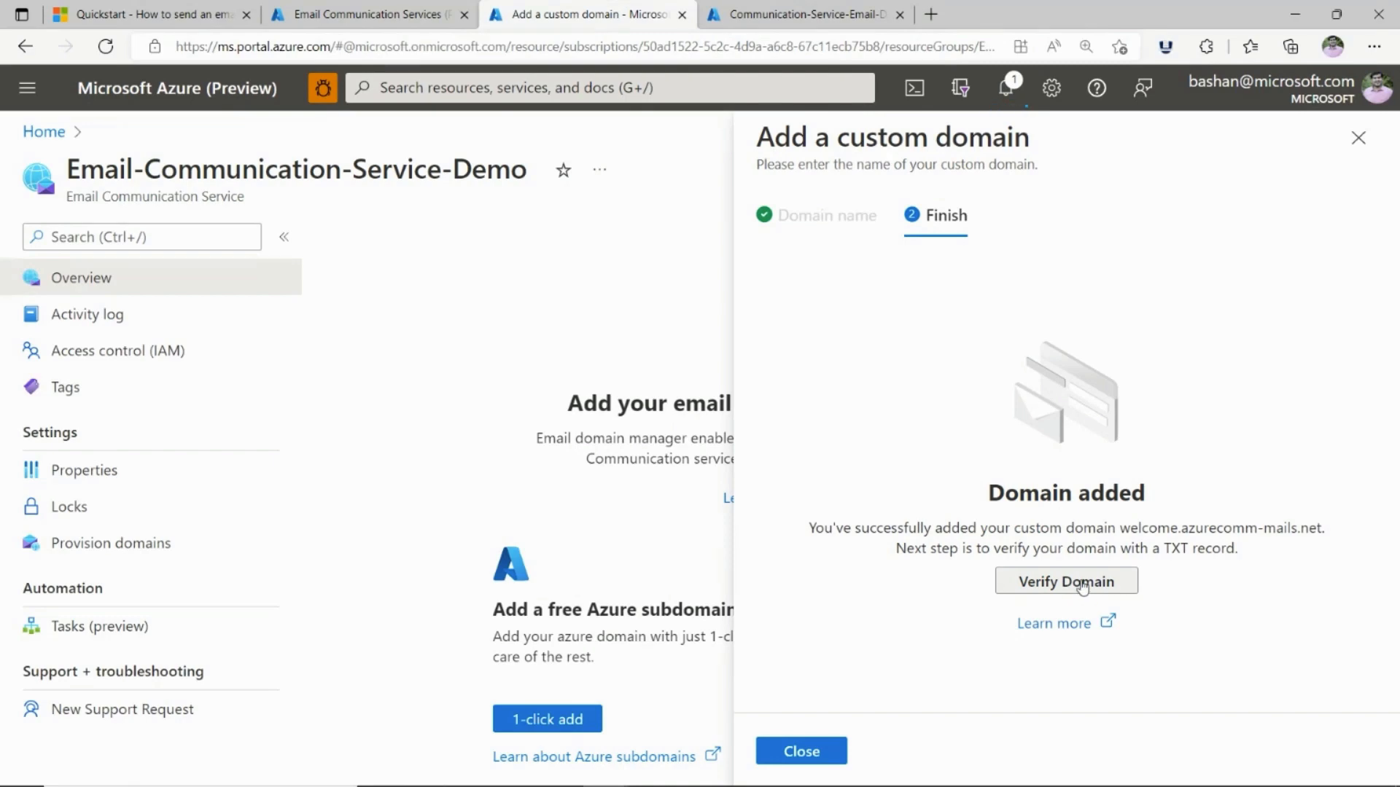
# Walk through TXT verification of welcome.azurecomm-mails.net, confirm the record is added and close.
pyautogui.click(1064, 581)
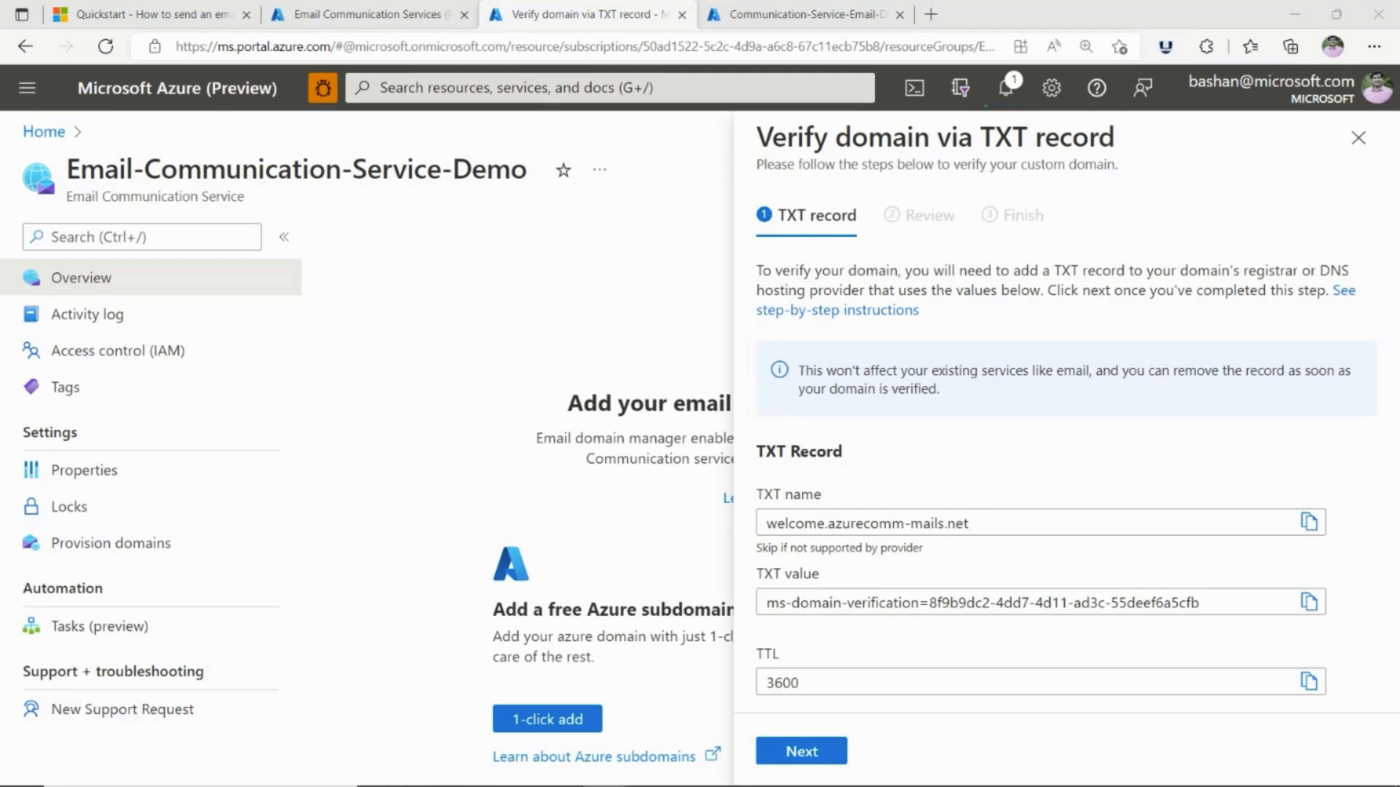
pyautogui.click(799, 750)
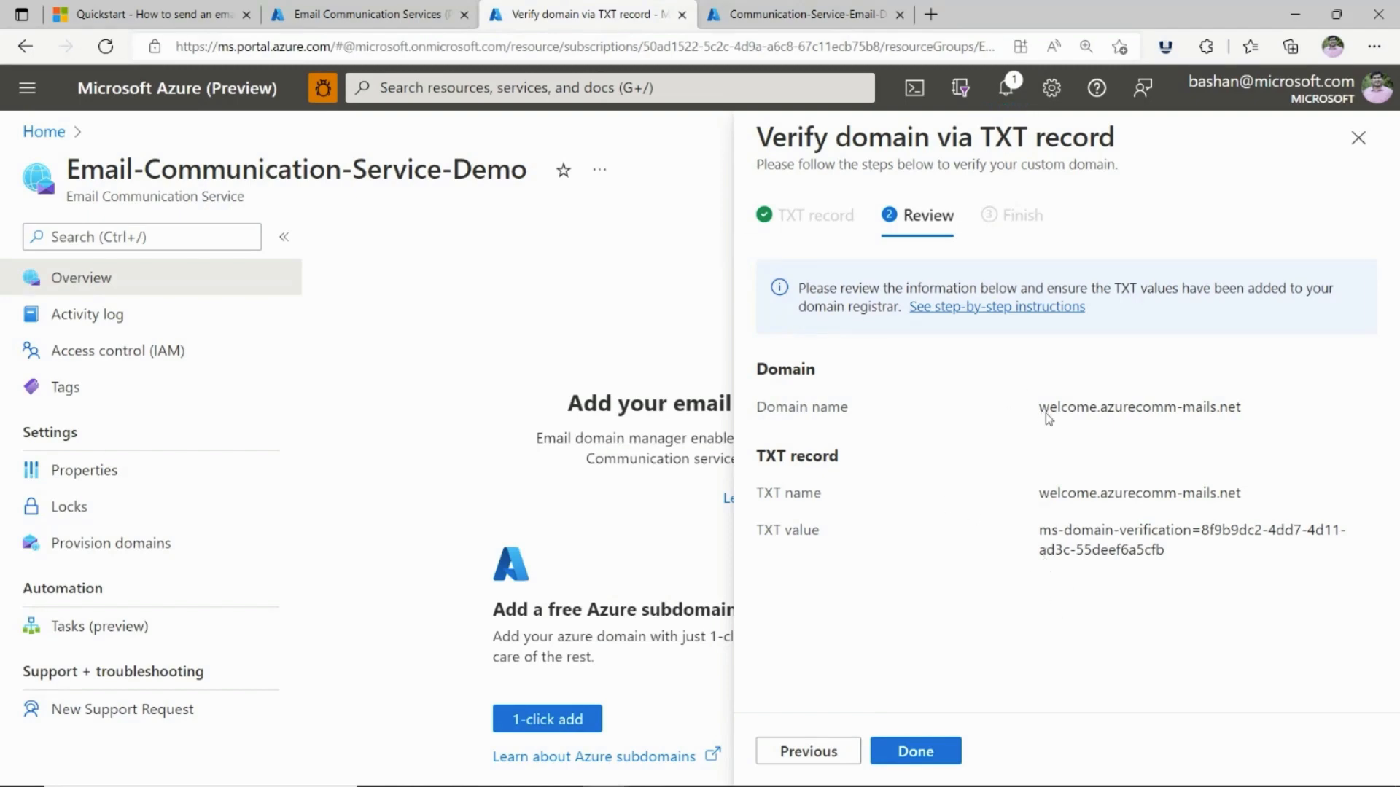
pyautogui.click(914, 751)
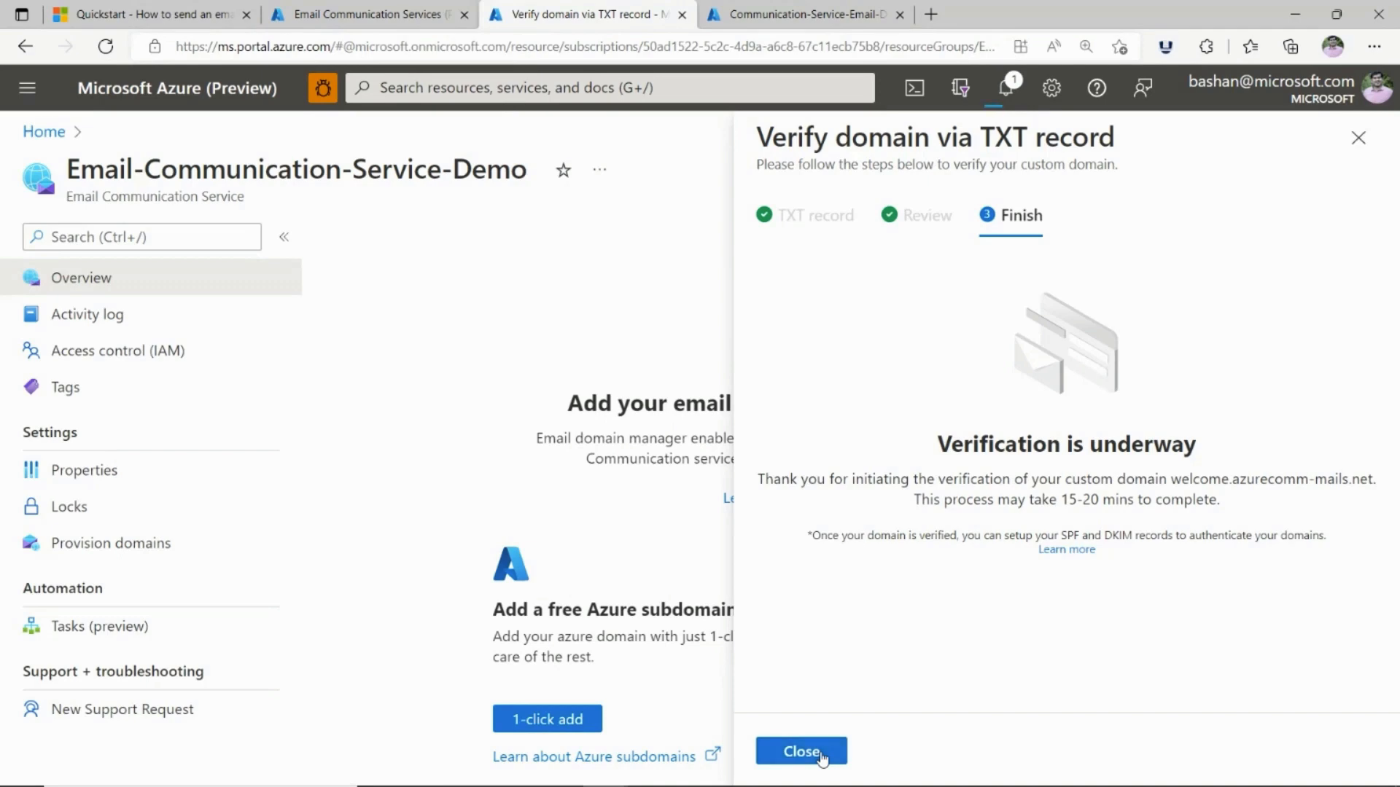
pyautogui.click(799, 751)
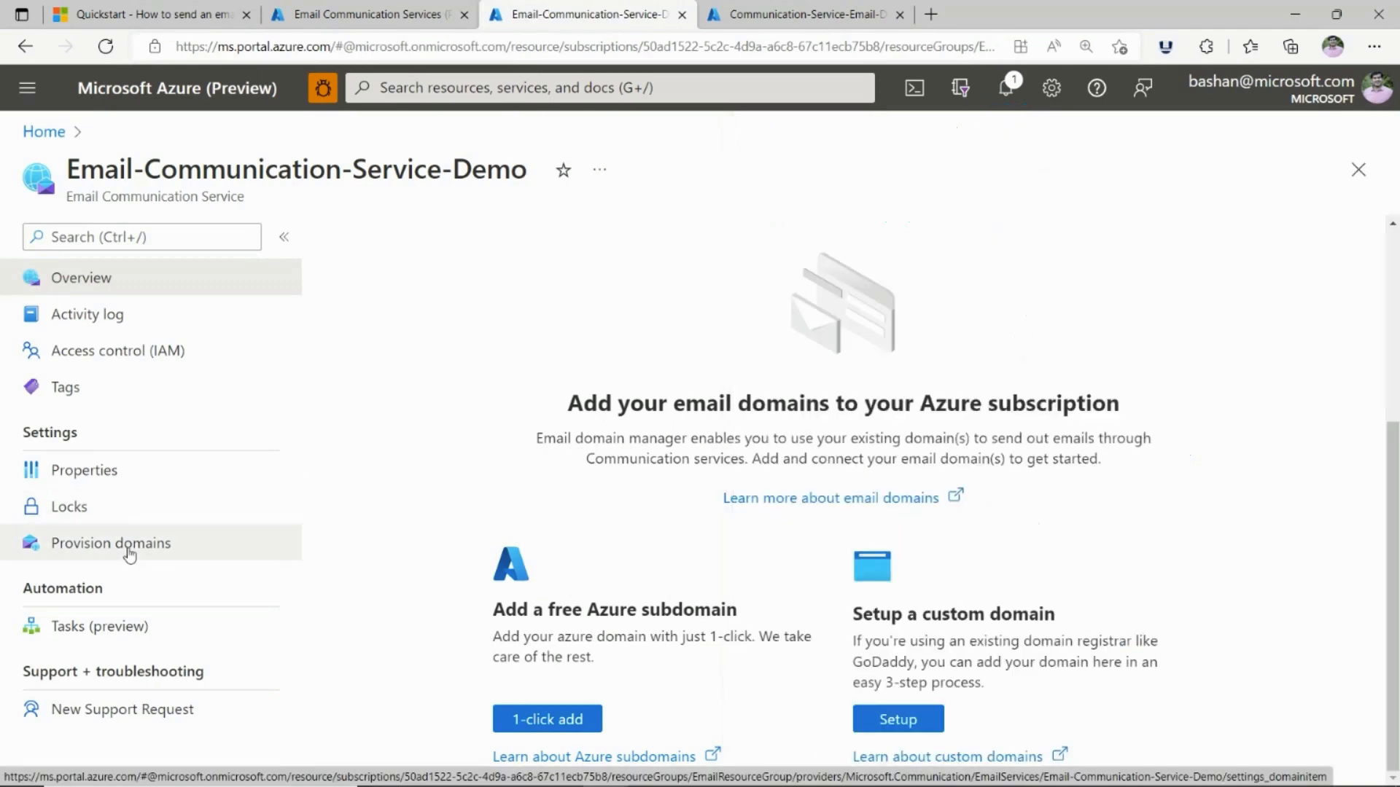
# From Provision domains, open the Azure managed subdomain's detail page.
pyautogui.click(110, 542)
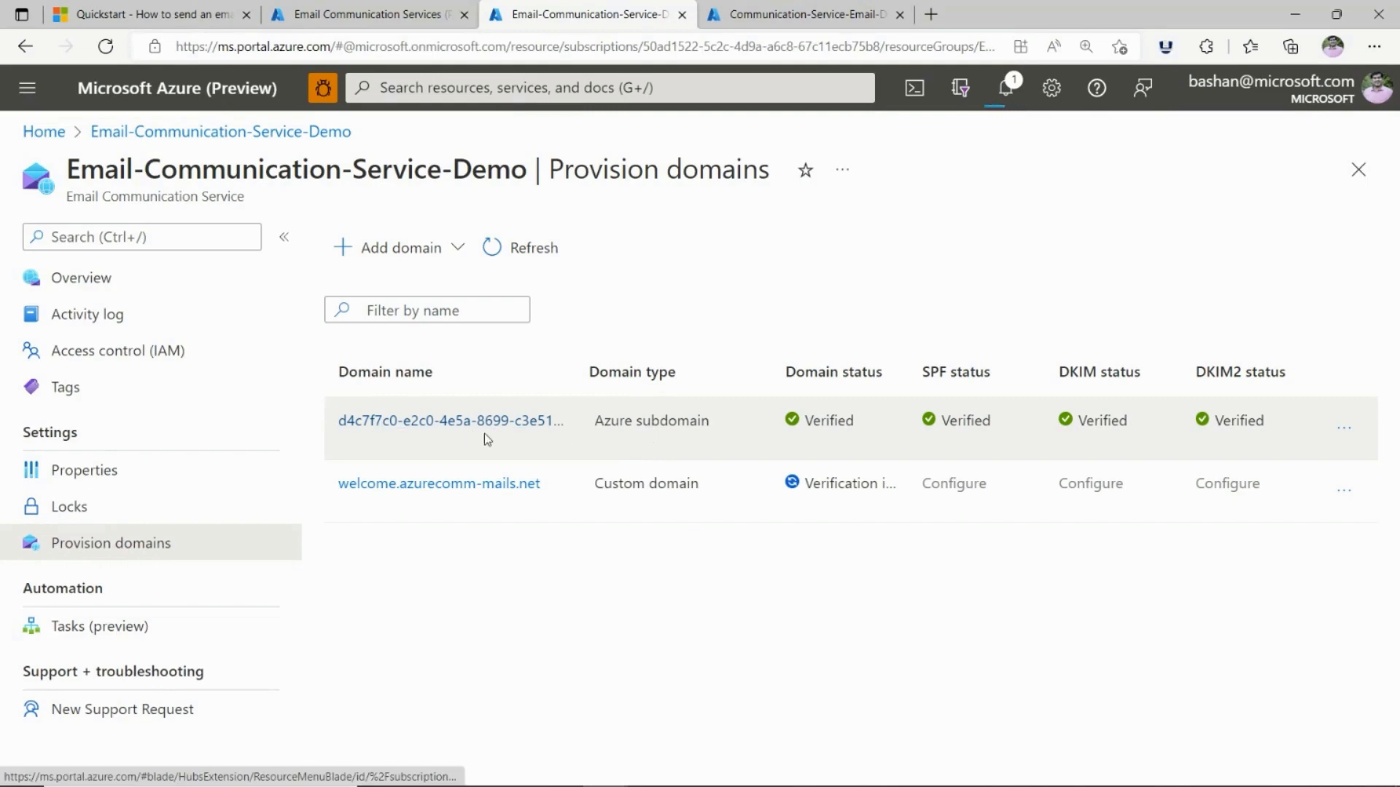
pyautogui.moveTo(796, 495)
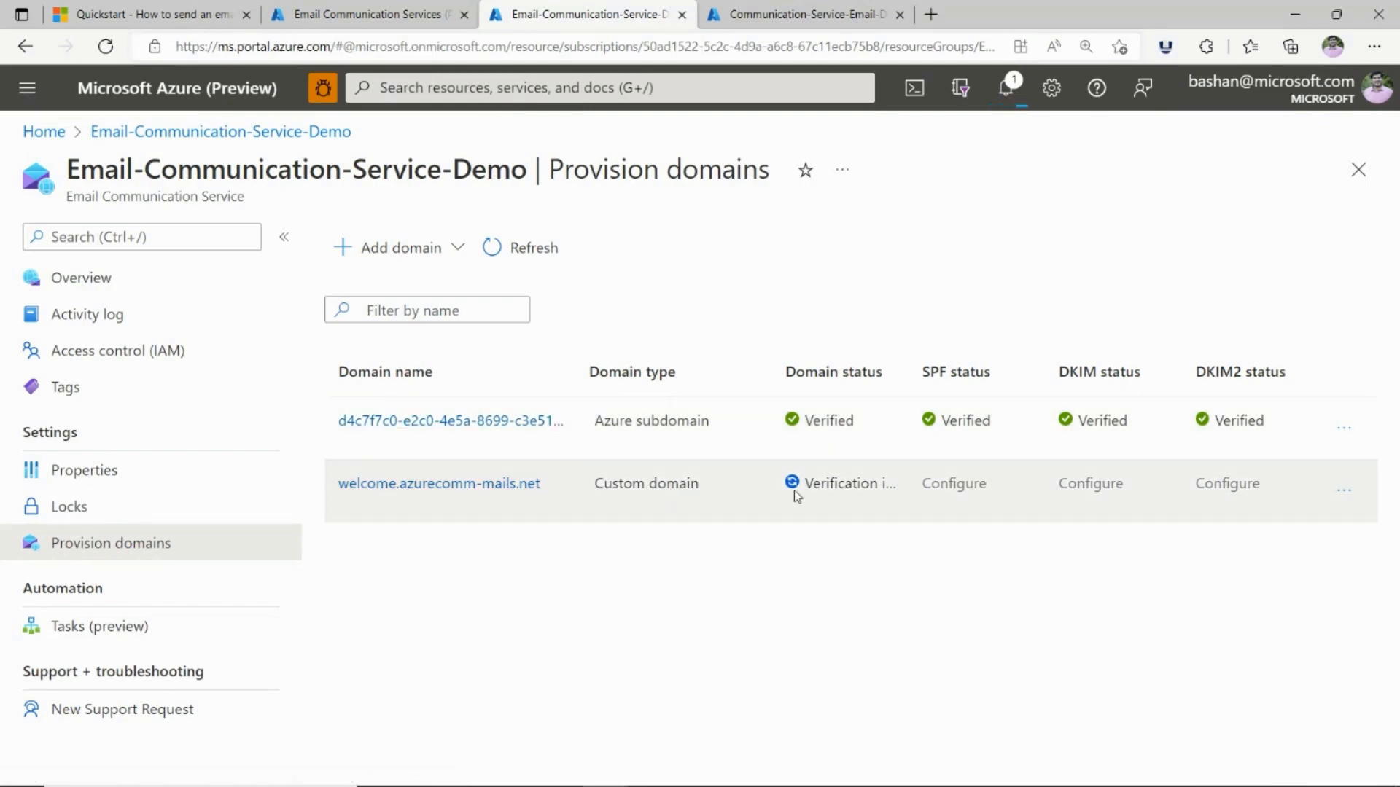
pyautogui.moveTo(840, 483)
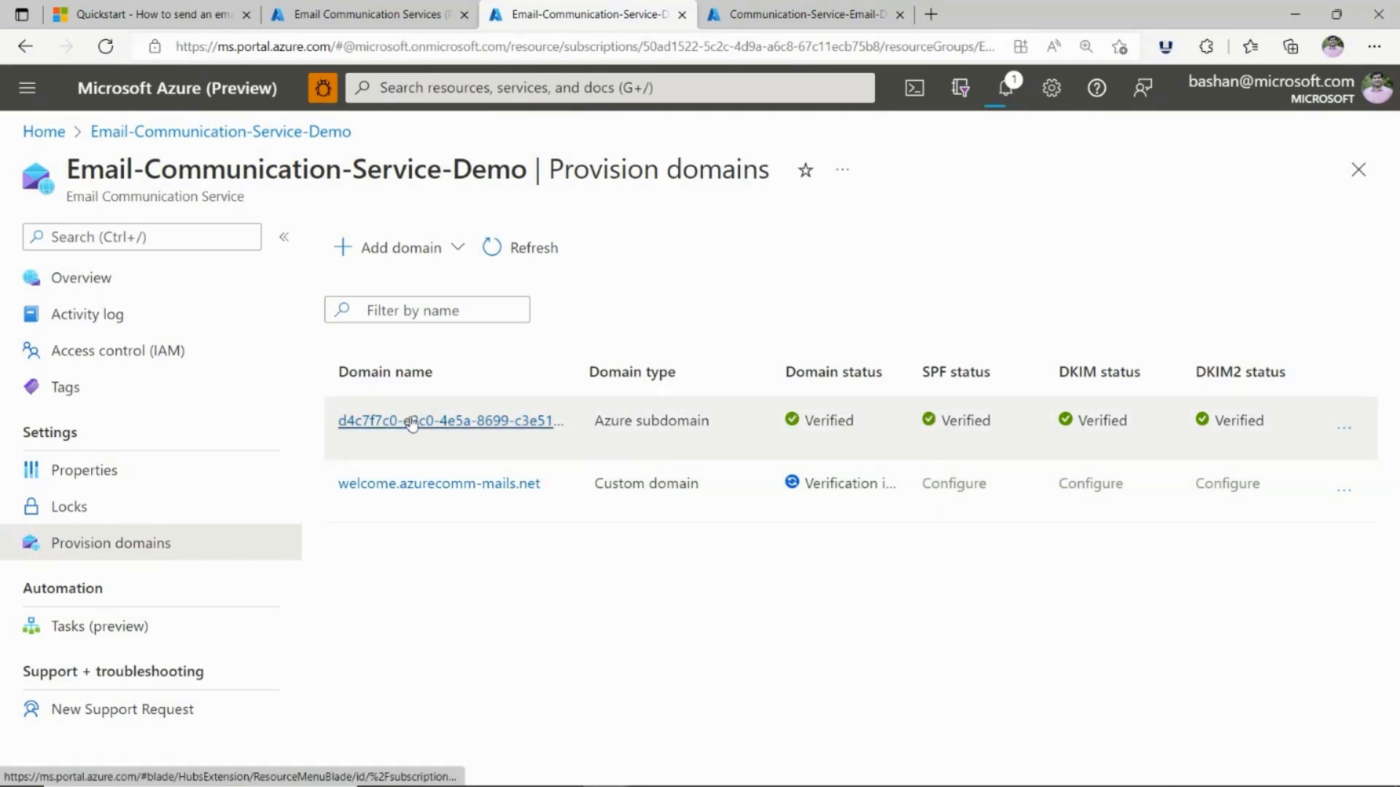
pyautogui.click(450, 420)
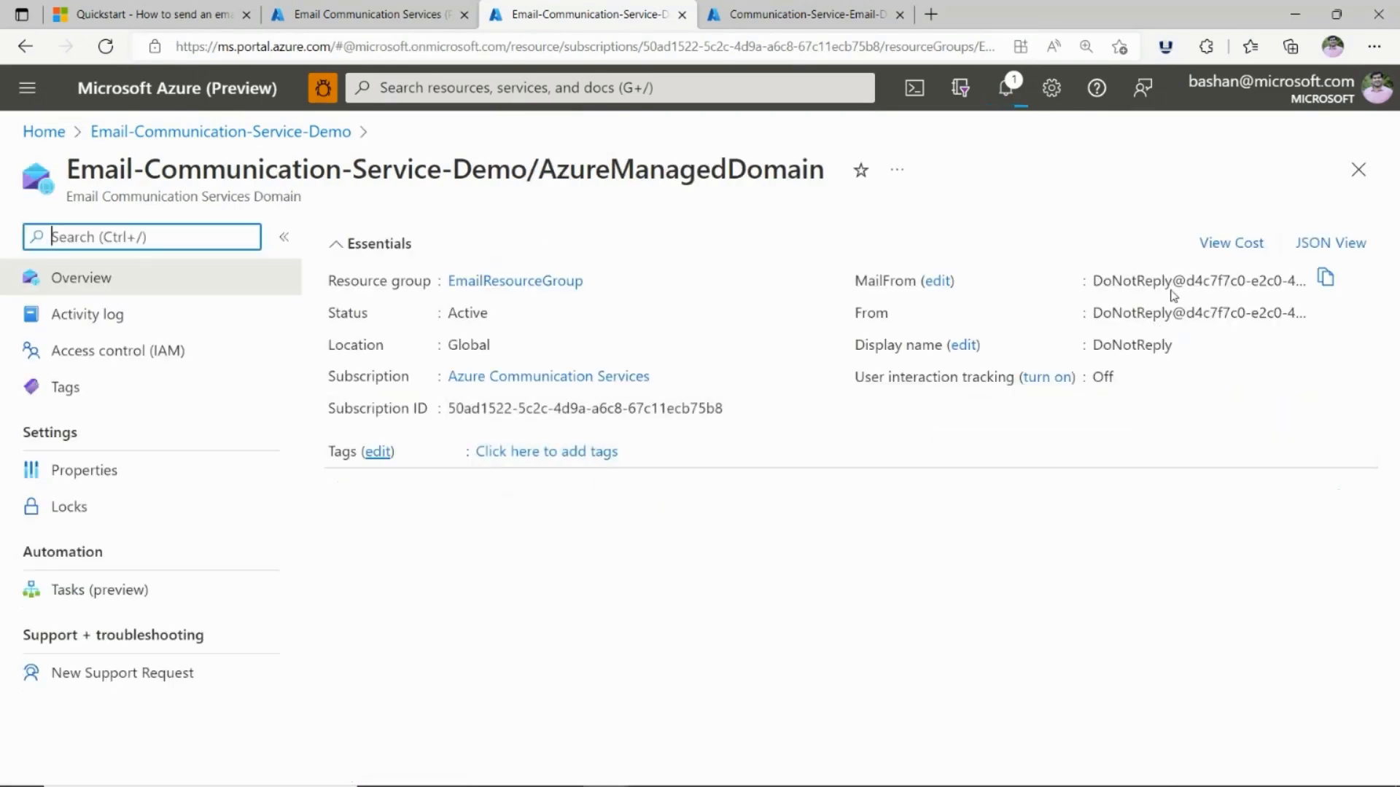
# Edit the MailFrom sender and enter Acs Emails as its display name.
pyautogui.click(937, 280)
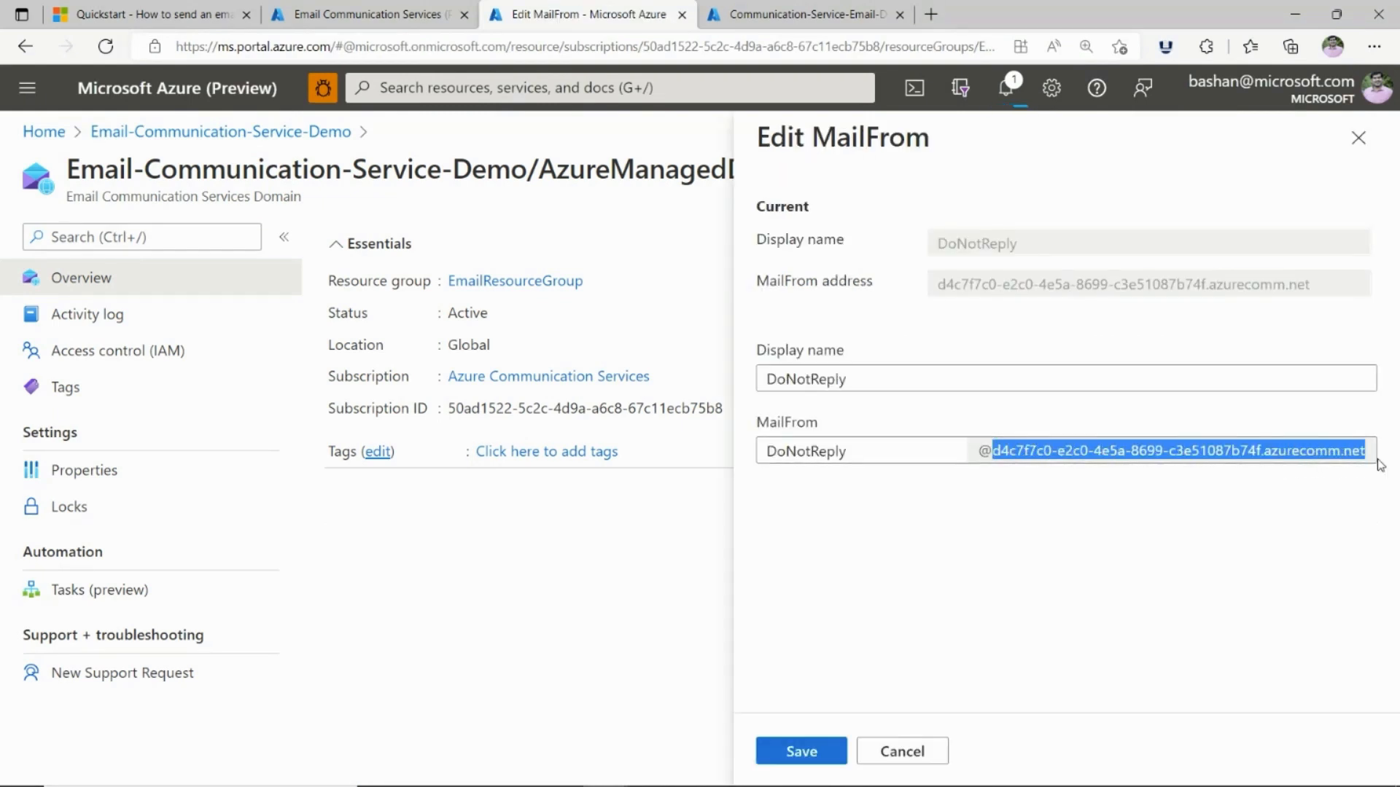
pyautogui.moveTo(829, 403)
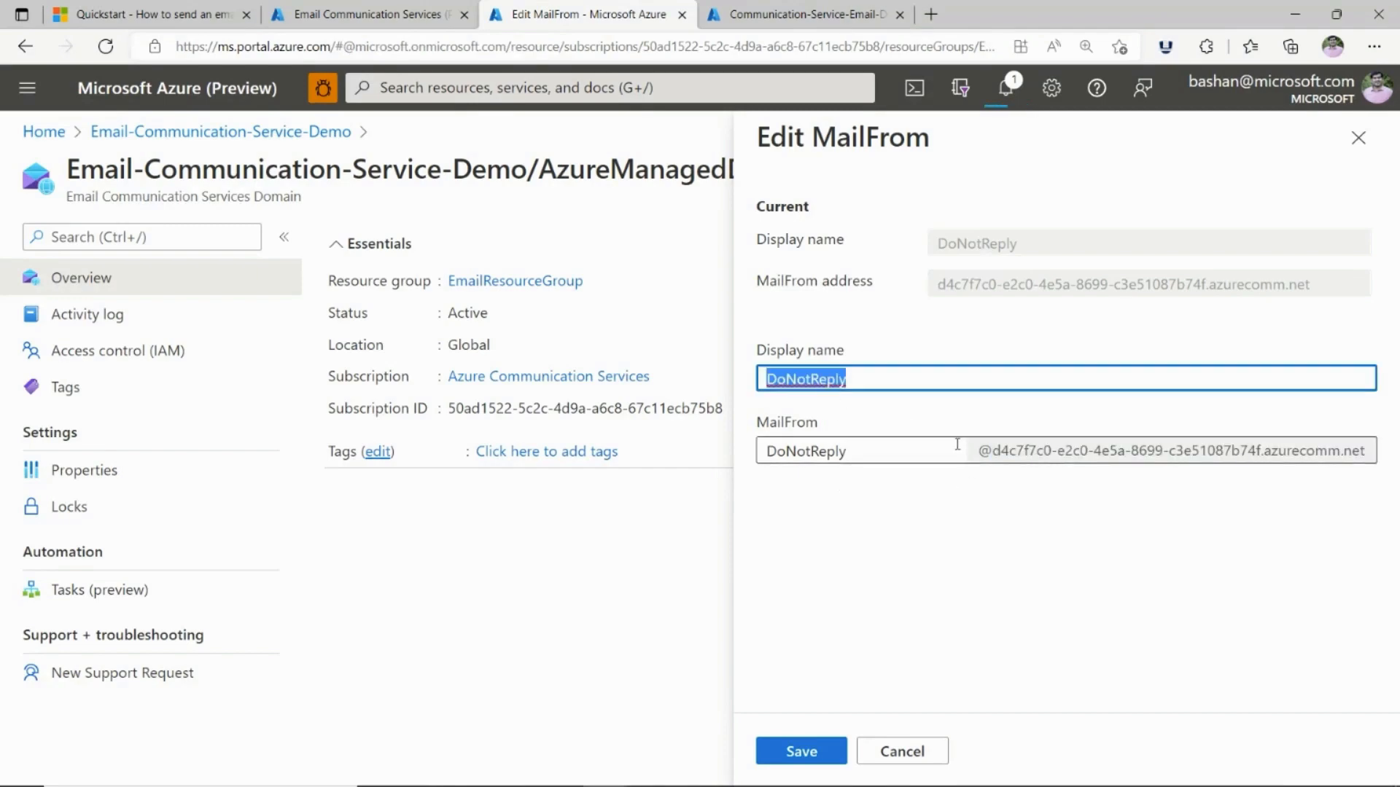
pyautogui.write('AC')
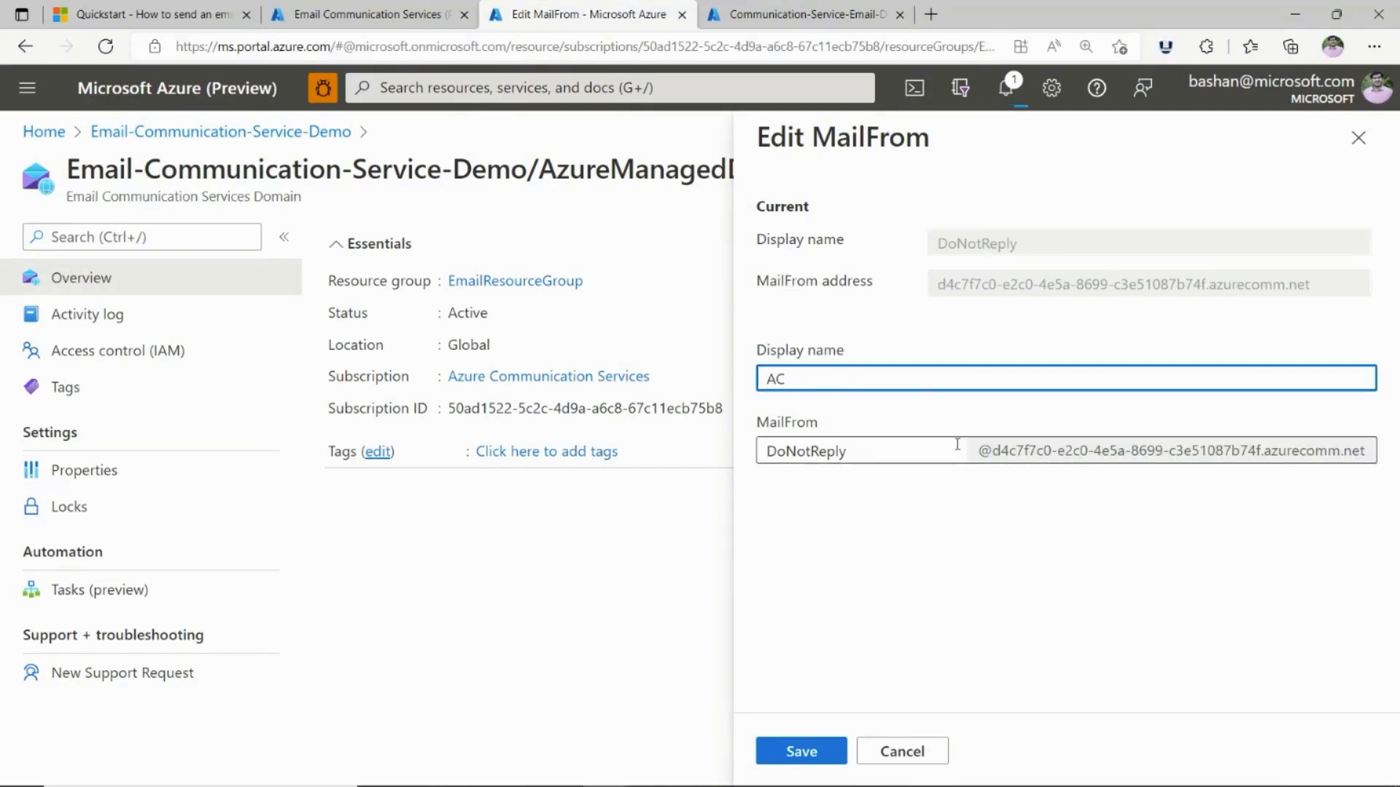
pyautogui.write('cs Em')
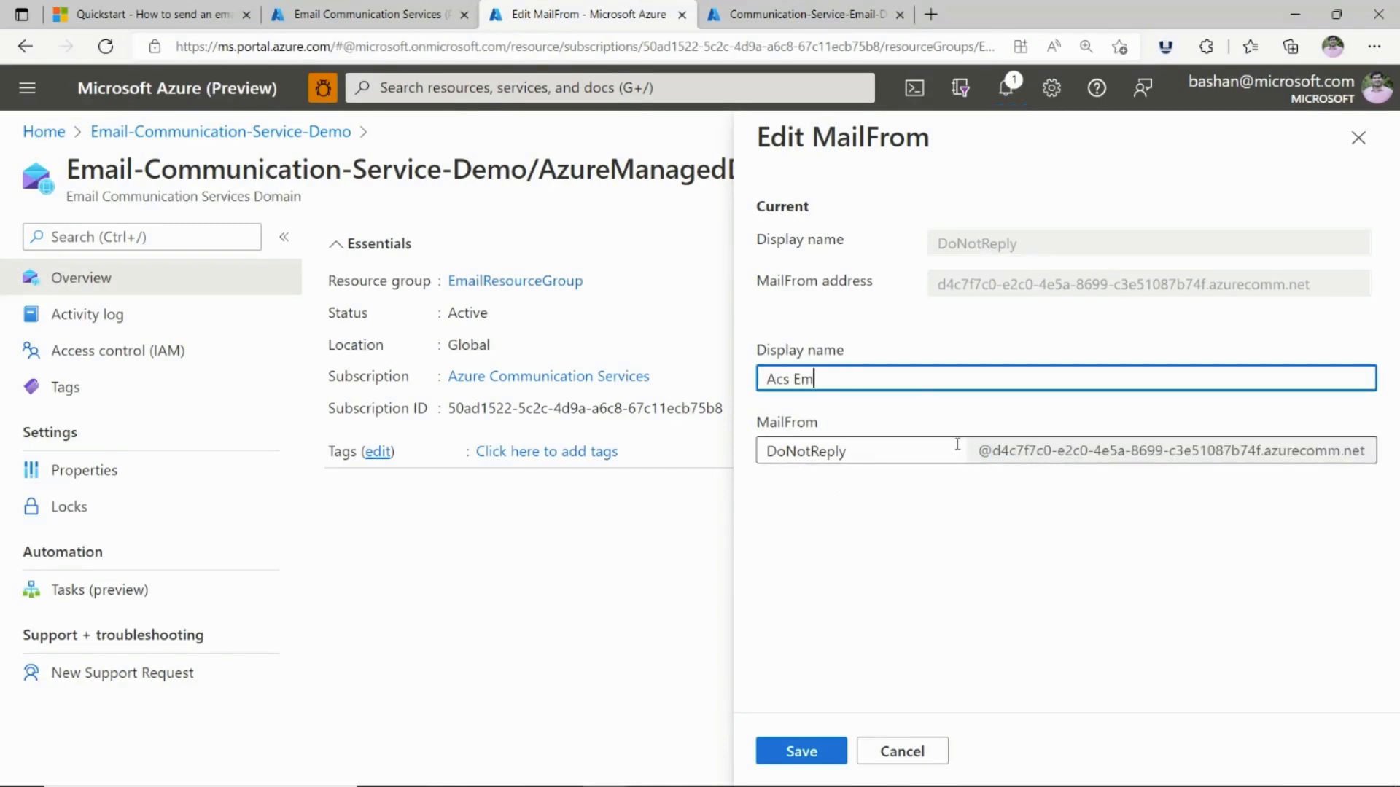
pyautogui.write('ails')
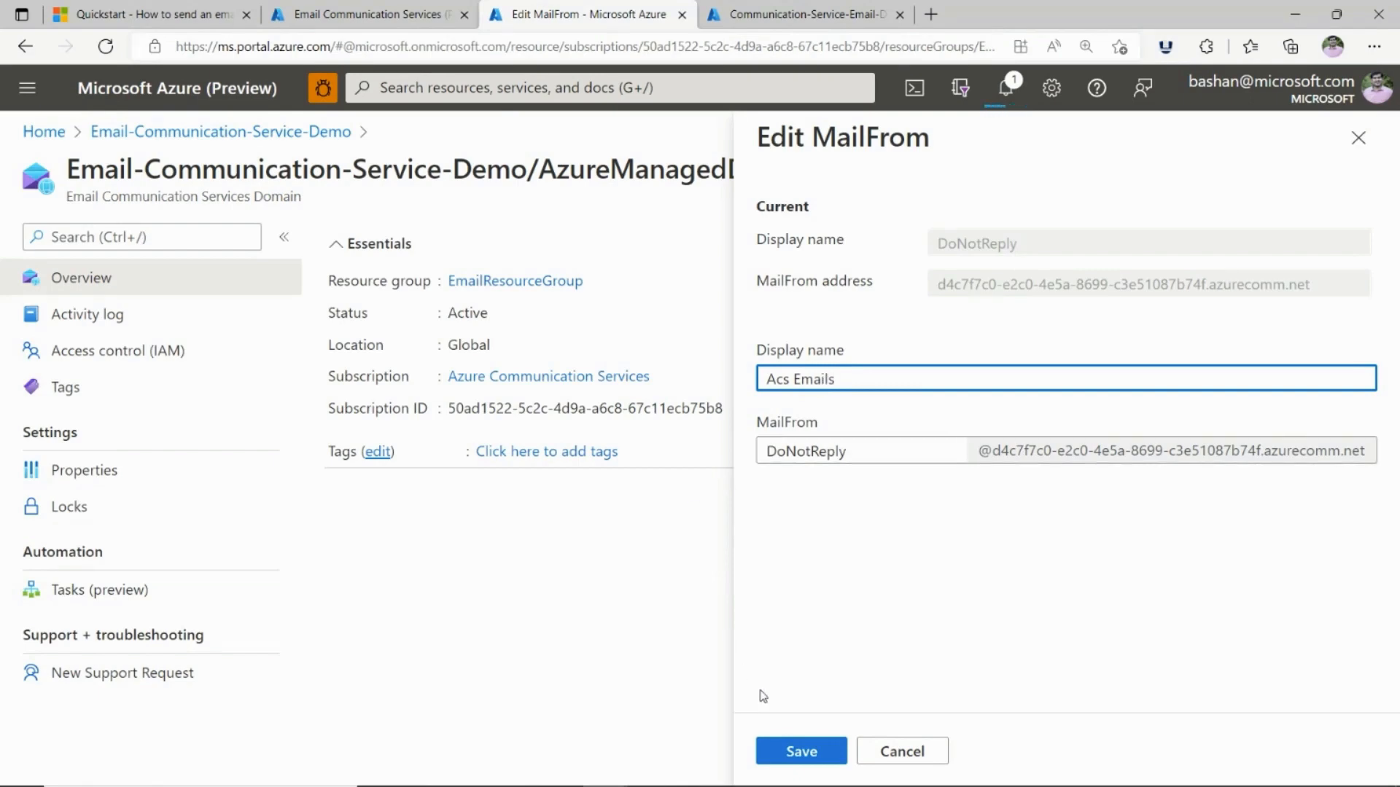
pyautogui.moveTo(801, 567)
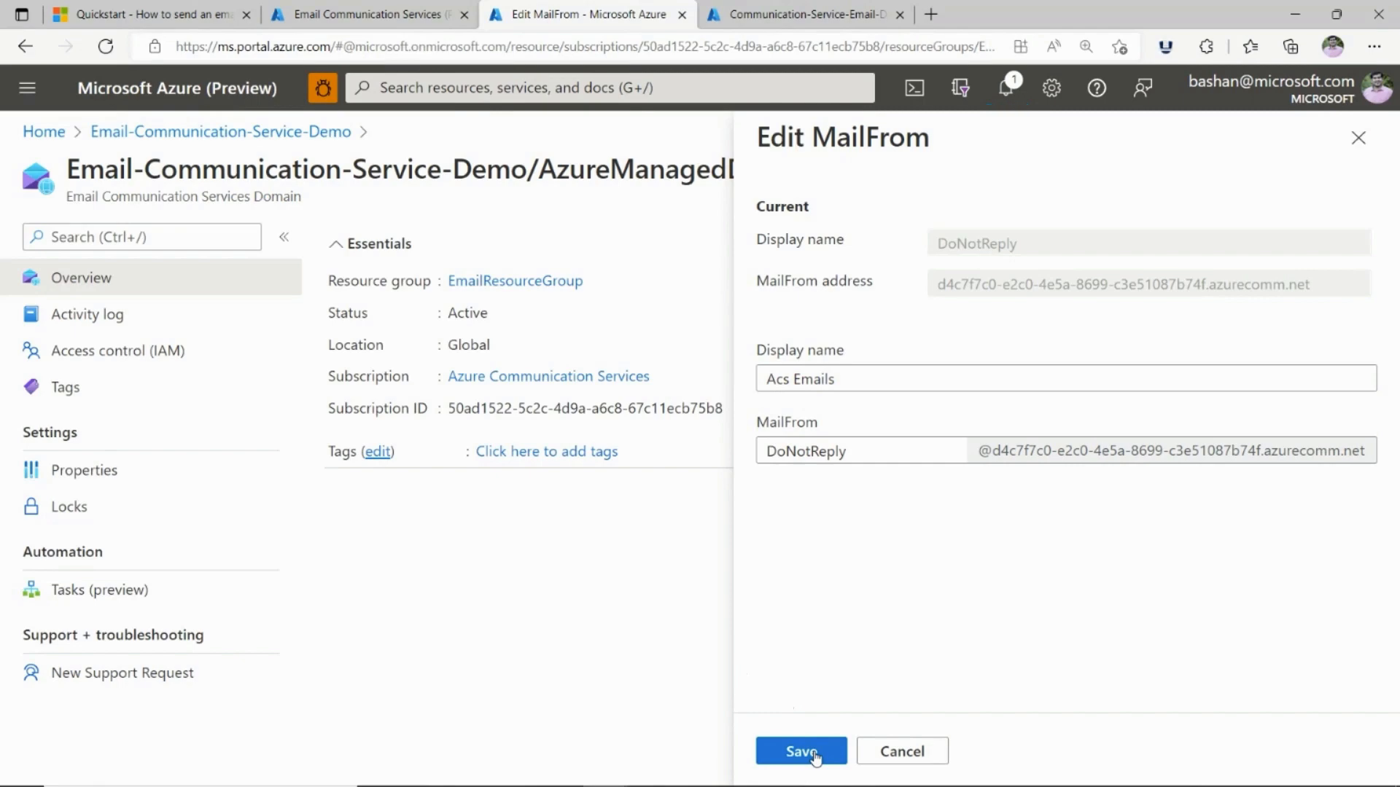
# Save the Acs Emails display name and refresh the domain list to see the custom domain Verified.
pyautogui.click(799, 751)
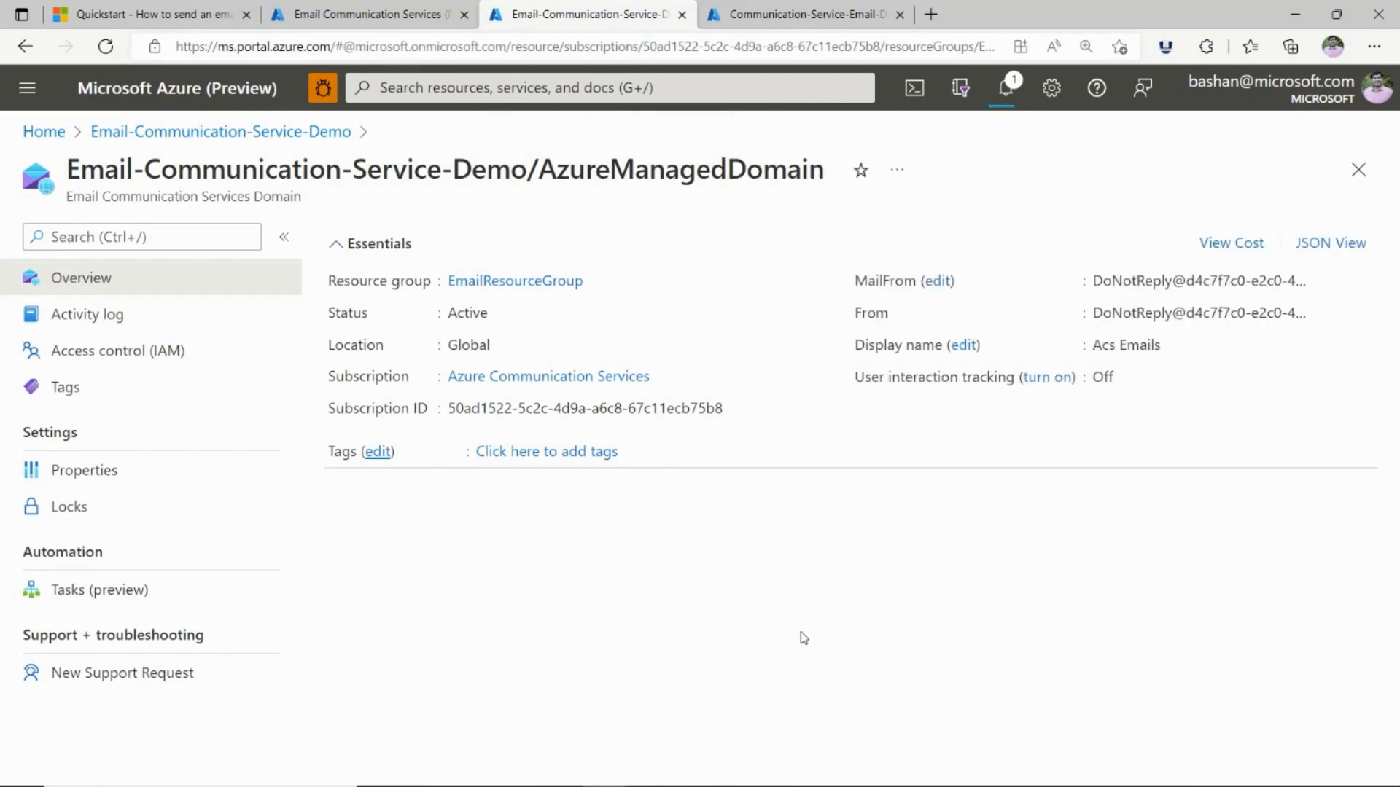
pyautogui.moveTo(181, 131)
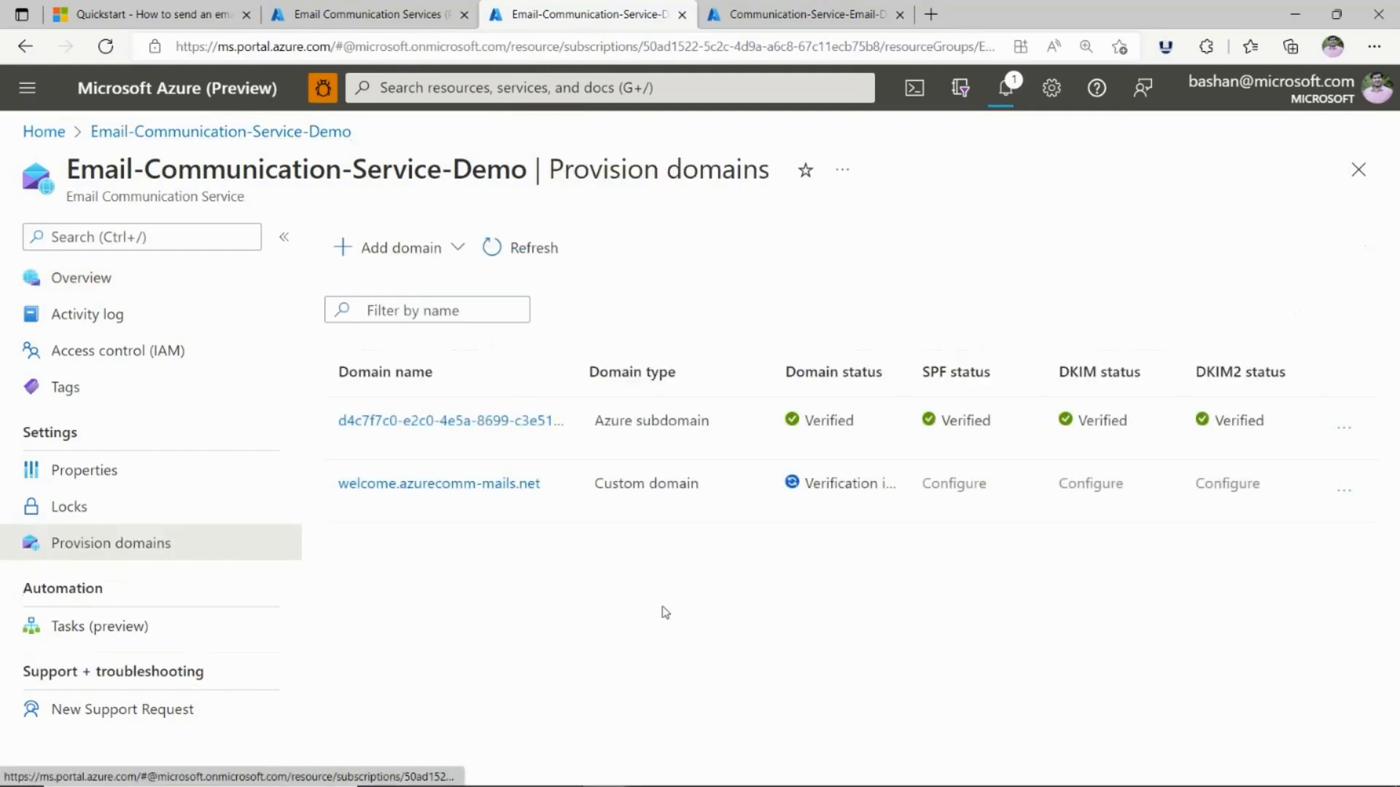
pyautogui.click(519, 248)
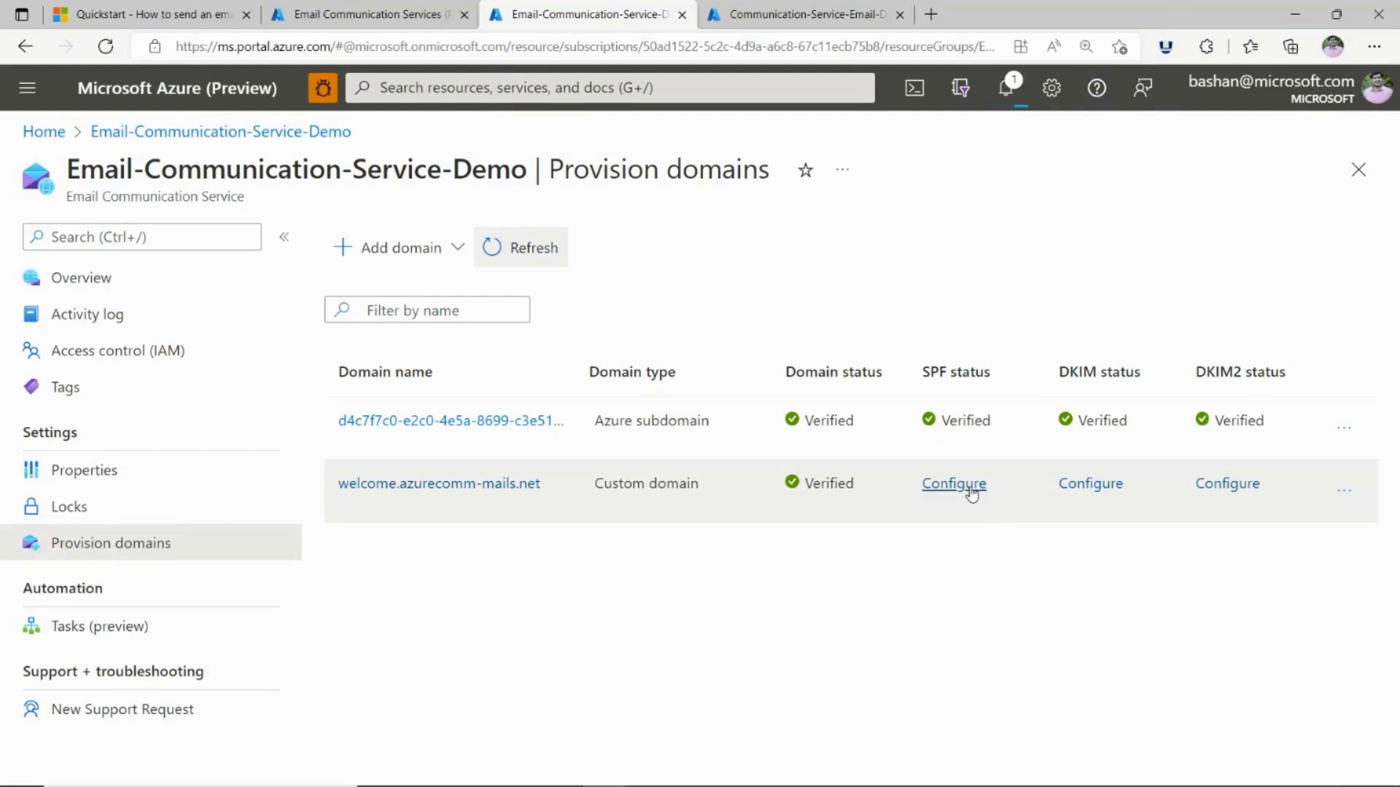
# Review the SPF and DKIM records for welcome.azurecomm-mails.net, confirm verification and close the panel.
pyautogui.click(952, 482)
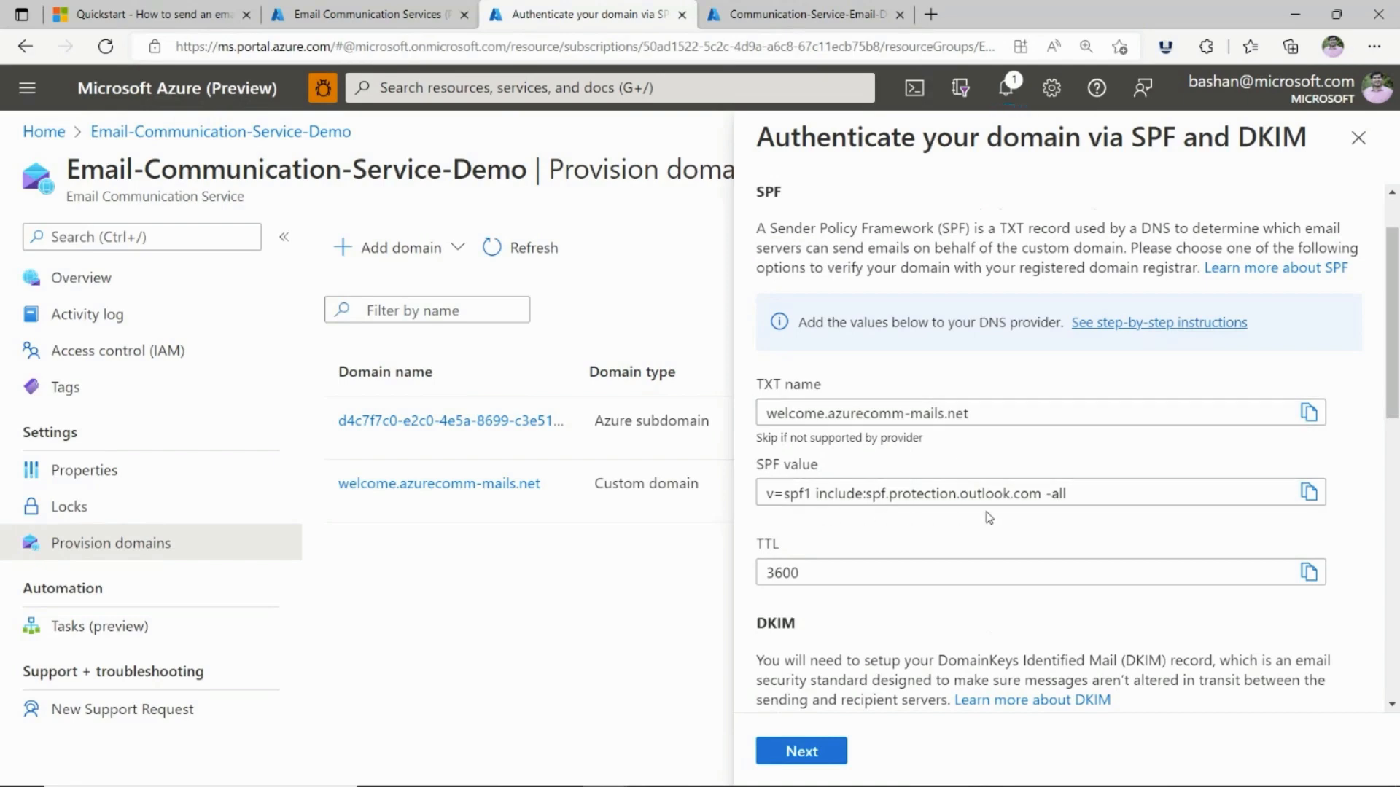
pyautogui.moveTo(980, 562)
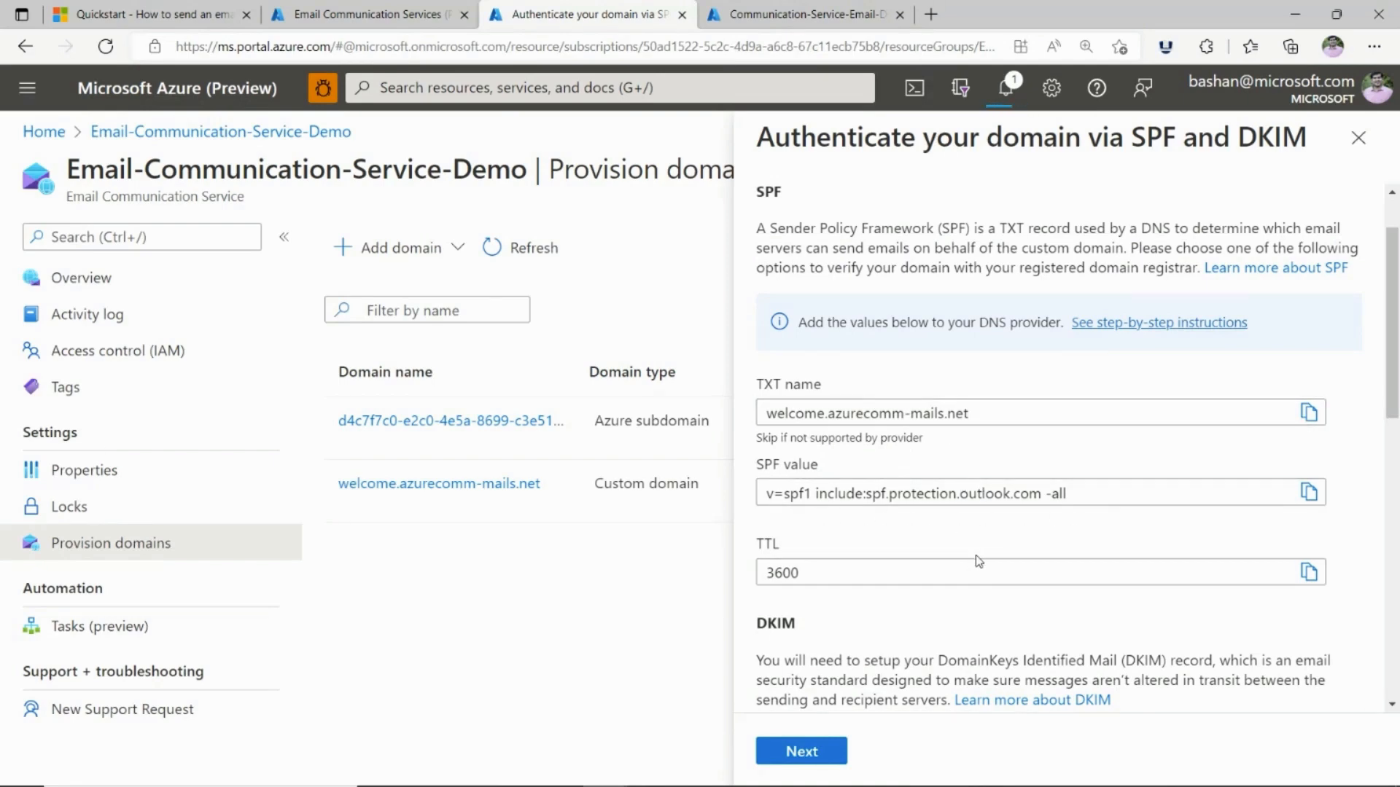
pyautogui.scroll(-3)
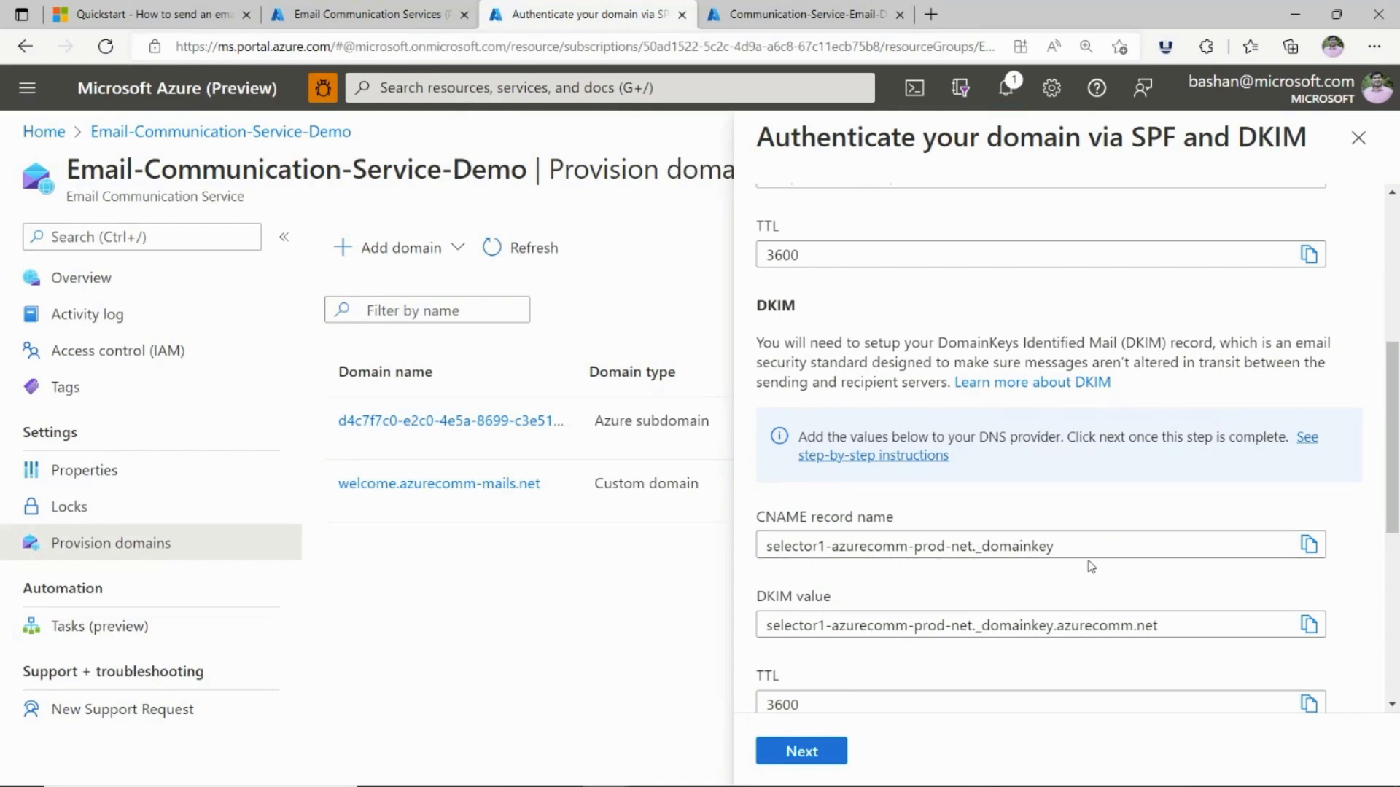
pyautogui.scroll(-3)
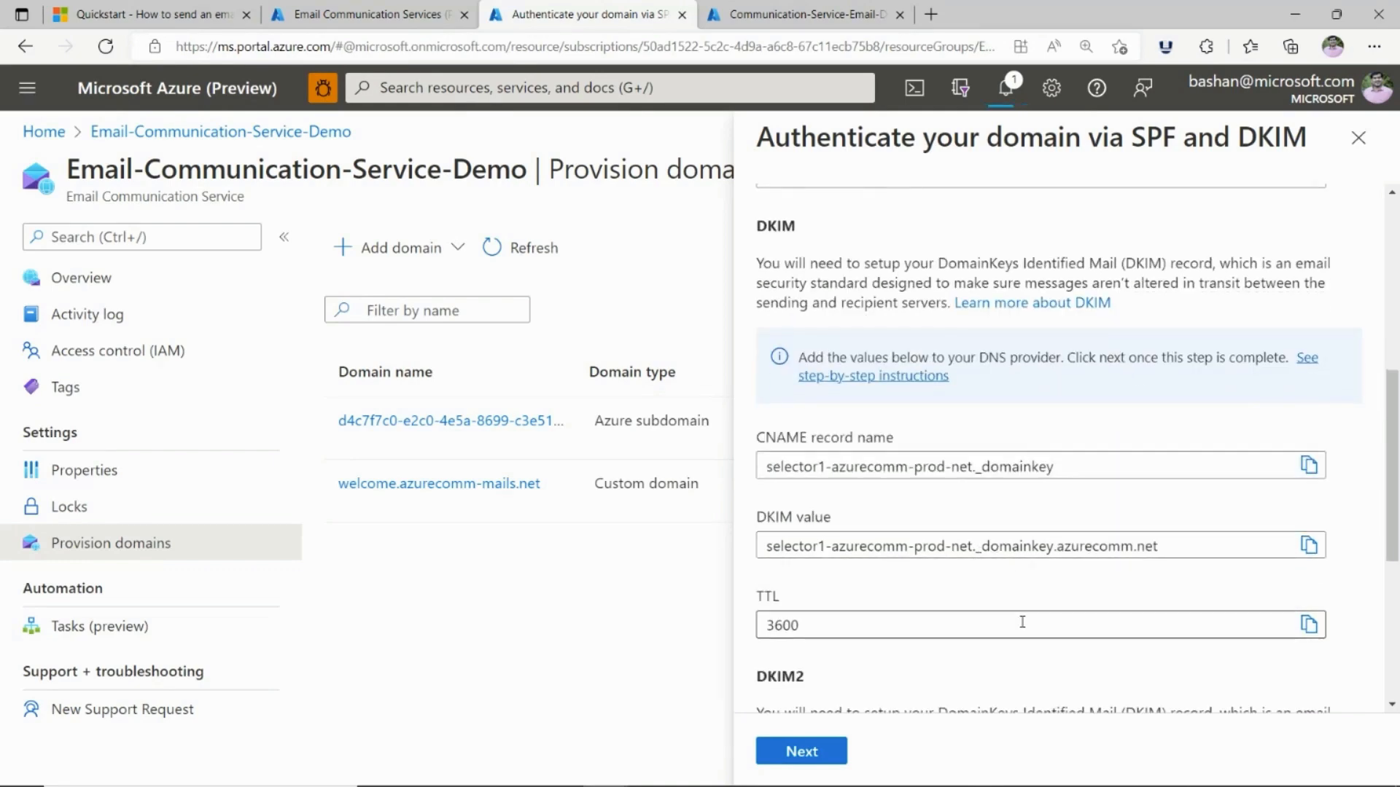
pyautogui.scroll(-3)
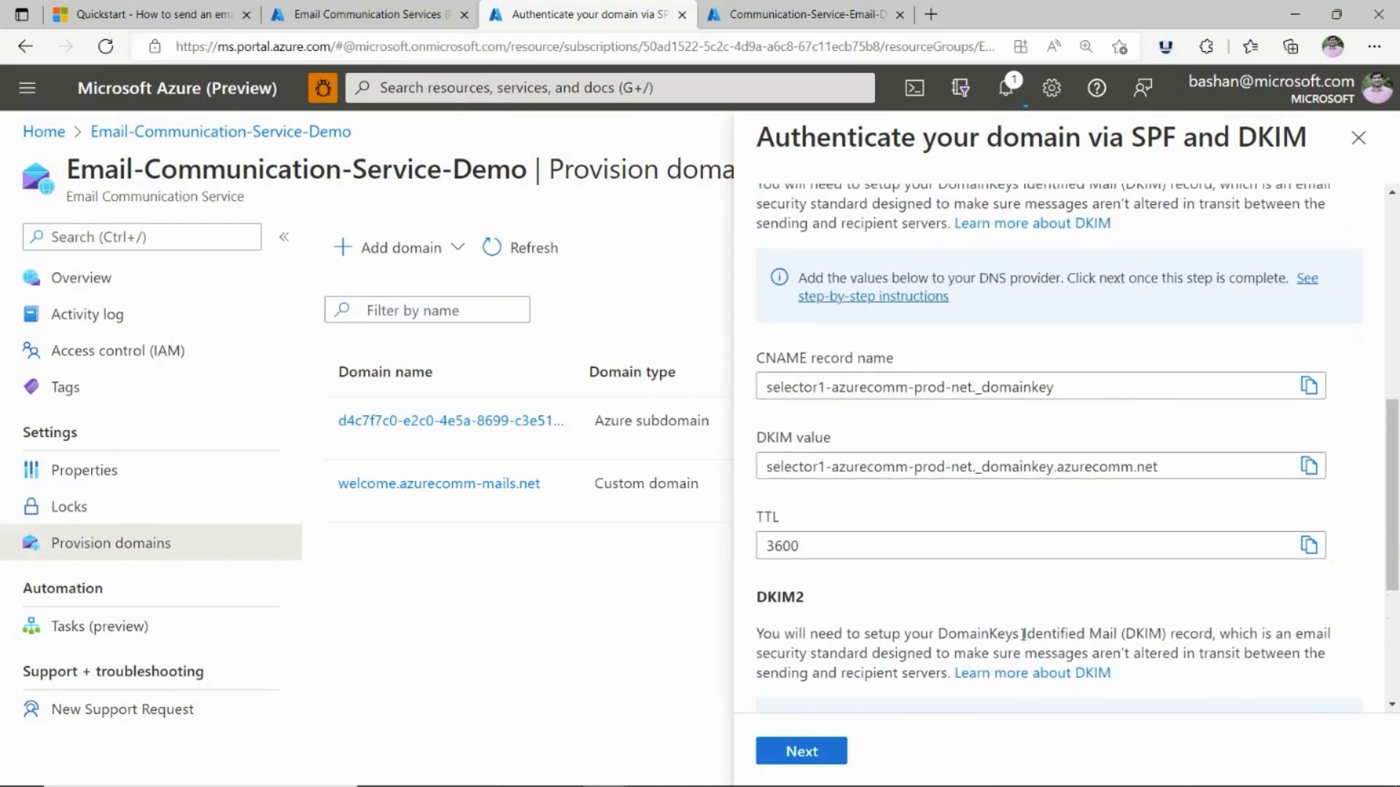
pyautogui.scroll(-3)
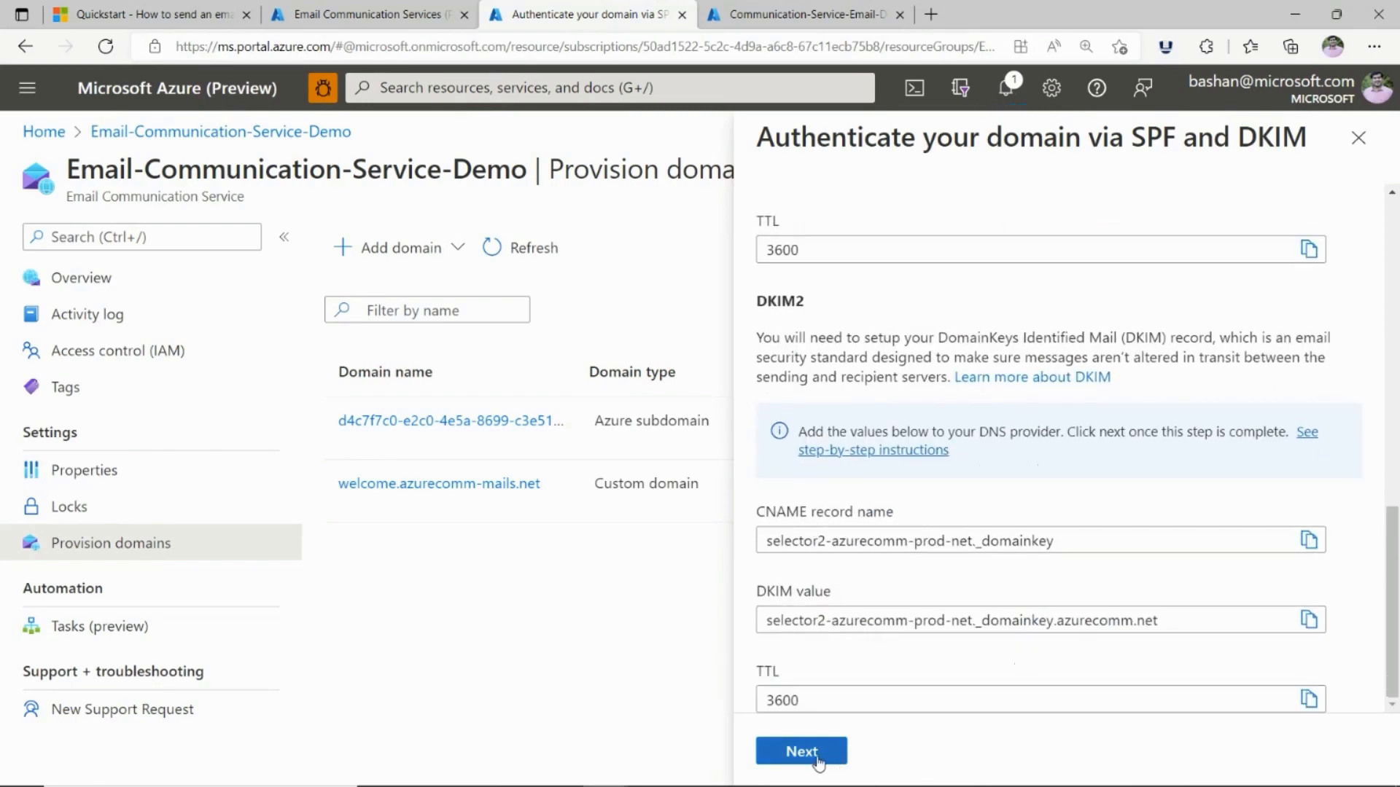
pyautogui.click(800, 751)
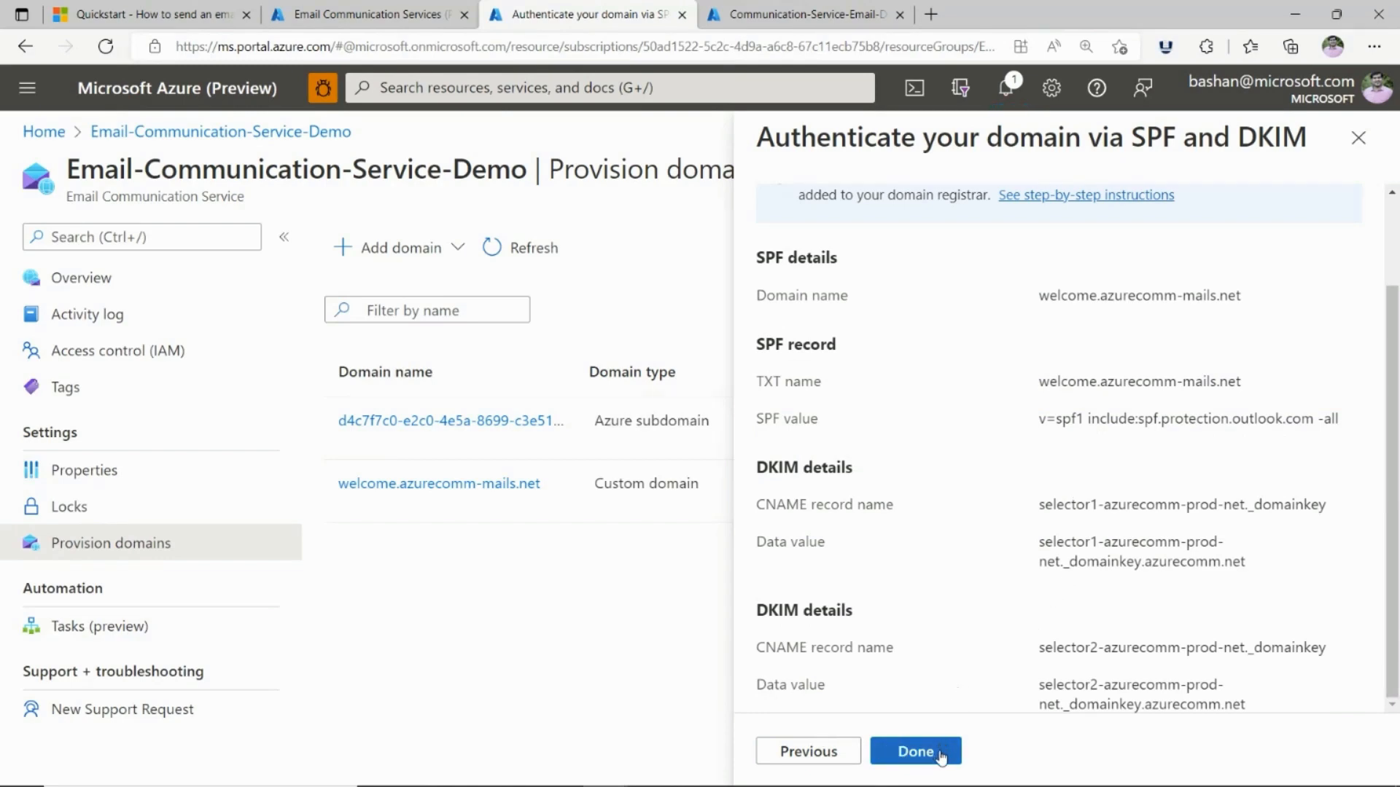
pyautogui.click(914, 751)
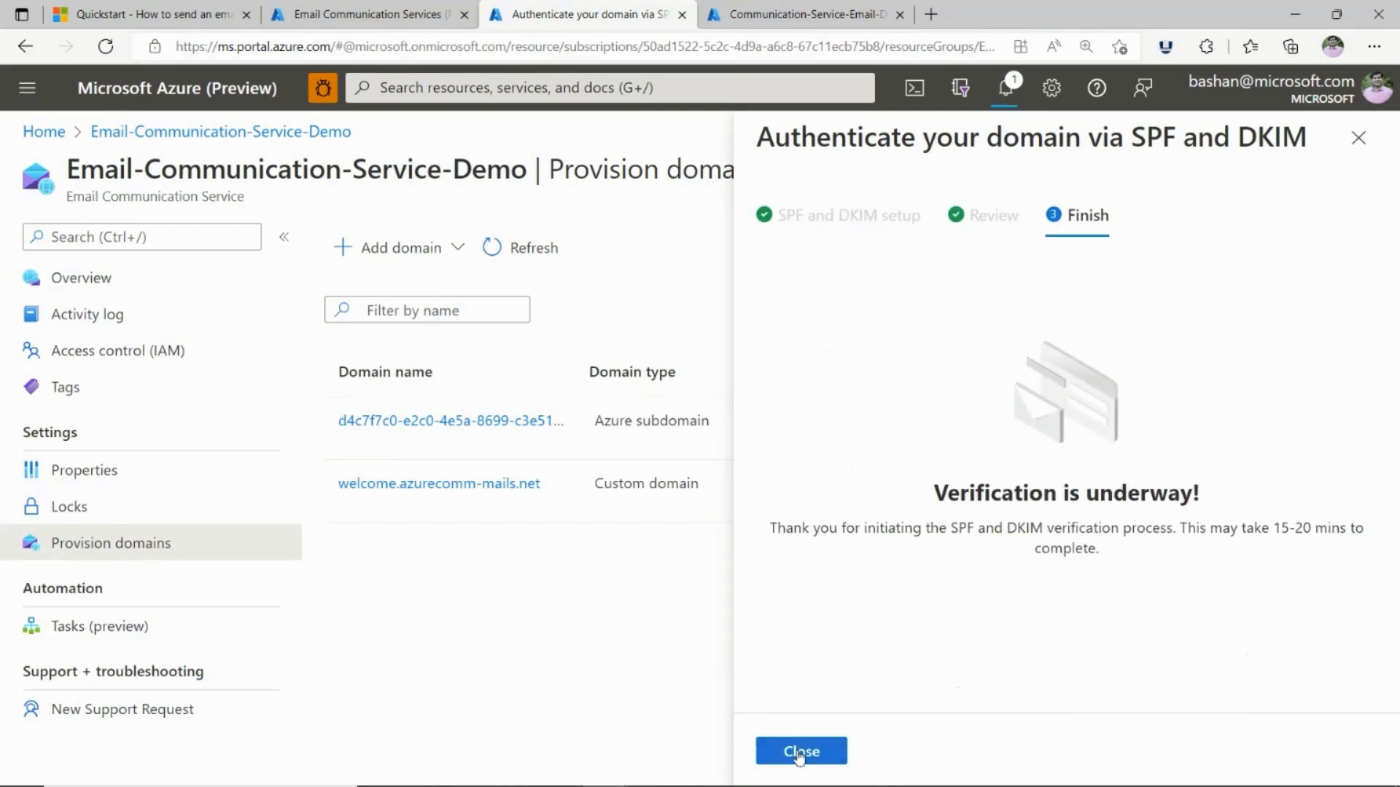
pyautogui.click(799, 751)
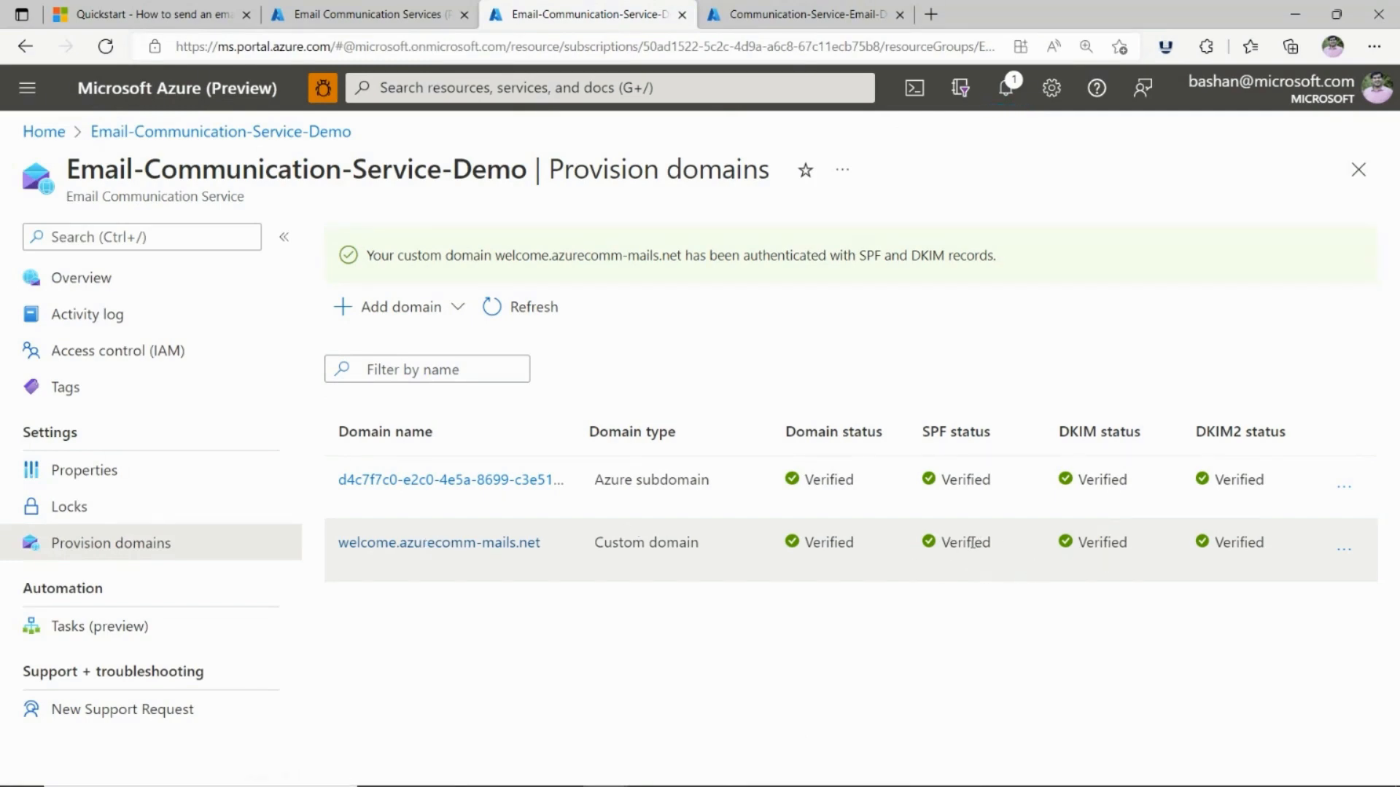
pyautogui.moveTo(1146, 586)
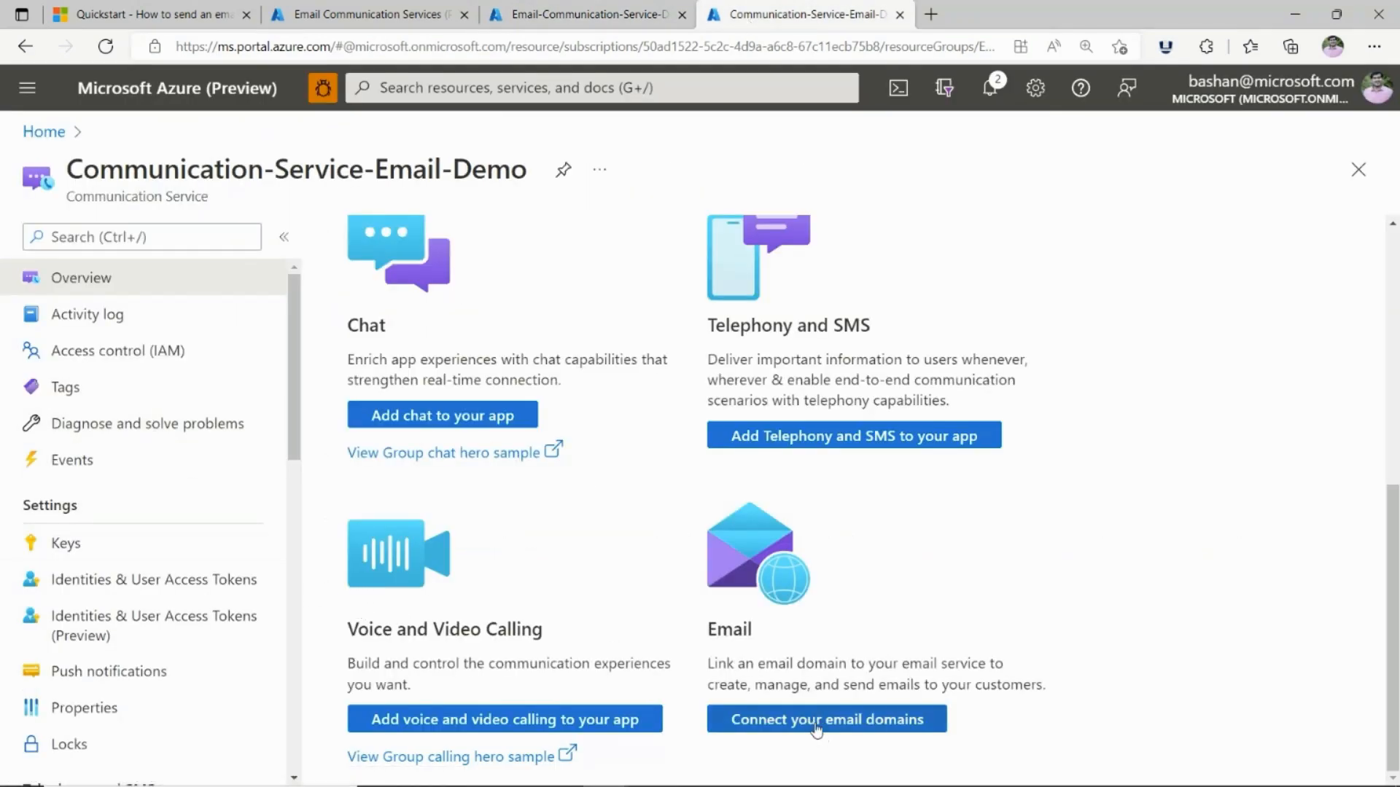
pyautogui.moveTo(793, 719)
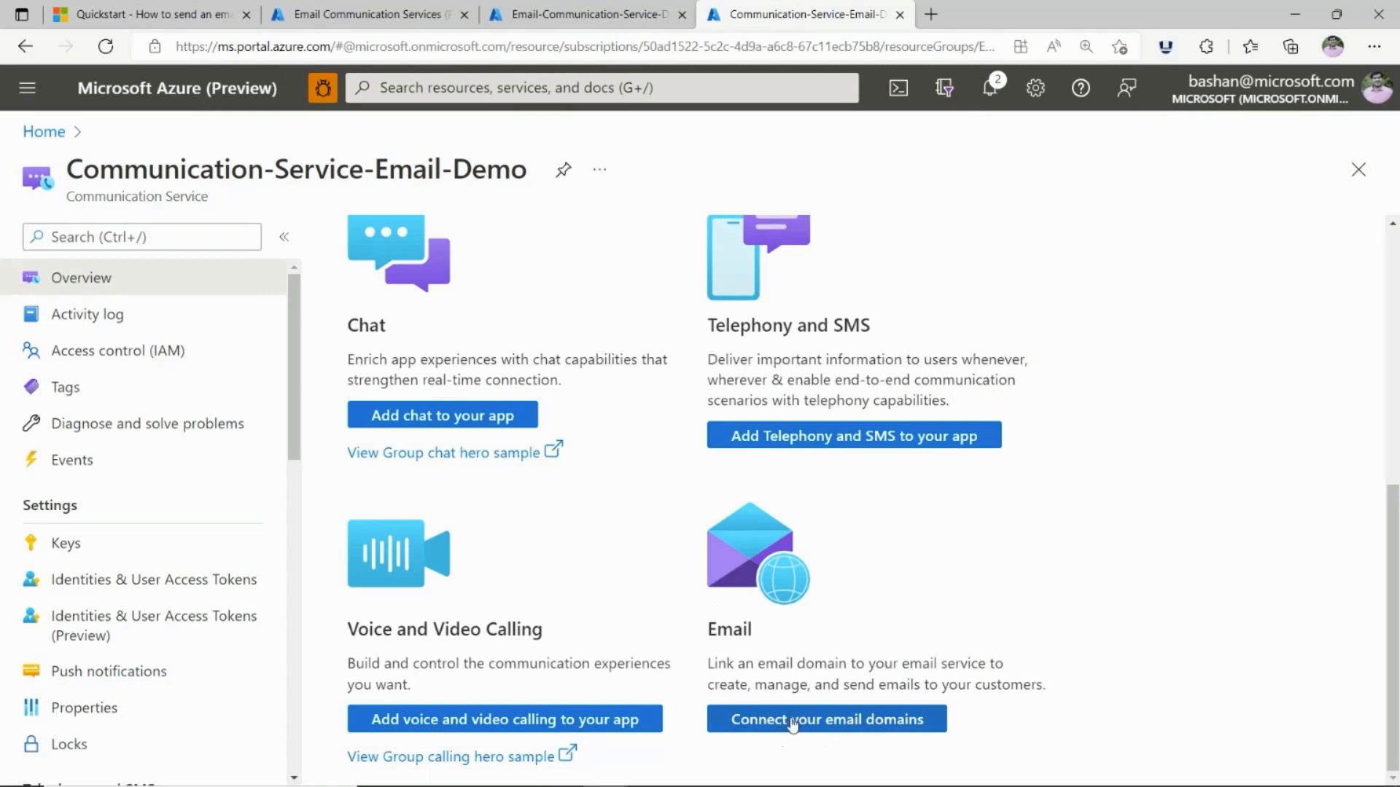
# Start connecting an email domain and pick the Azure Communication Services subscription.
pyautogui.click(825, 719)
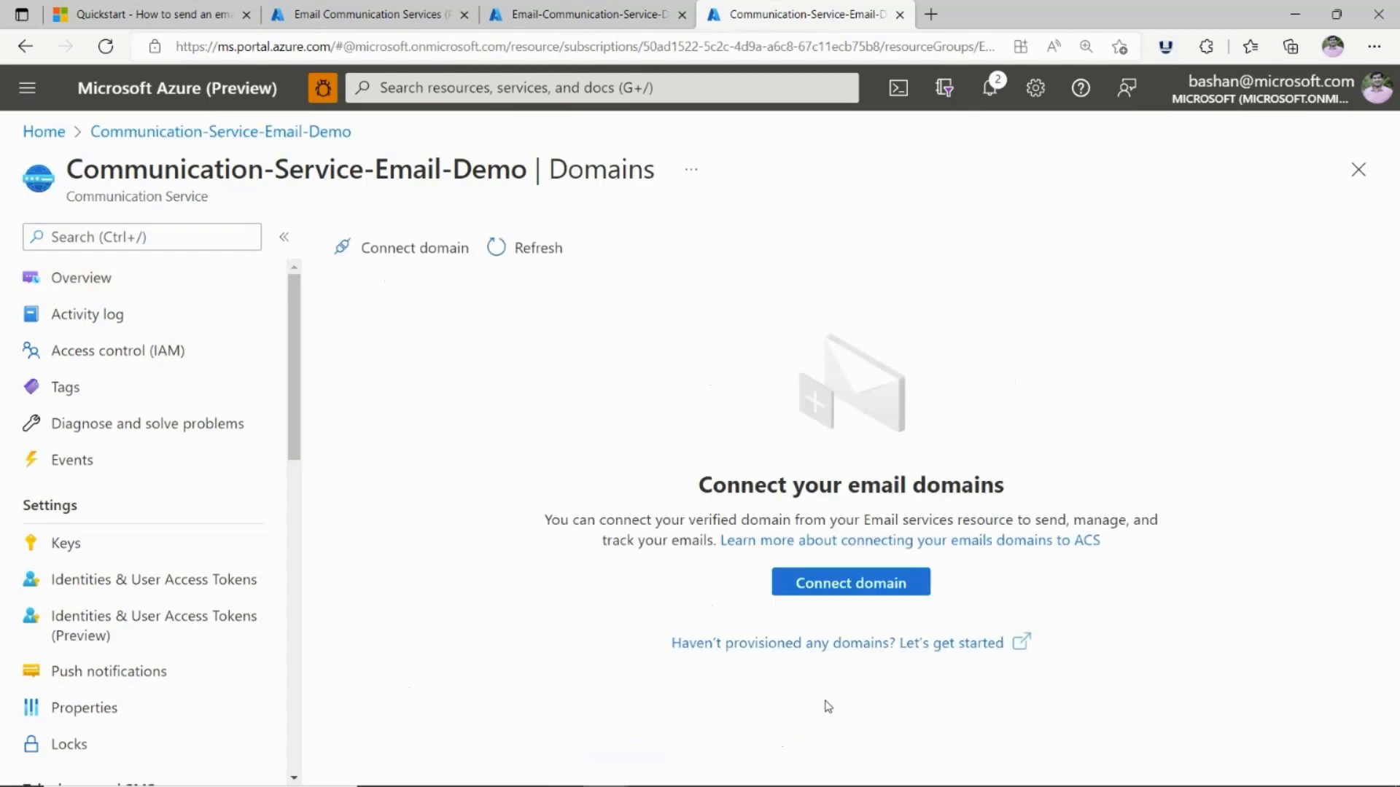
pyautogui.click(849, 582)
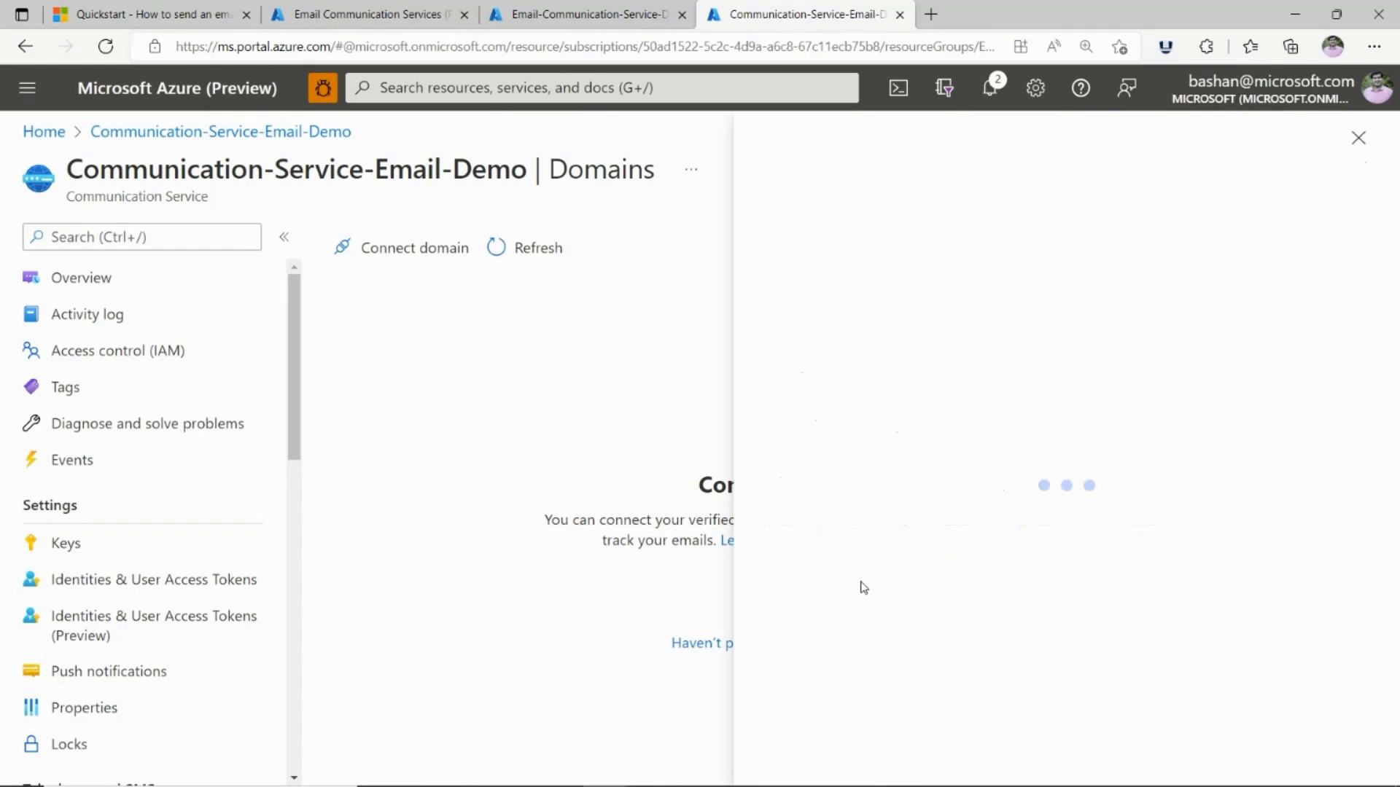
pyautogui.click(412, 248)
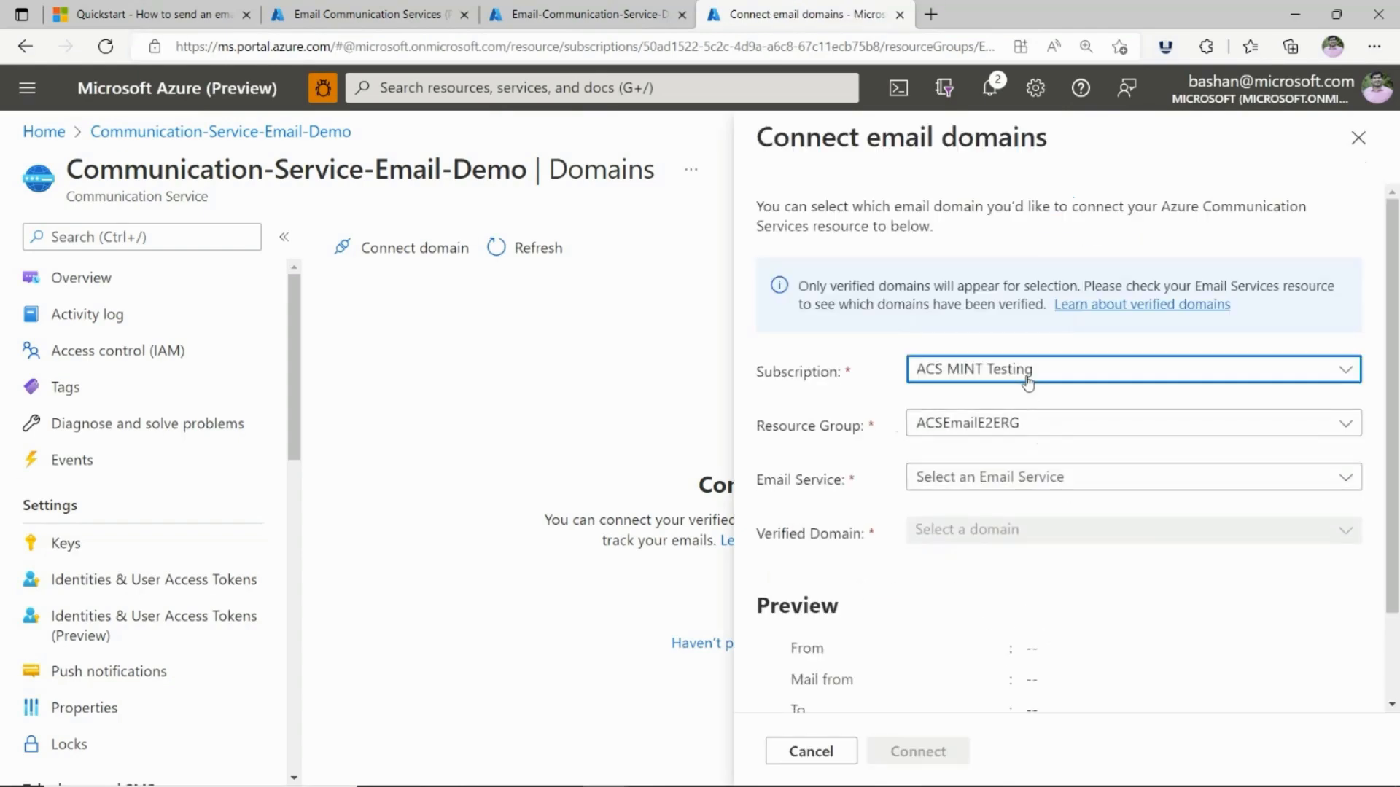
pyautogui.click(1131, 369)
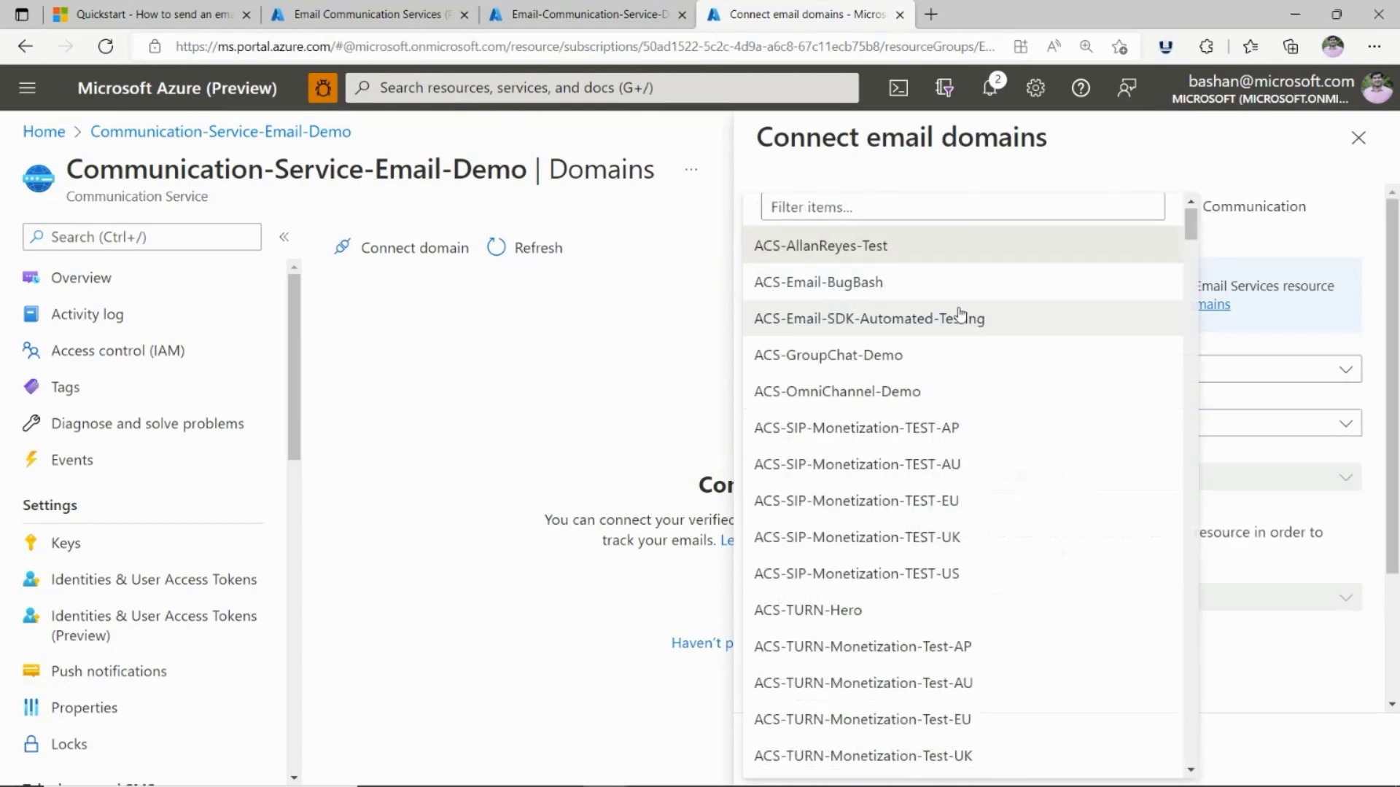
# Choose EmailResourceGroup and the verified domain welcome.azurecomm-mails.net for the connection.
pyautogui.write('Ema')
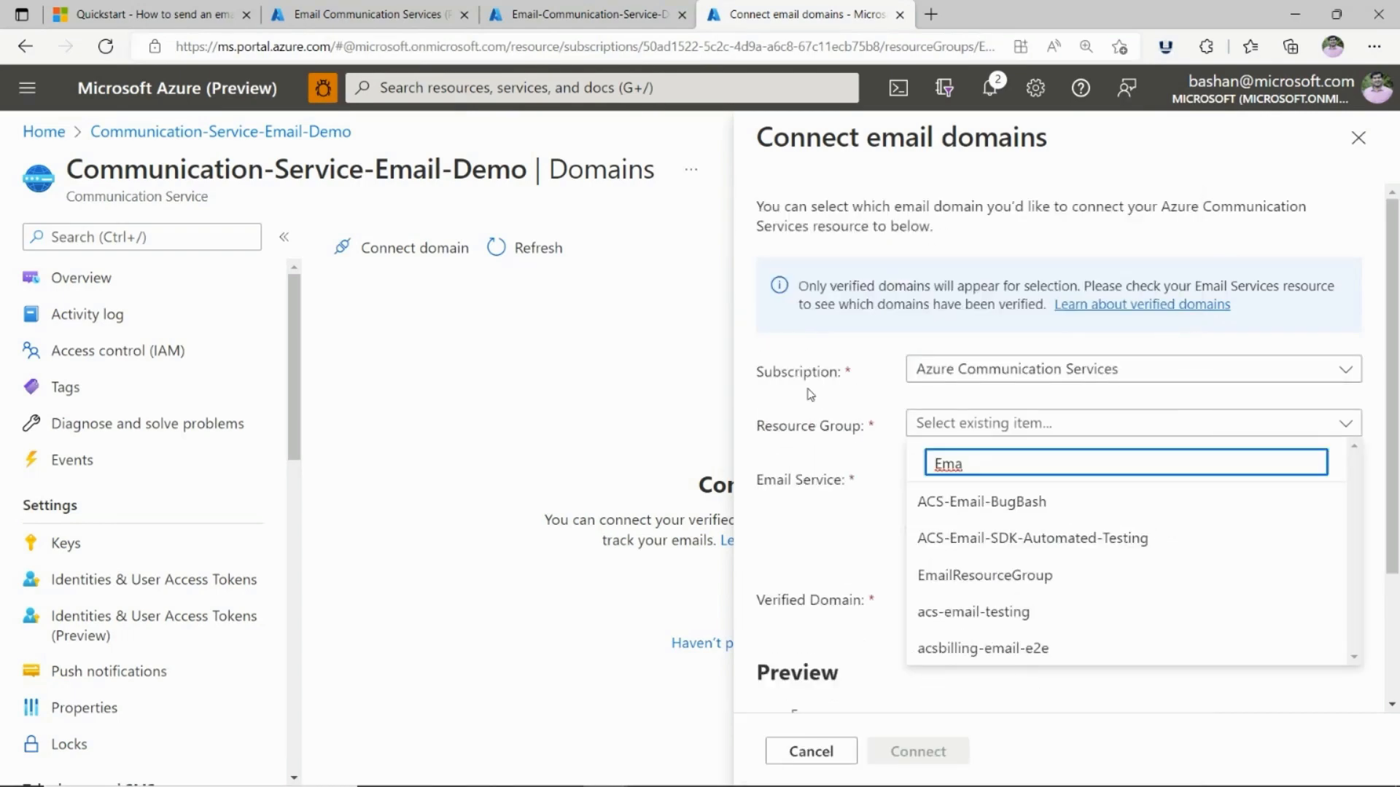
pyautogui.click(984, 574)
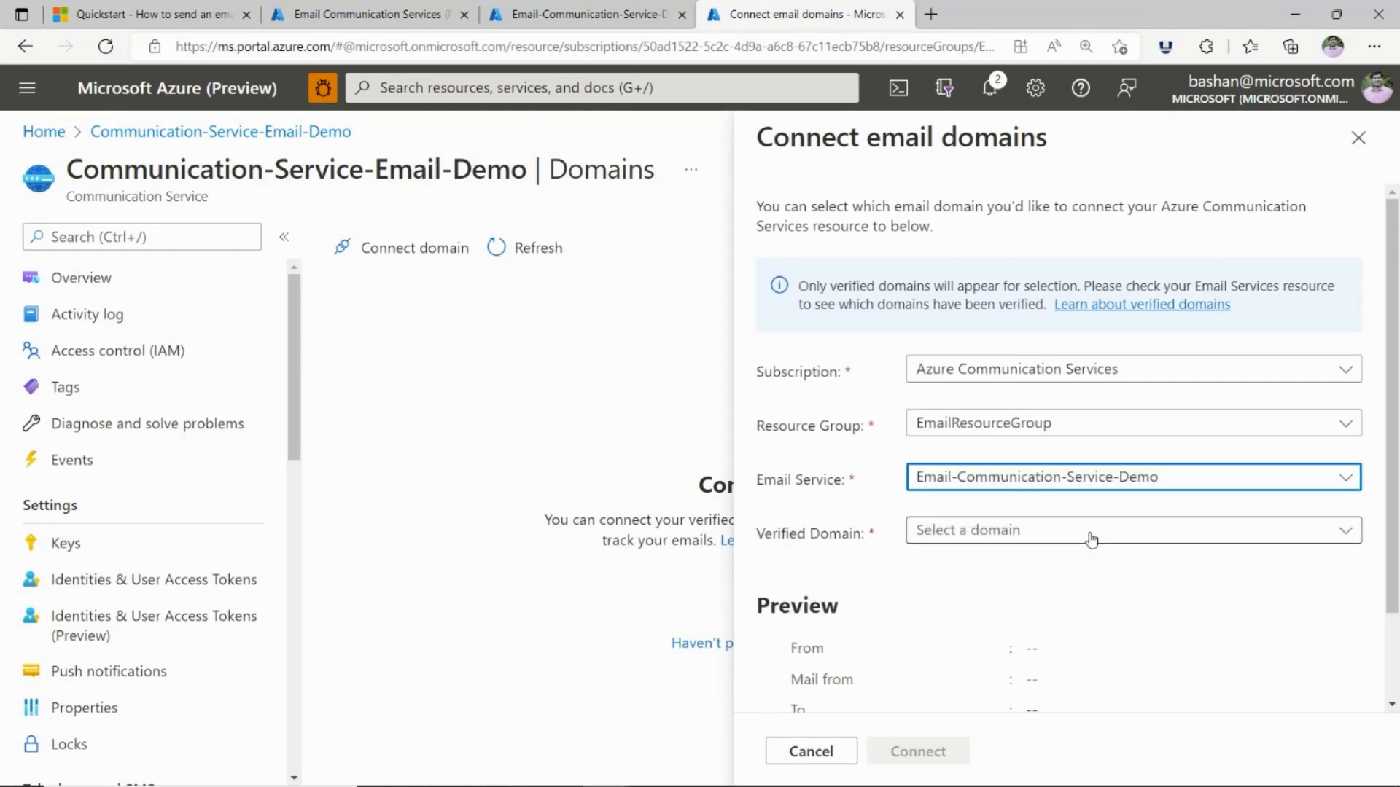
pyautogui.click(1132, 529)
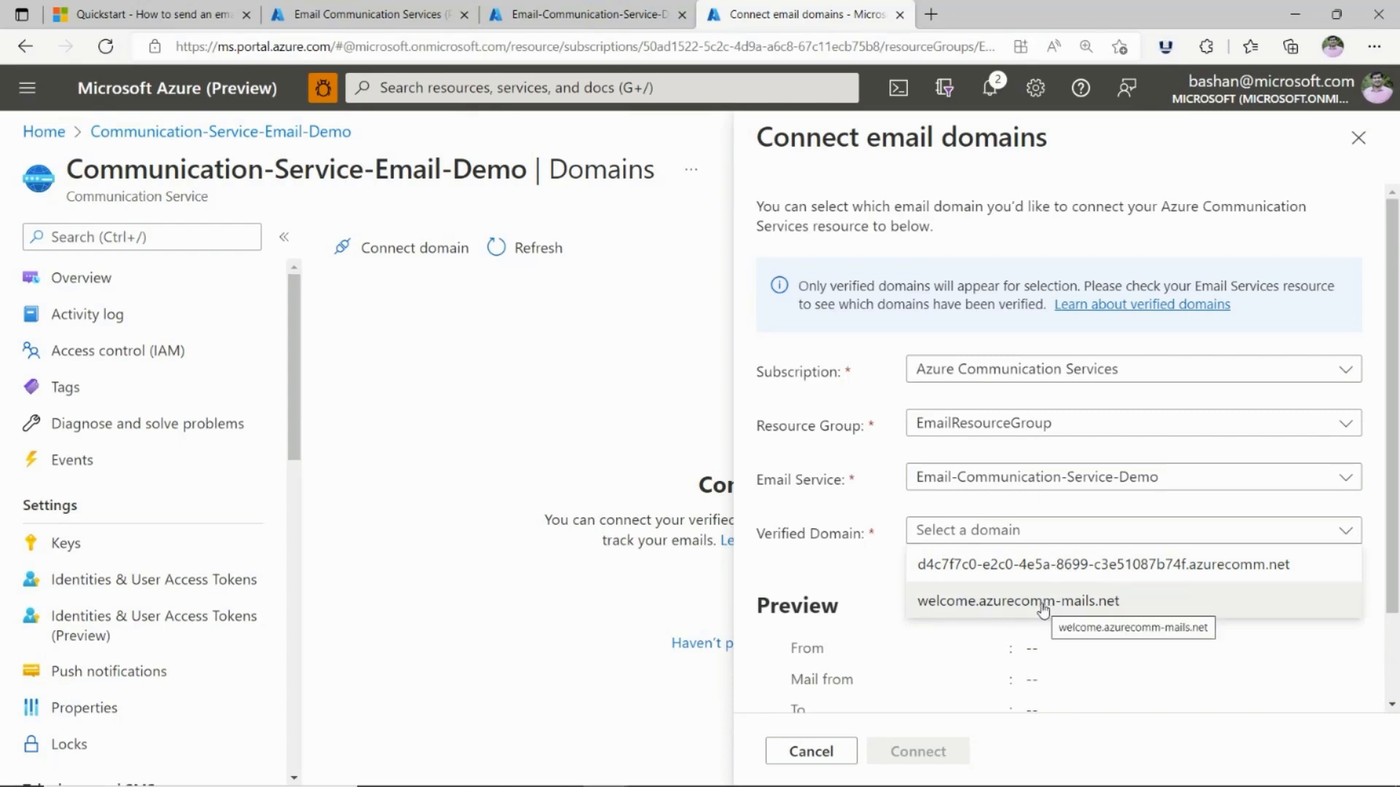
pyautogui.click(1016, 601)
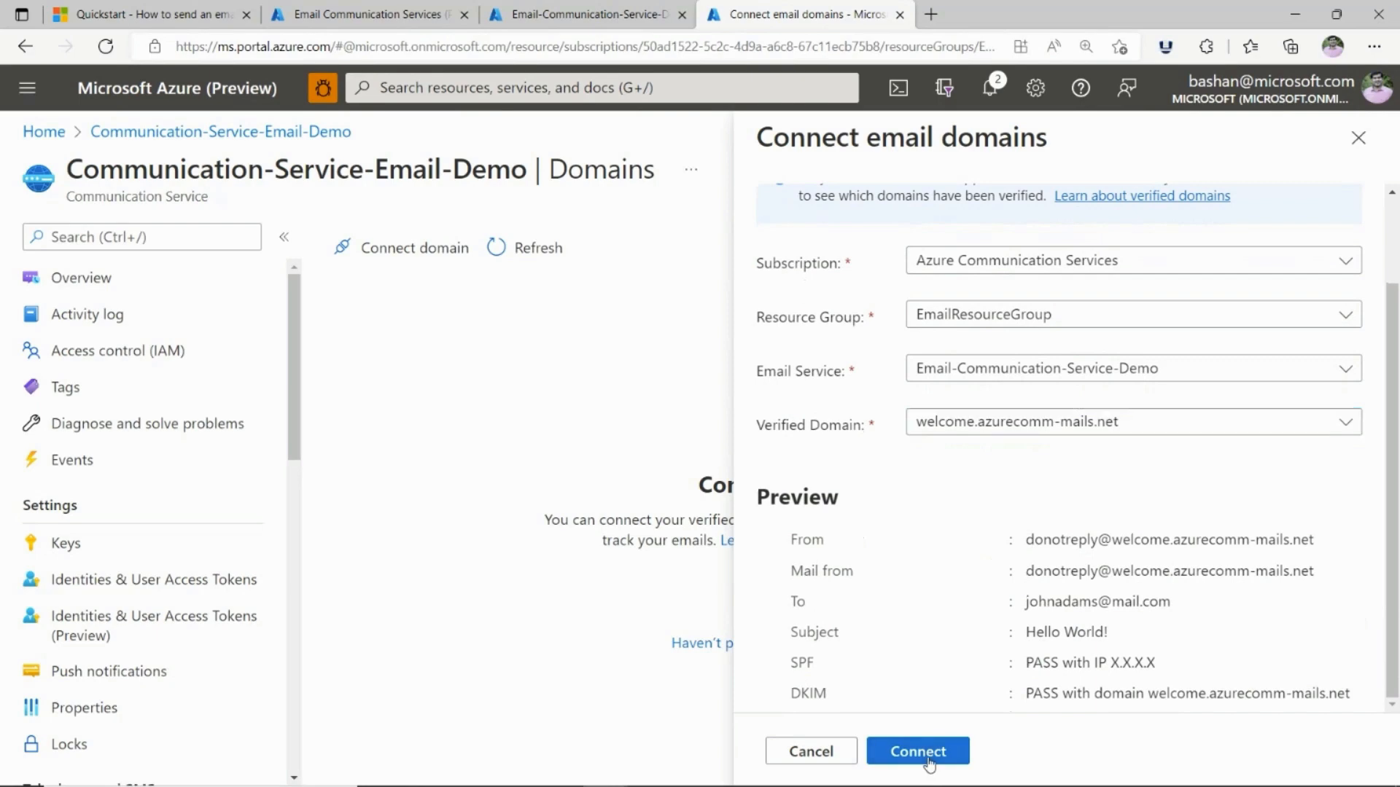
pyautogui.click(917, 751)
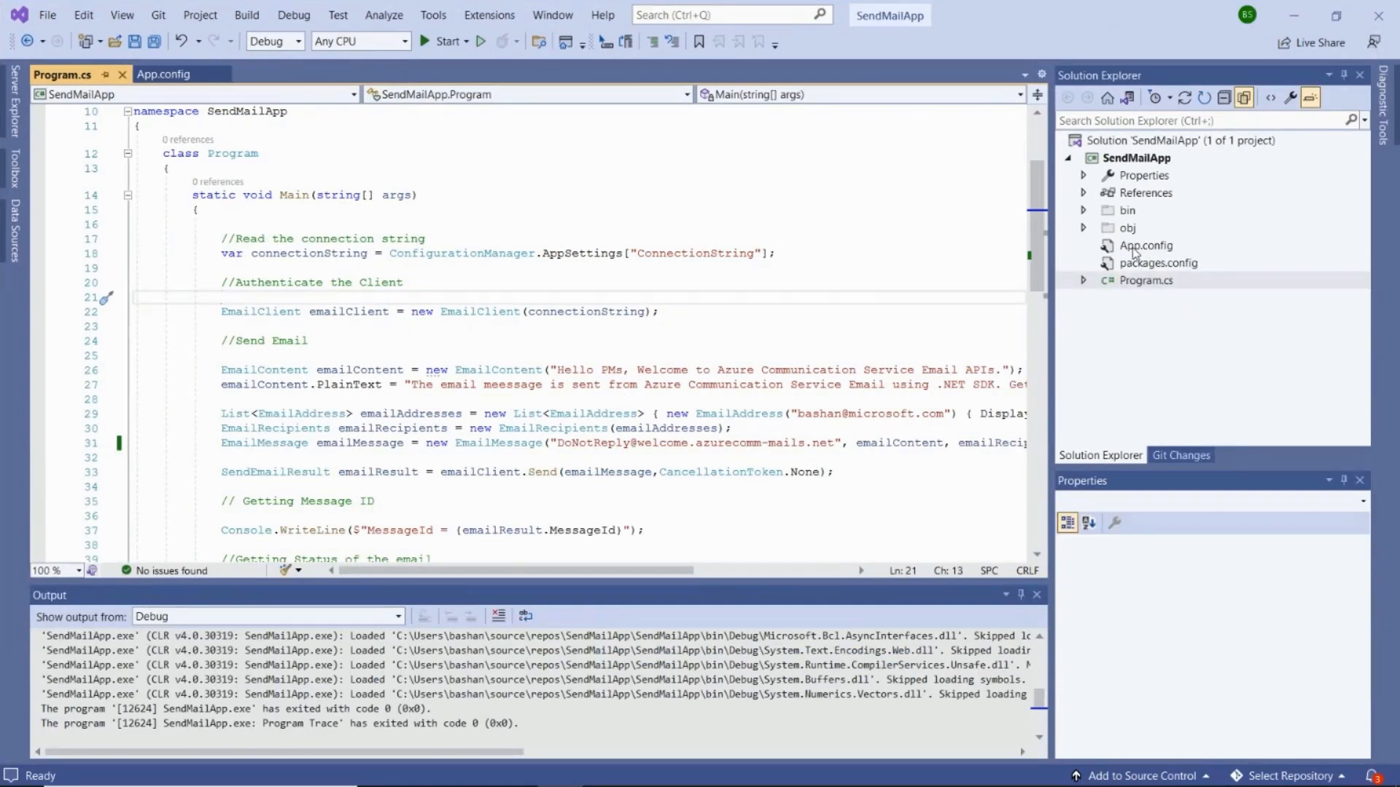
# Compare App.config's ConnectionString with the service's access keys in Azure, then return to Program.cs.
pyautogui.click(164, 74)
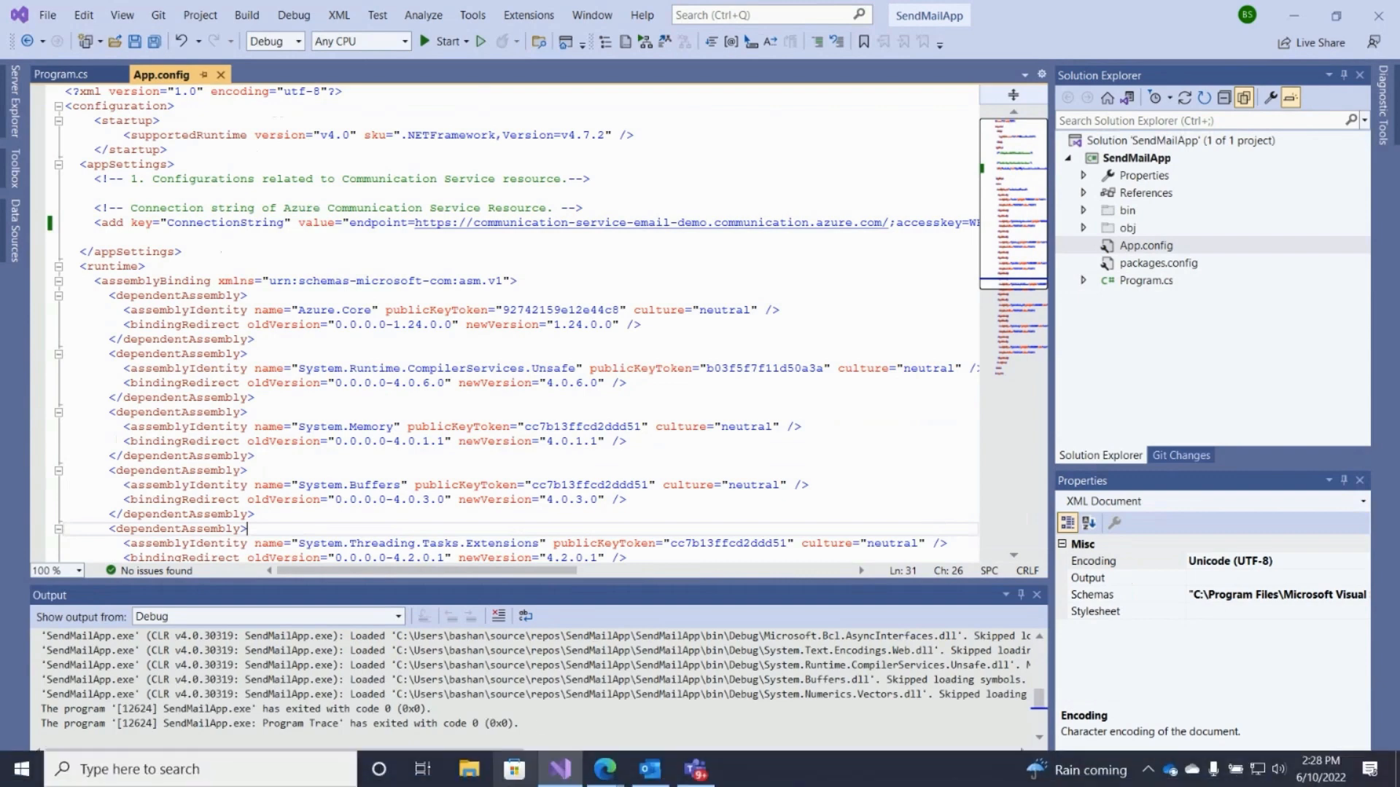
pyautogui.moveTo(607, 768)
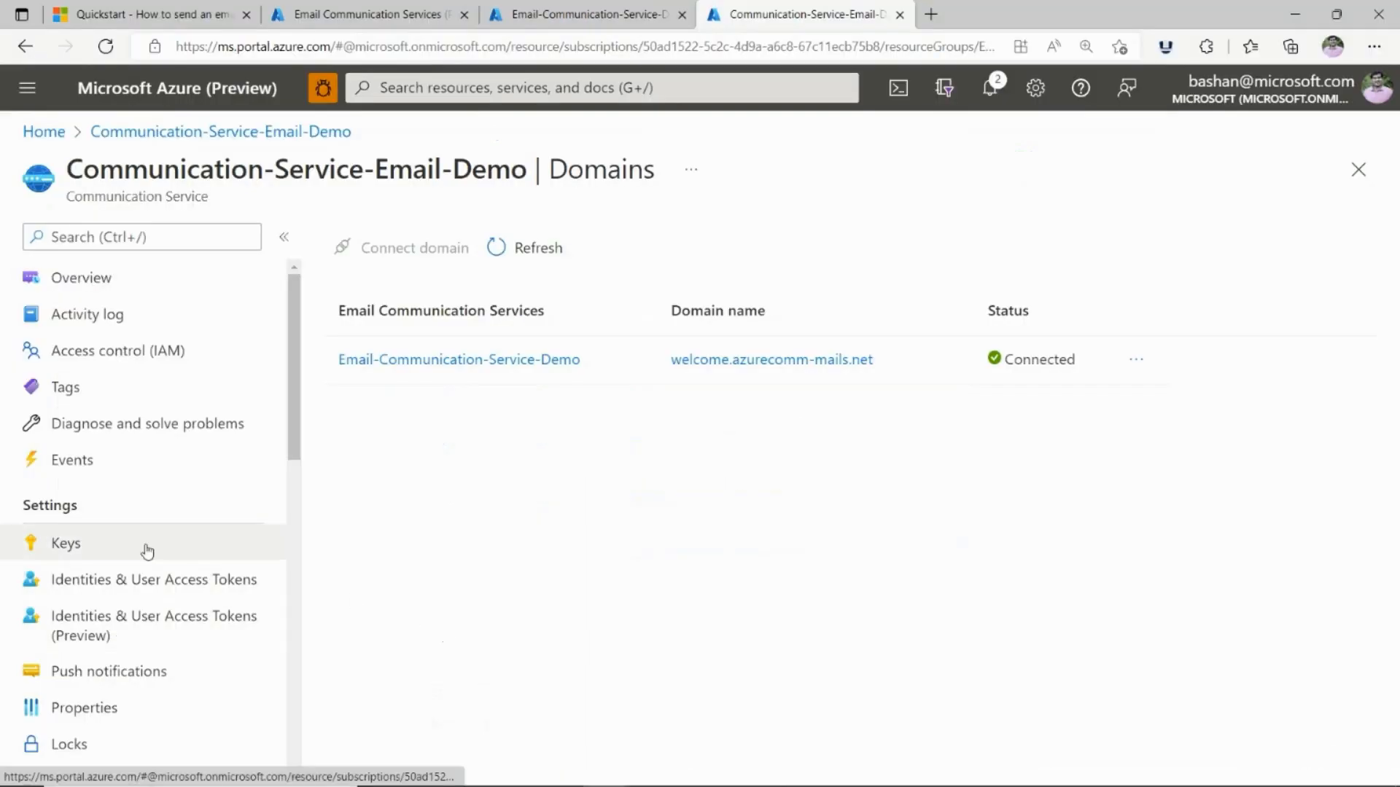
pyautogui.click(65, 542)
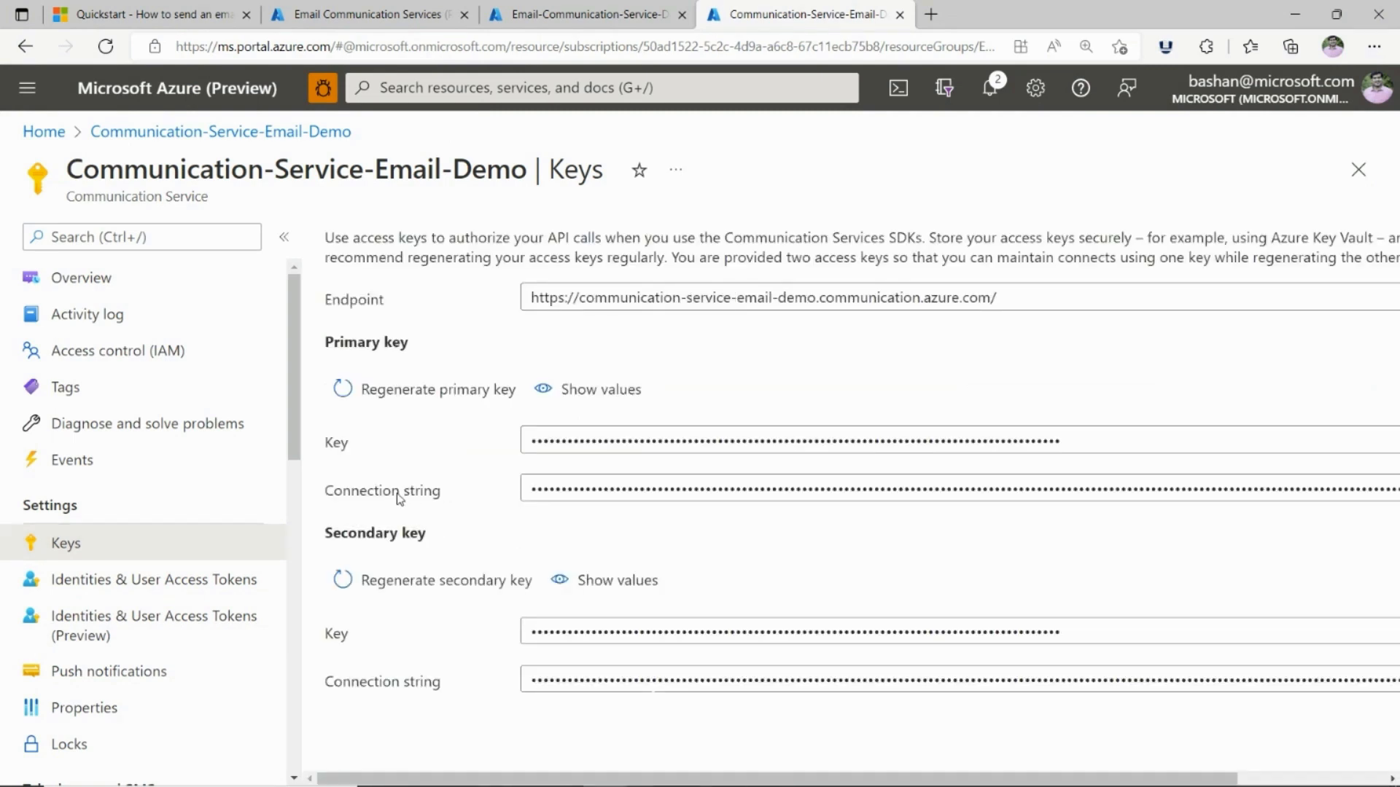
pyautogui.moveTo(830, 164)
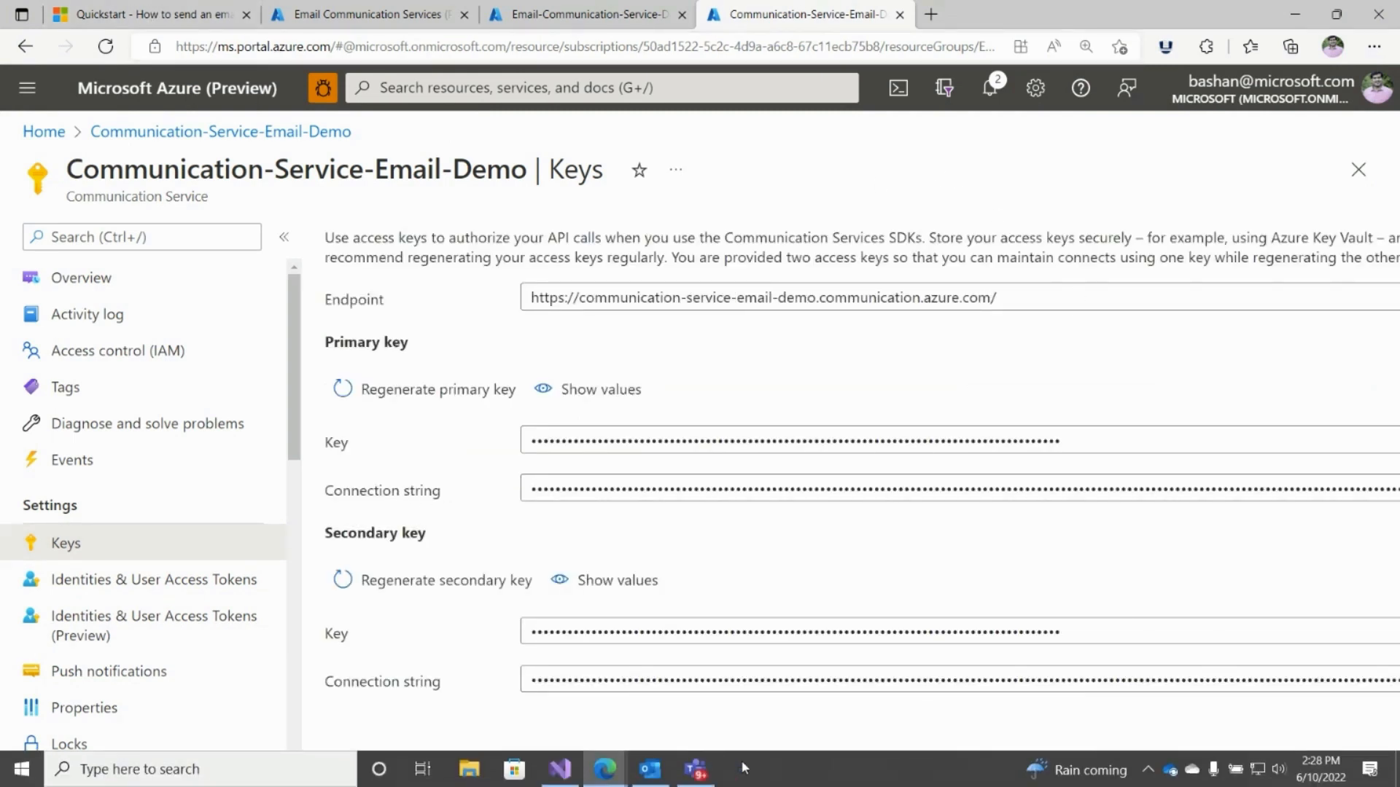
pyautogui.click(603, 768)
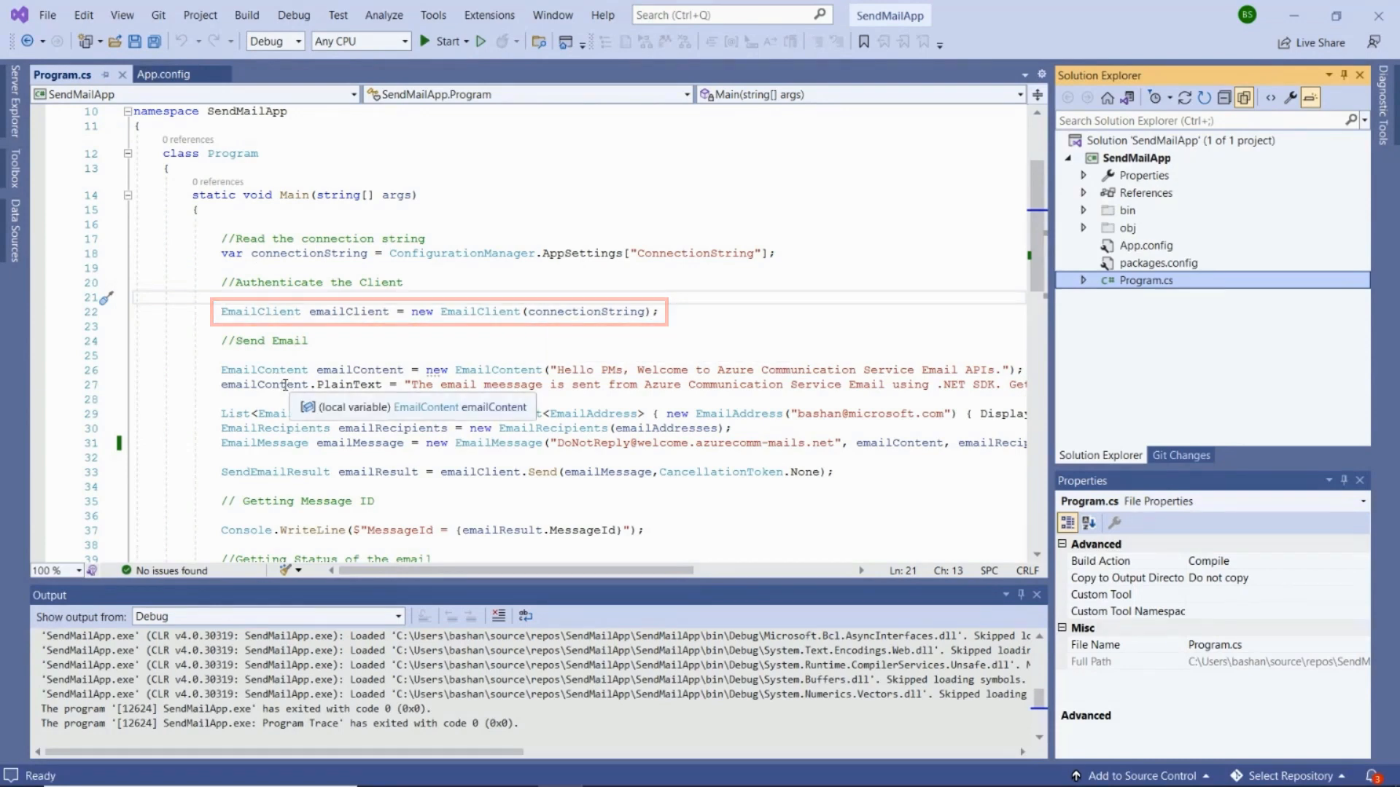
# Scroll through Program.cs reviewing the send call and the delivery-status polling loop.
pyautogui.scroll(-3)
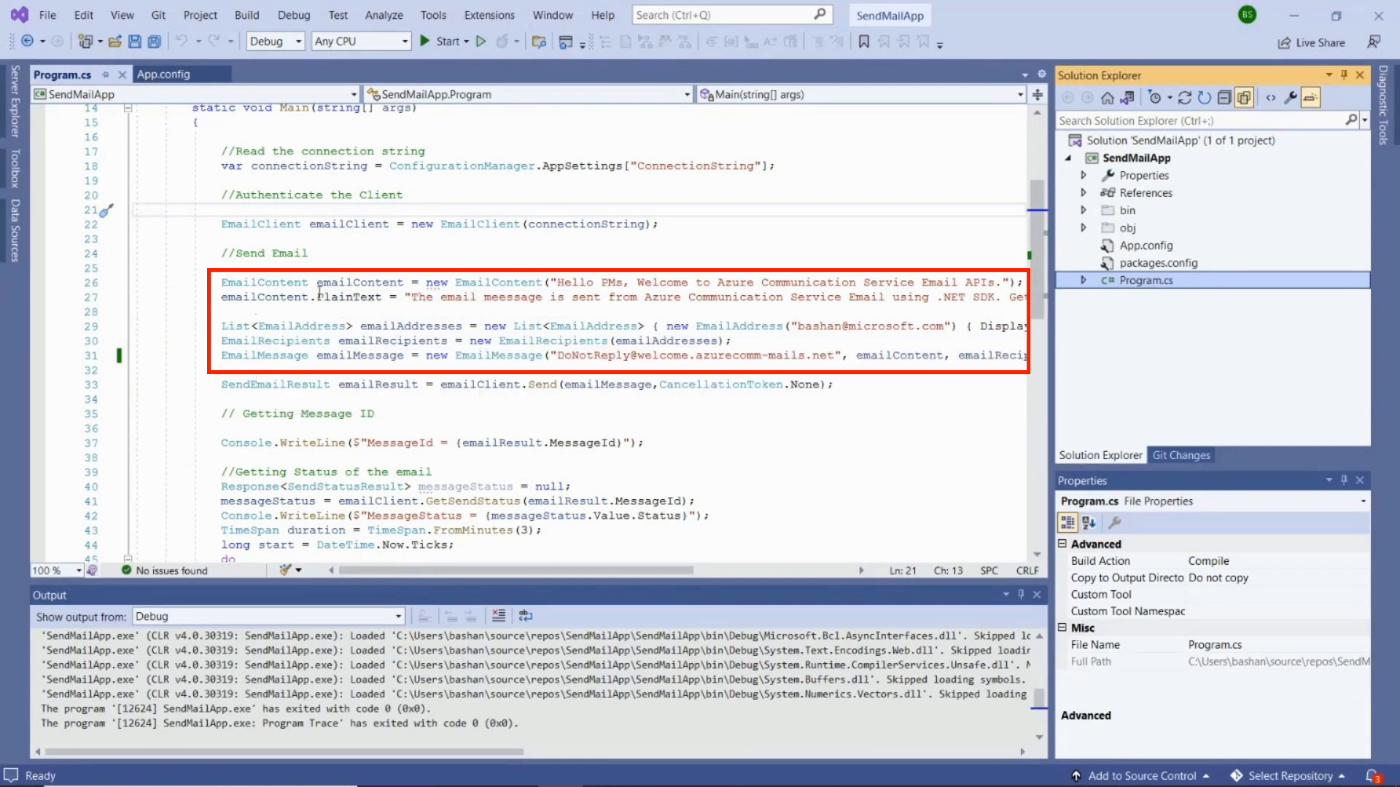
pyautogui.moveTo(421, 390)
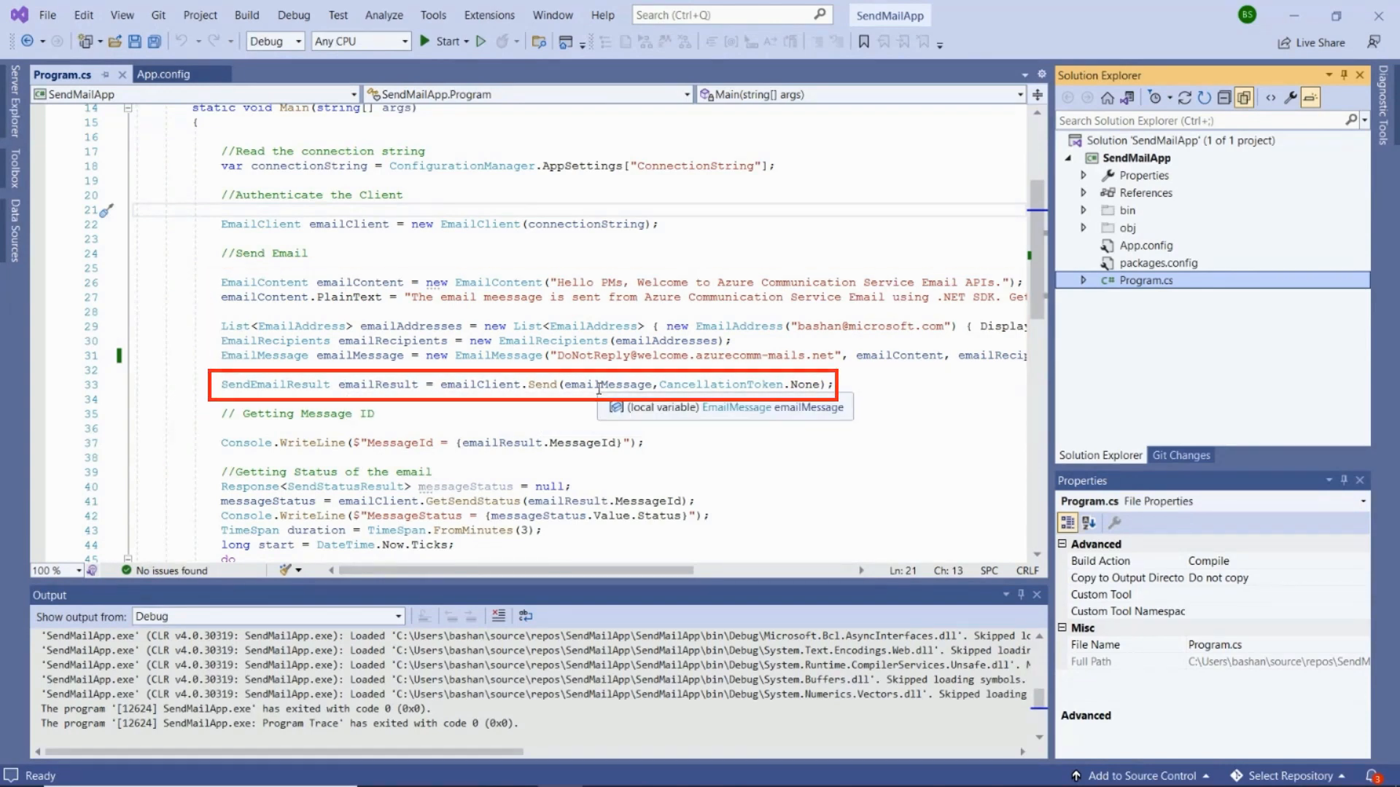
pyautogui.scroll(-3)
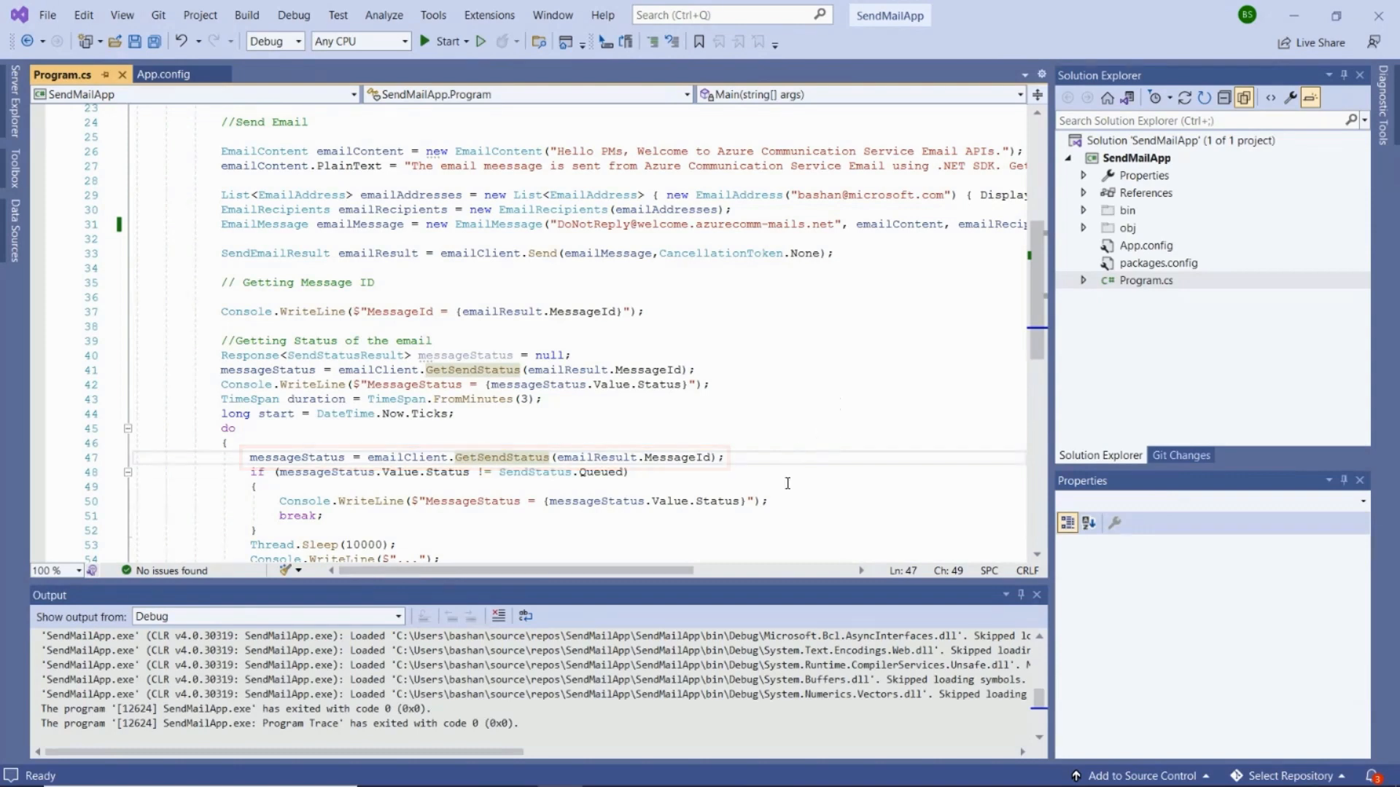
pyautogui.scroll(-3)
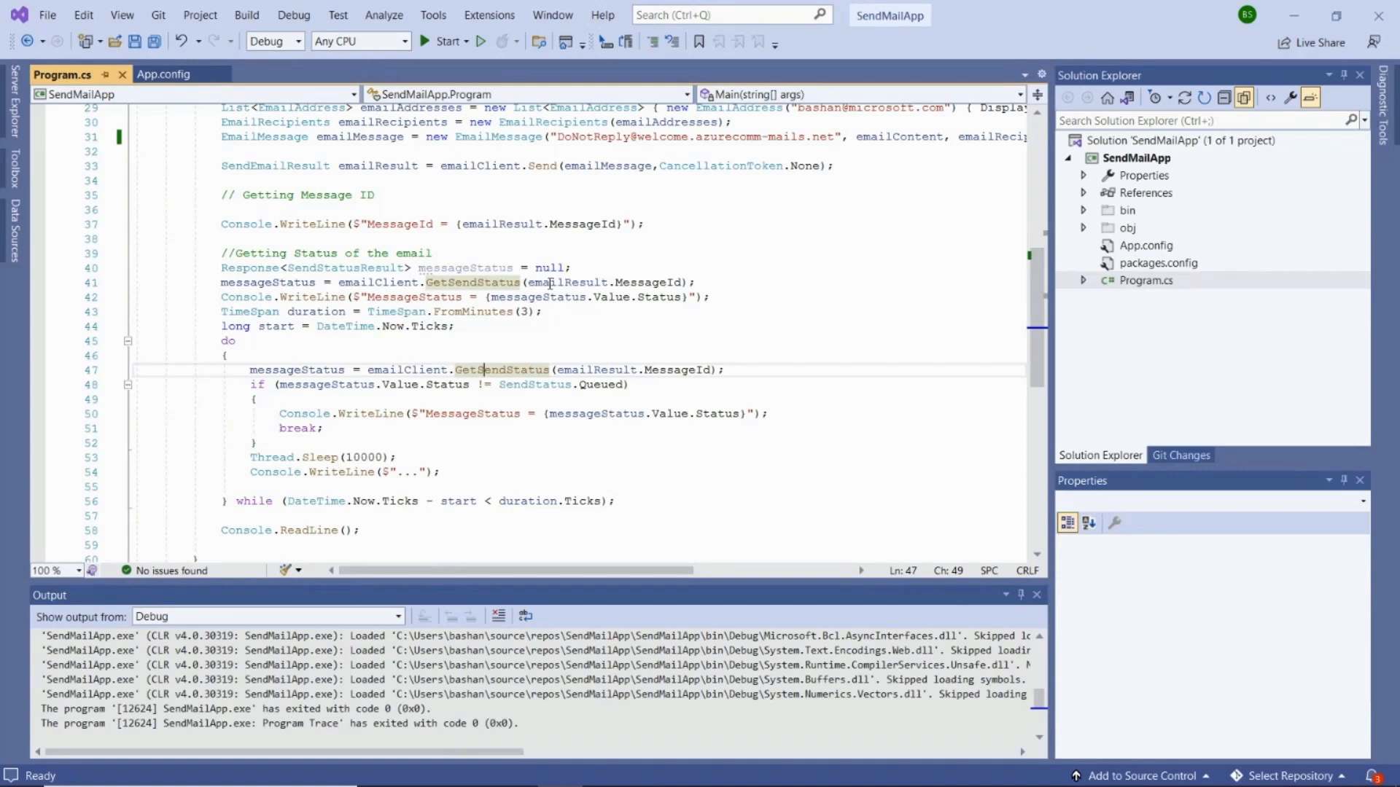
pyautogui.moveTo(734, 342)
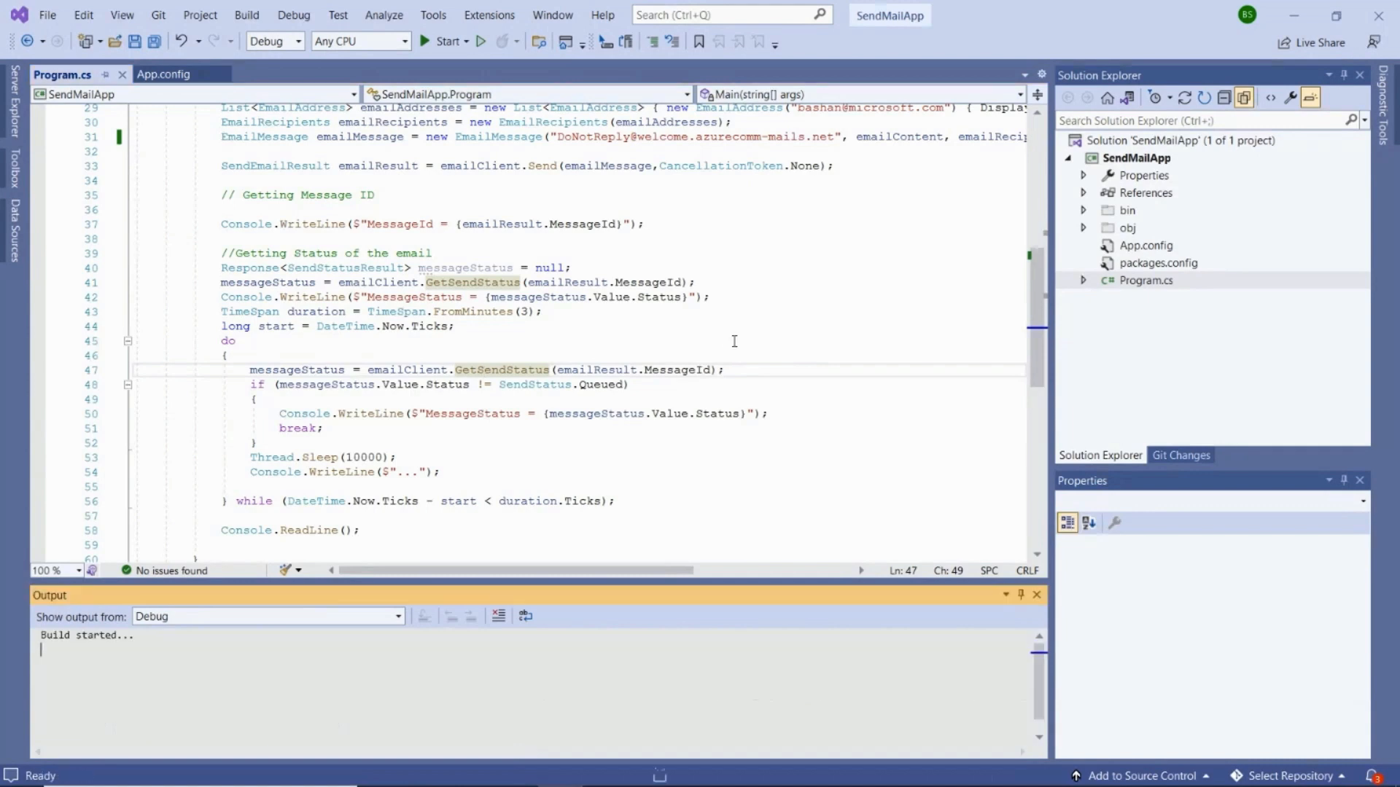
# Start SendMailApp so the console prints the MessageId and a Queued MessageStatus.
pyautogui.click(445, 41)
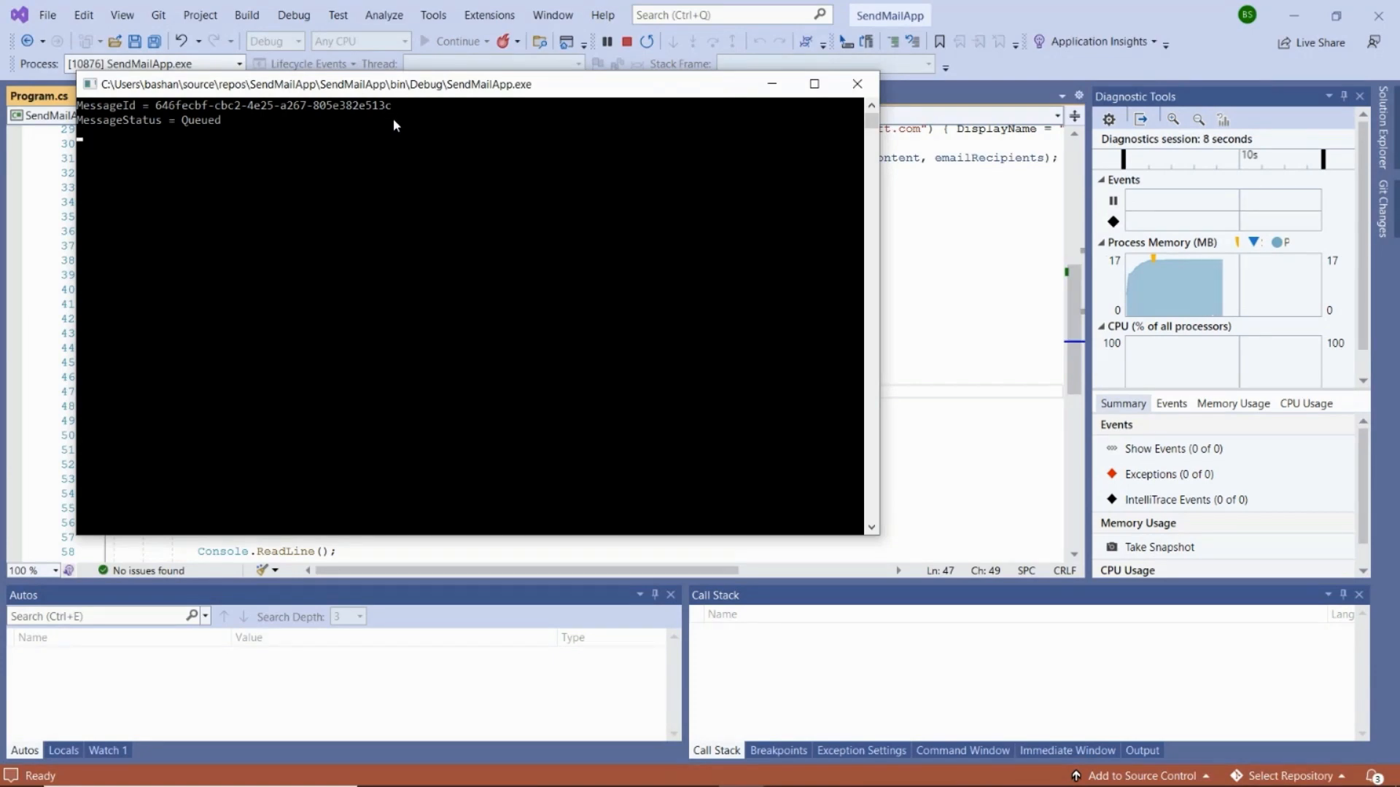
pyautogui.moveTo(200, 131)
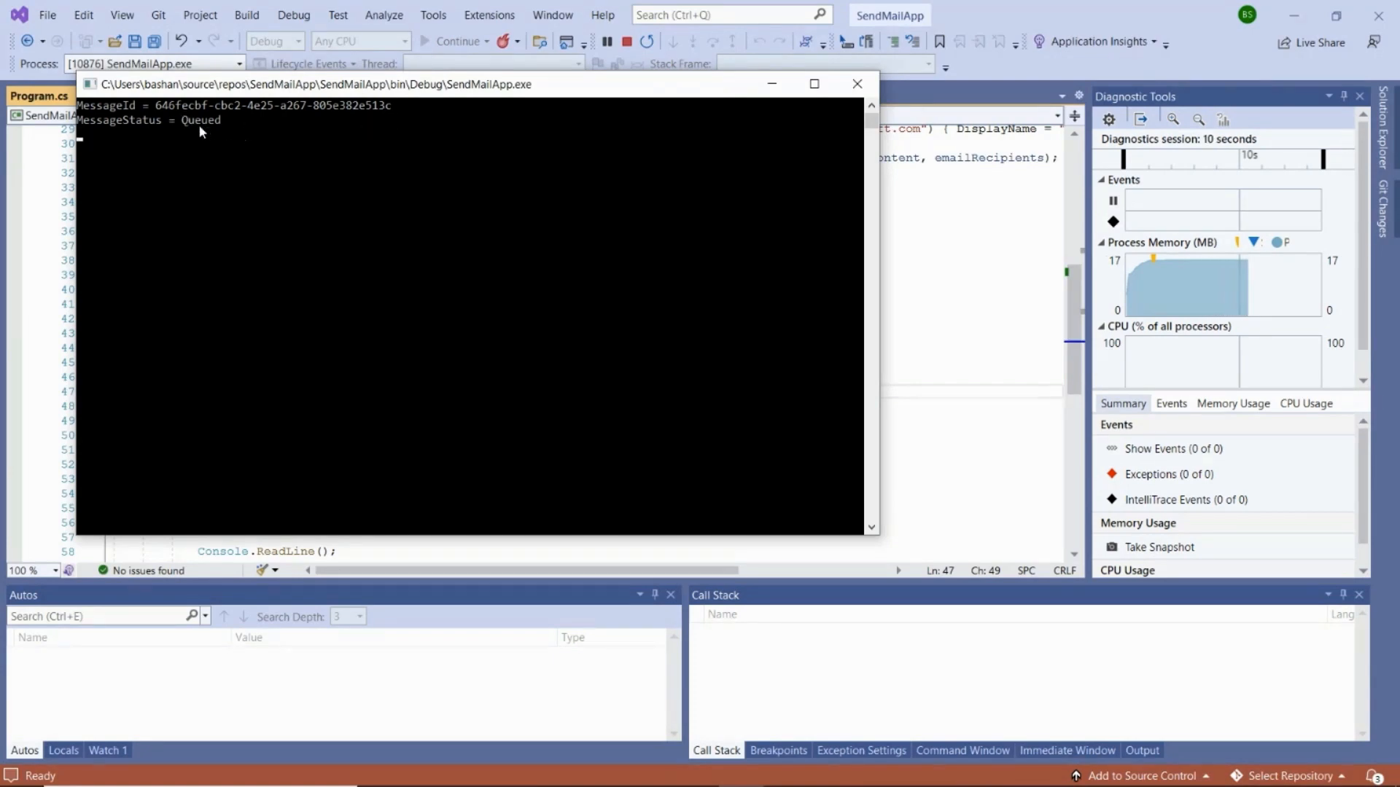